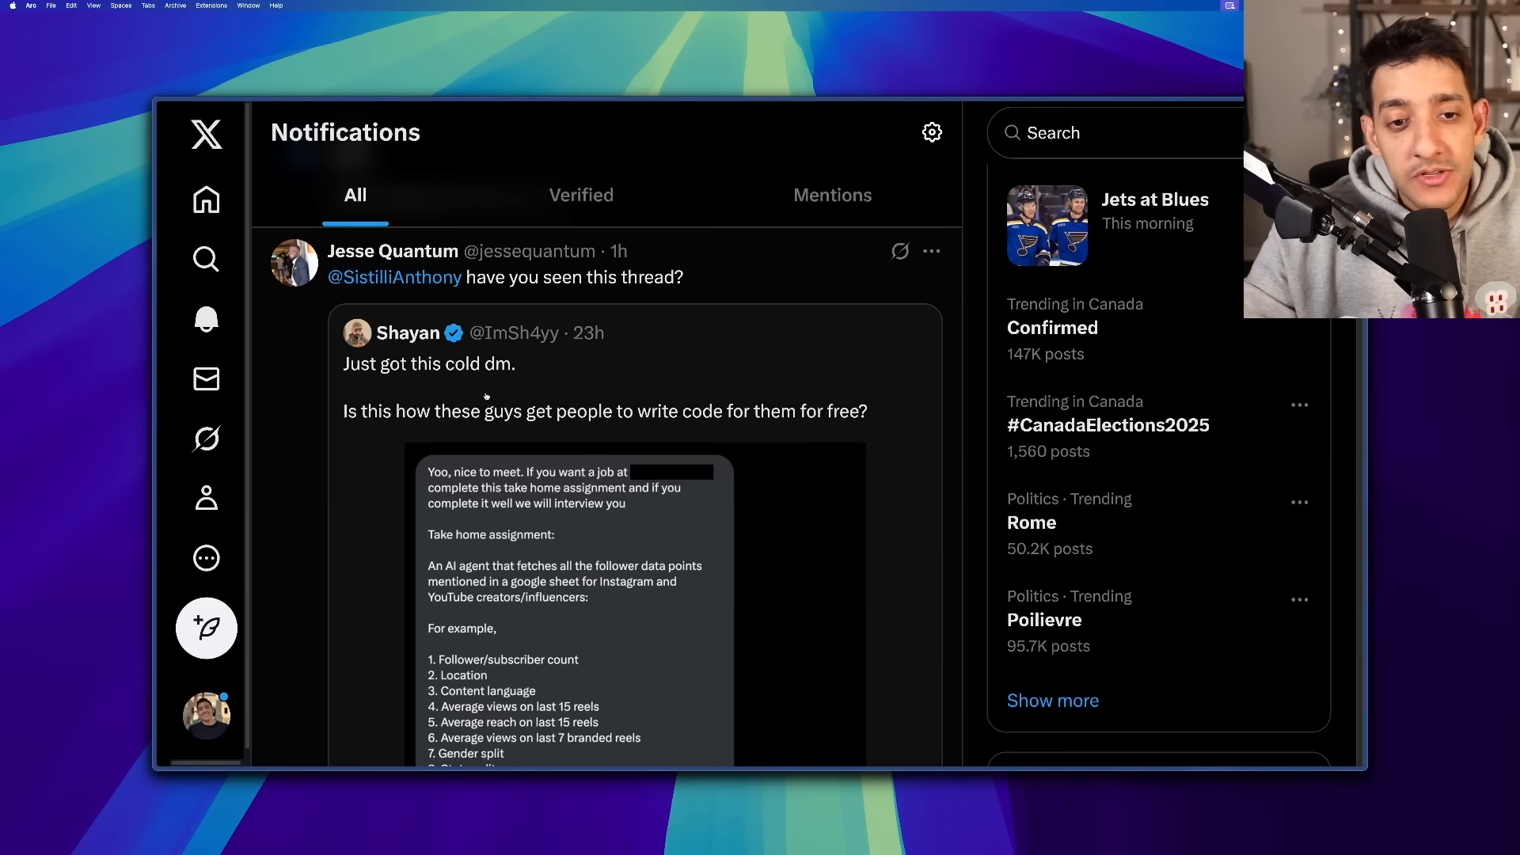
# - Scroll through the cold DM take-home AI agent assignment and its web-scraping advice
pyautogui.scroll(-3)
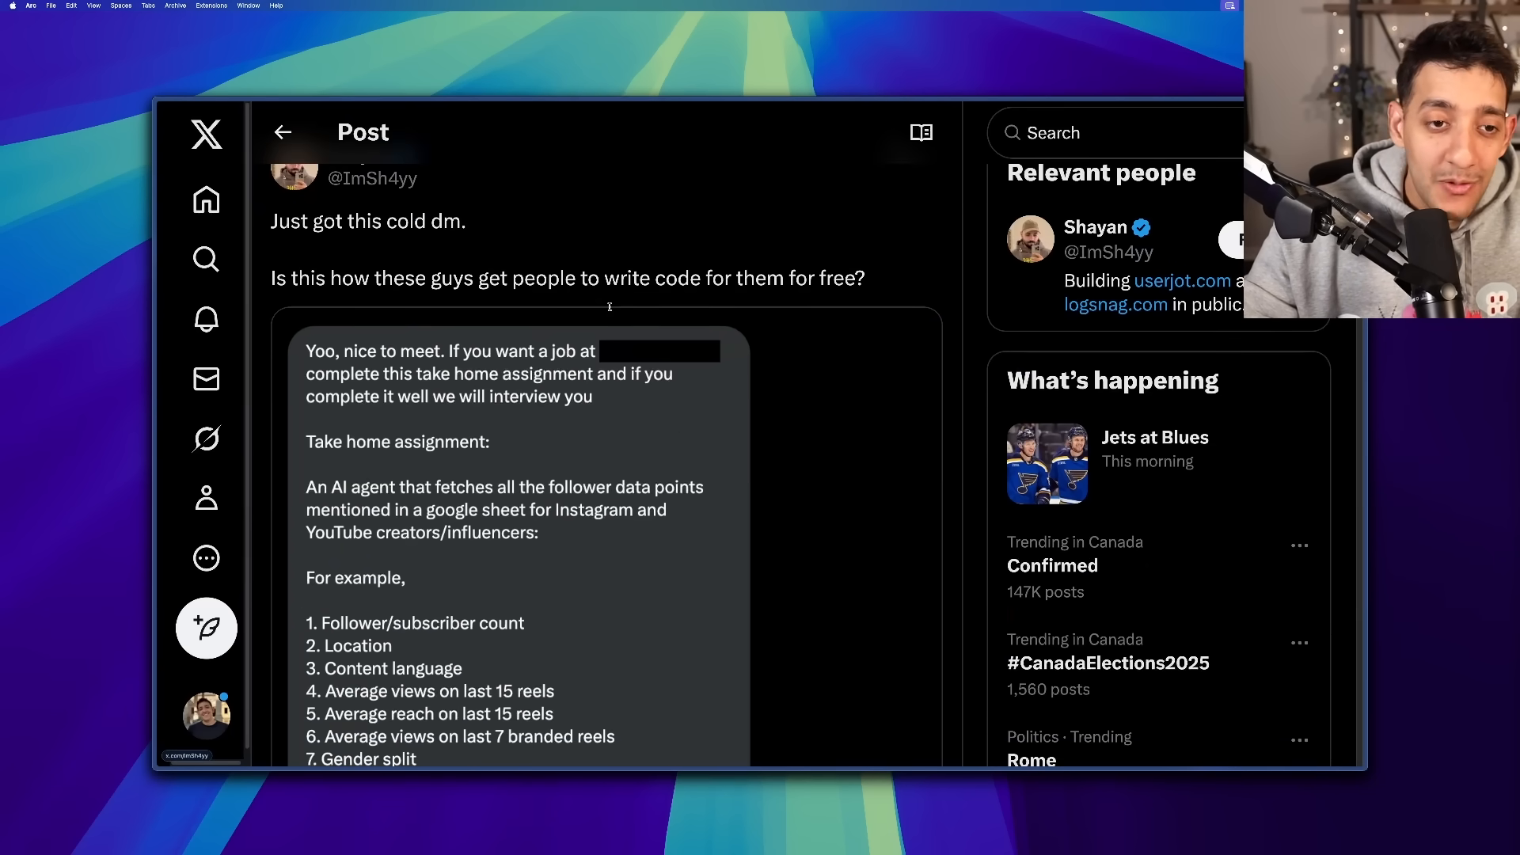
pyautogui.scroll(-3)
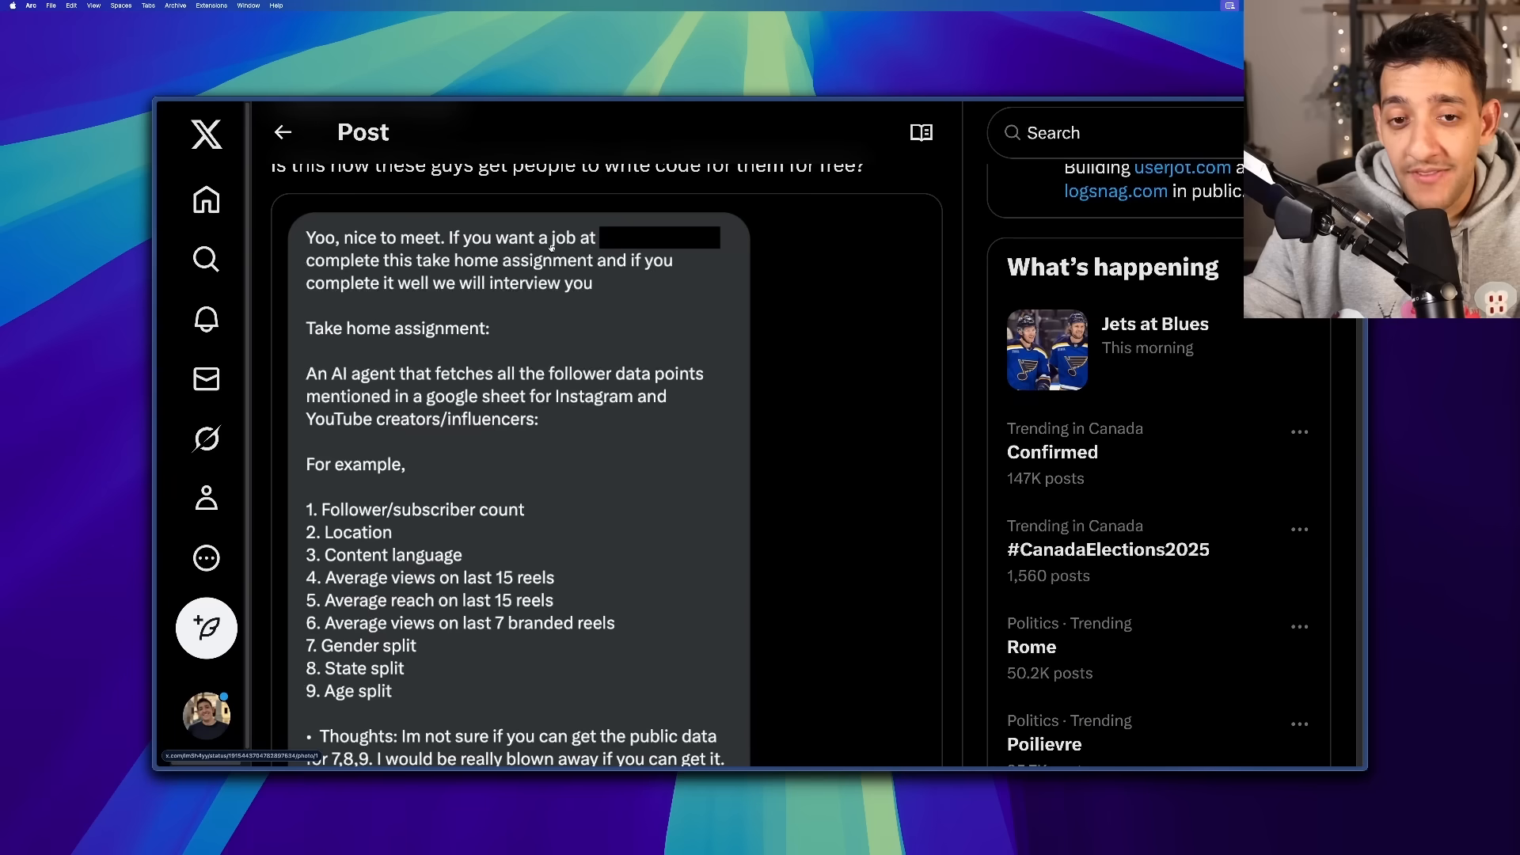
pyautogui.scroll(-3)
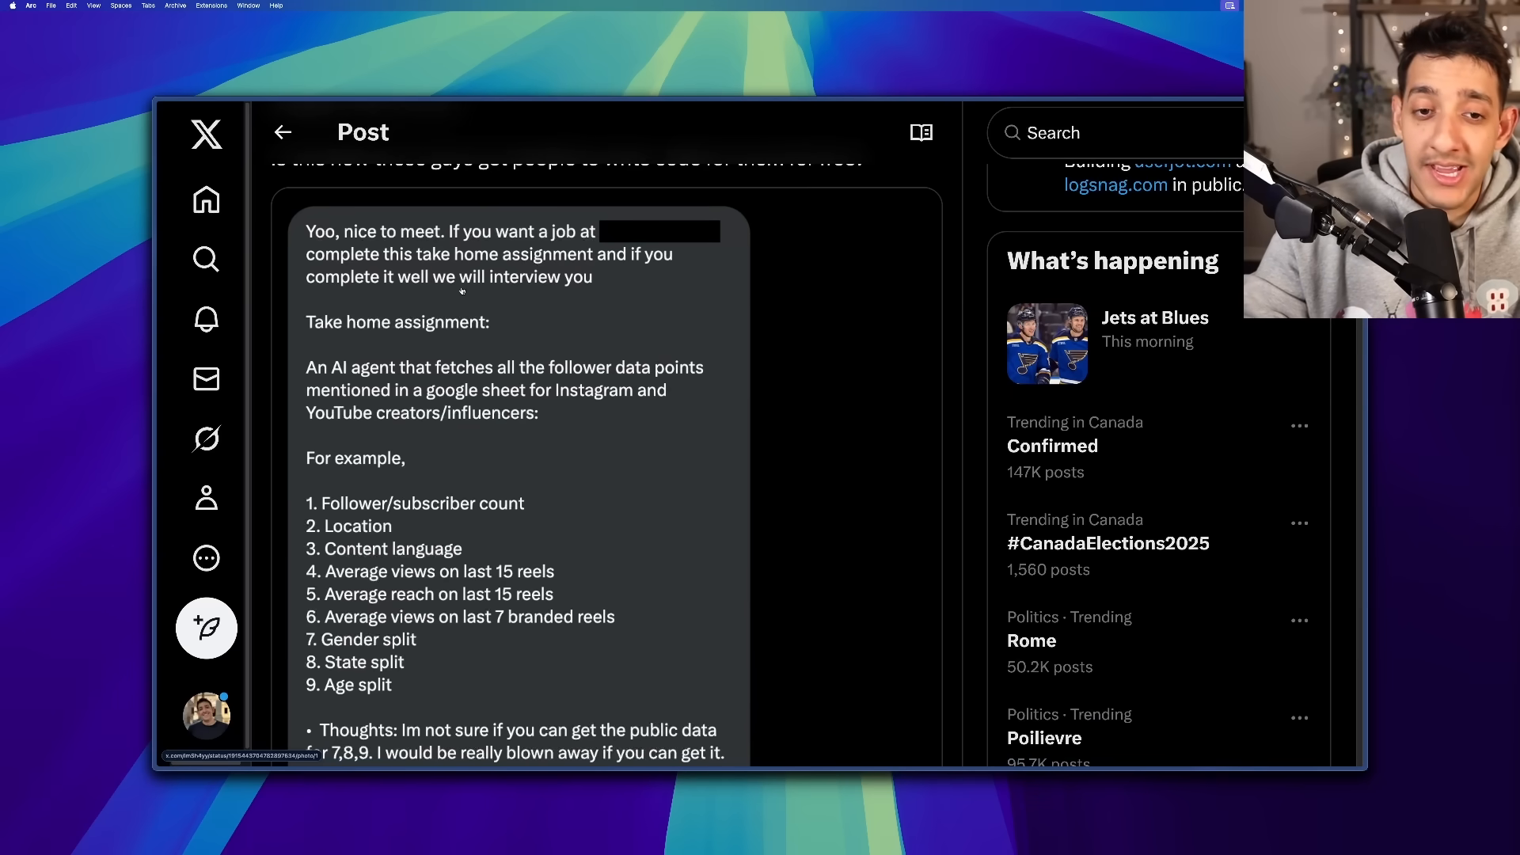
pyautogui.scroll(-3)
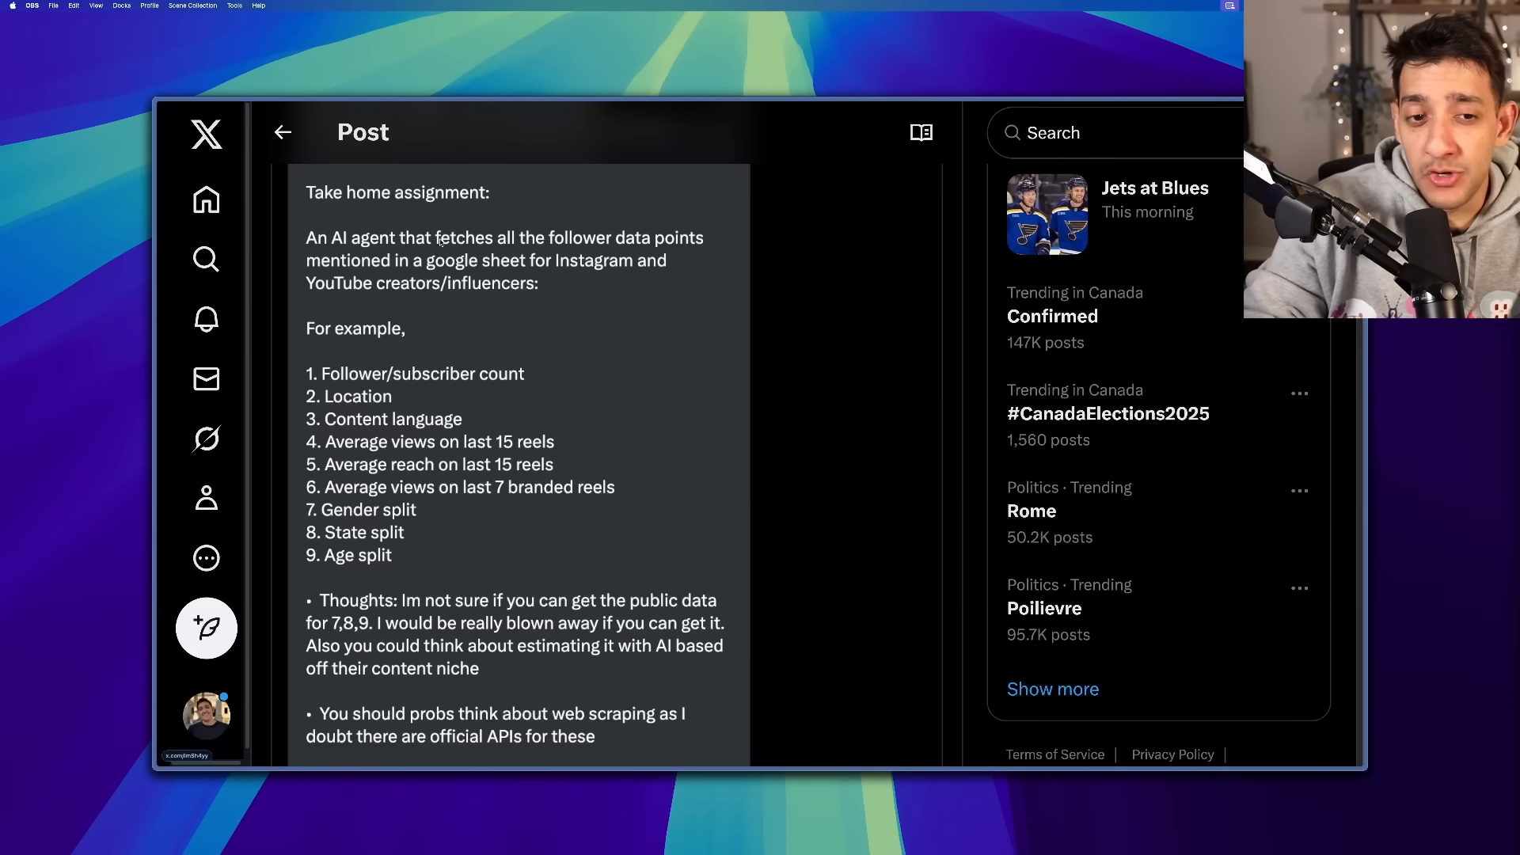
pyautogui.scroll(-3)
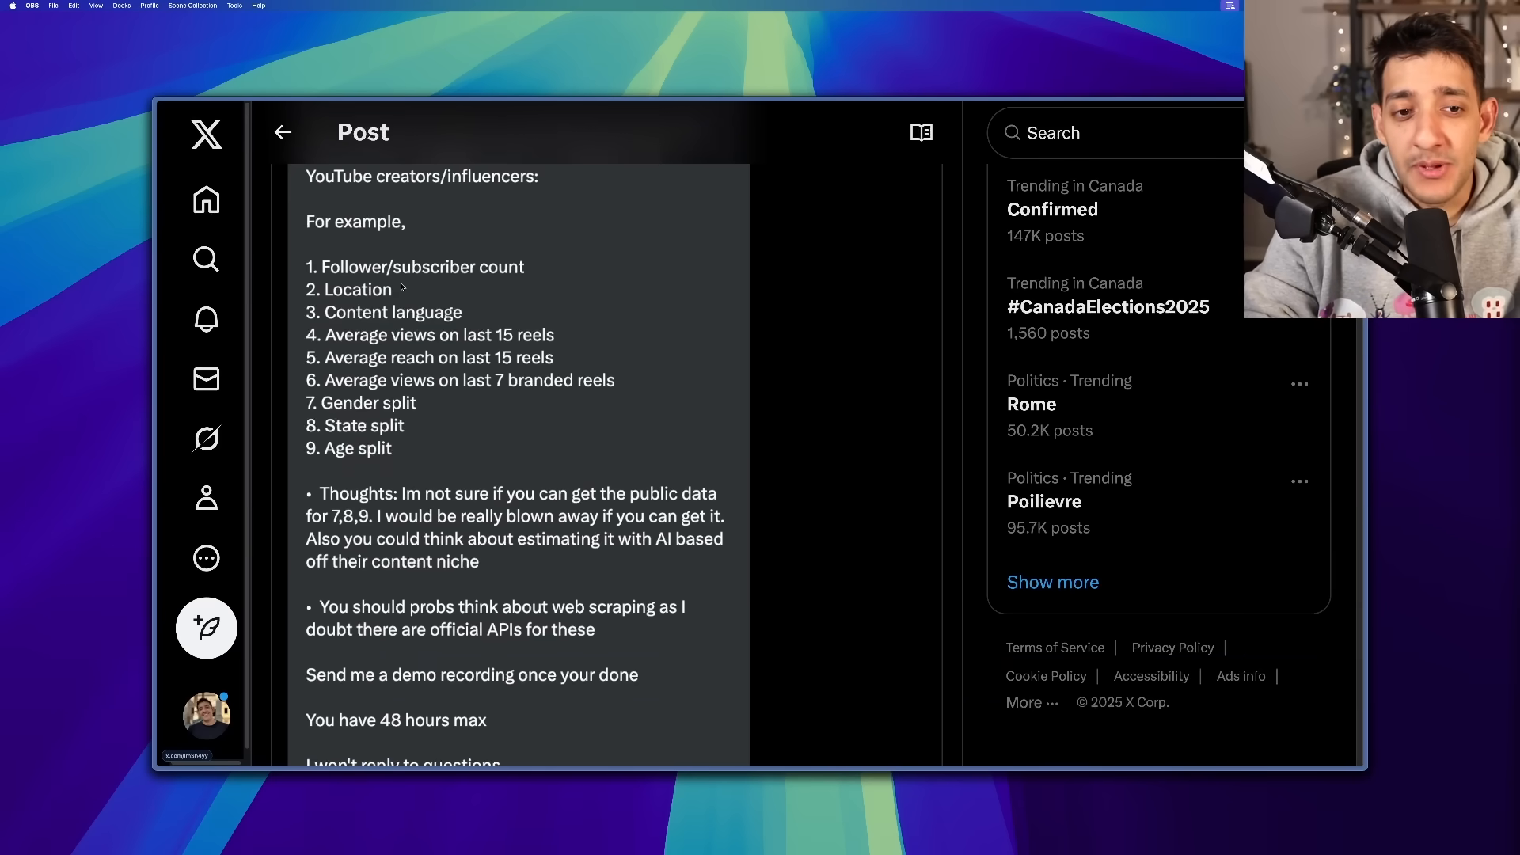
pyautogui.scroll(-3)
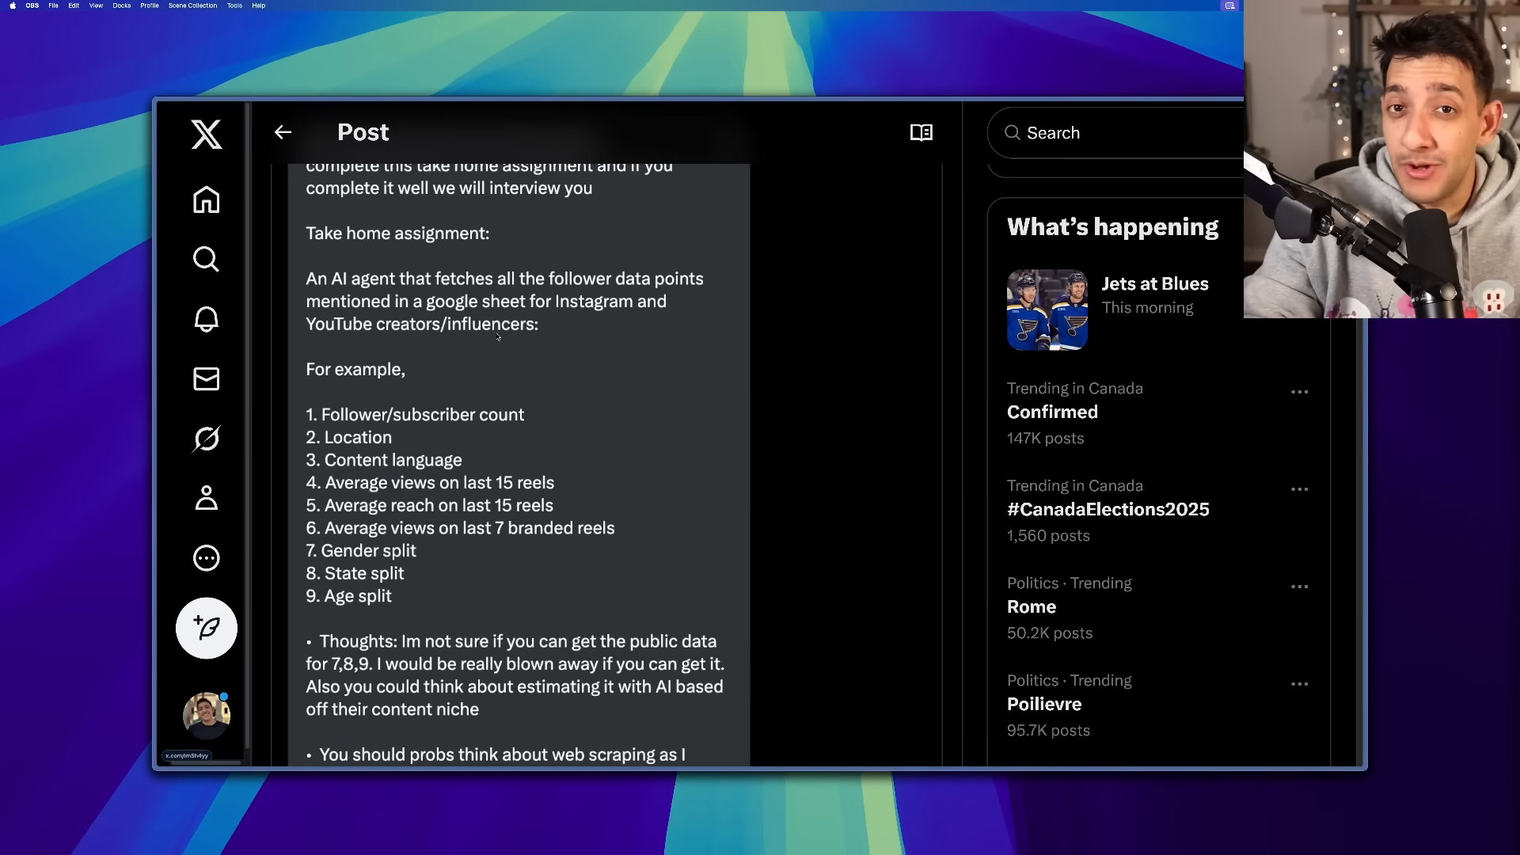
pyautogui.scroll(-3)
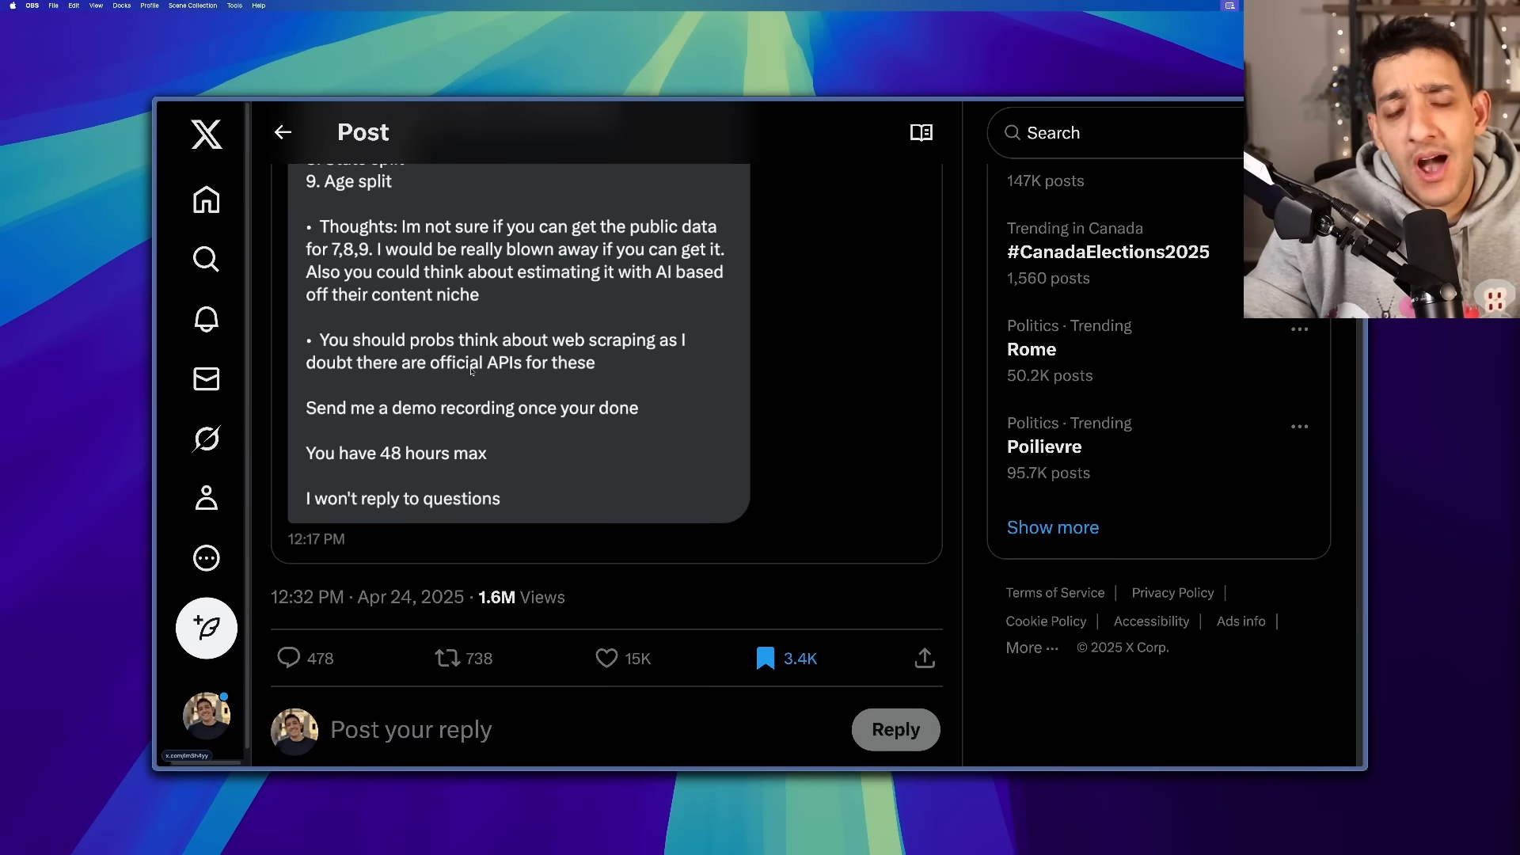
pyautogui.scroll(-3)
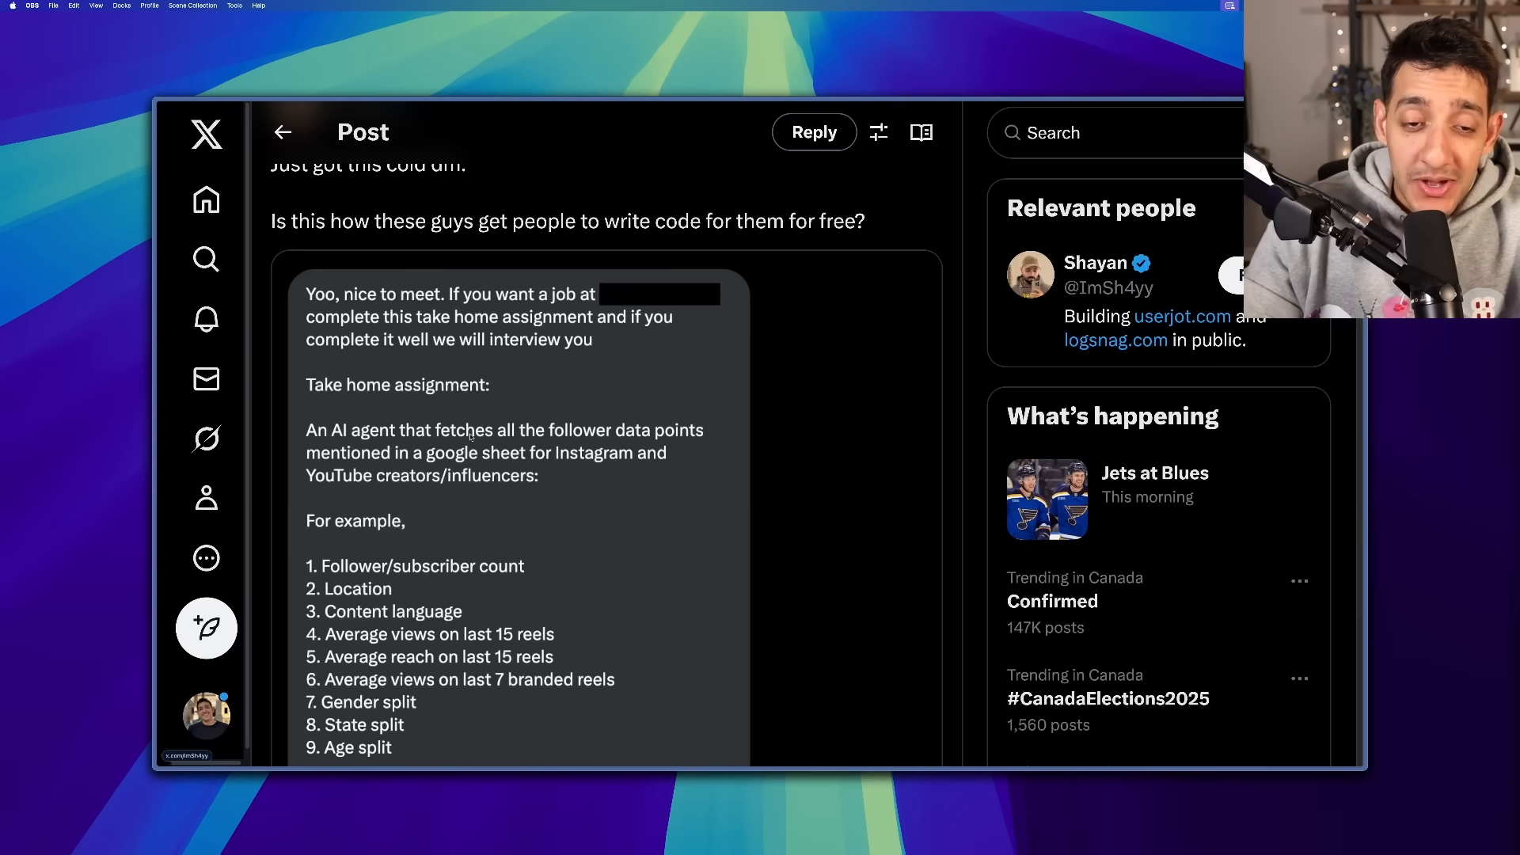
pyautogui.scroll(-3)
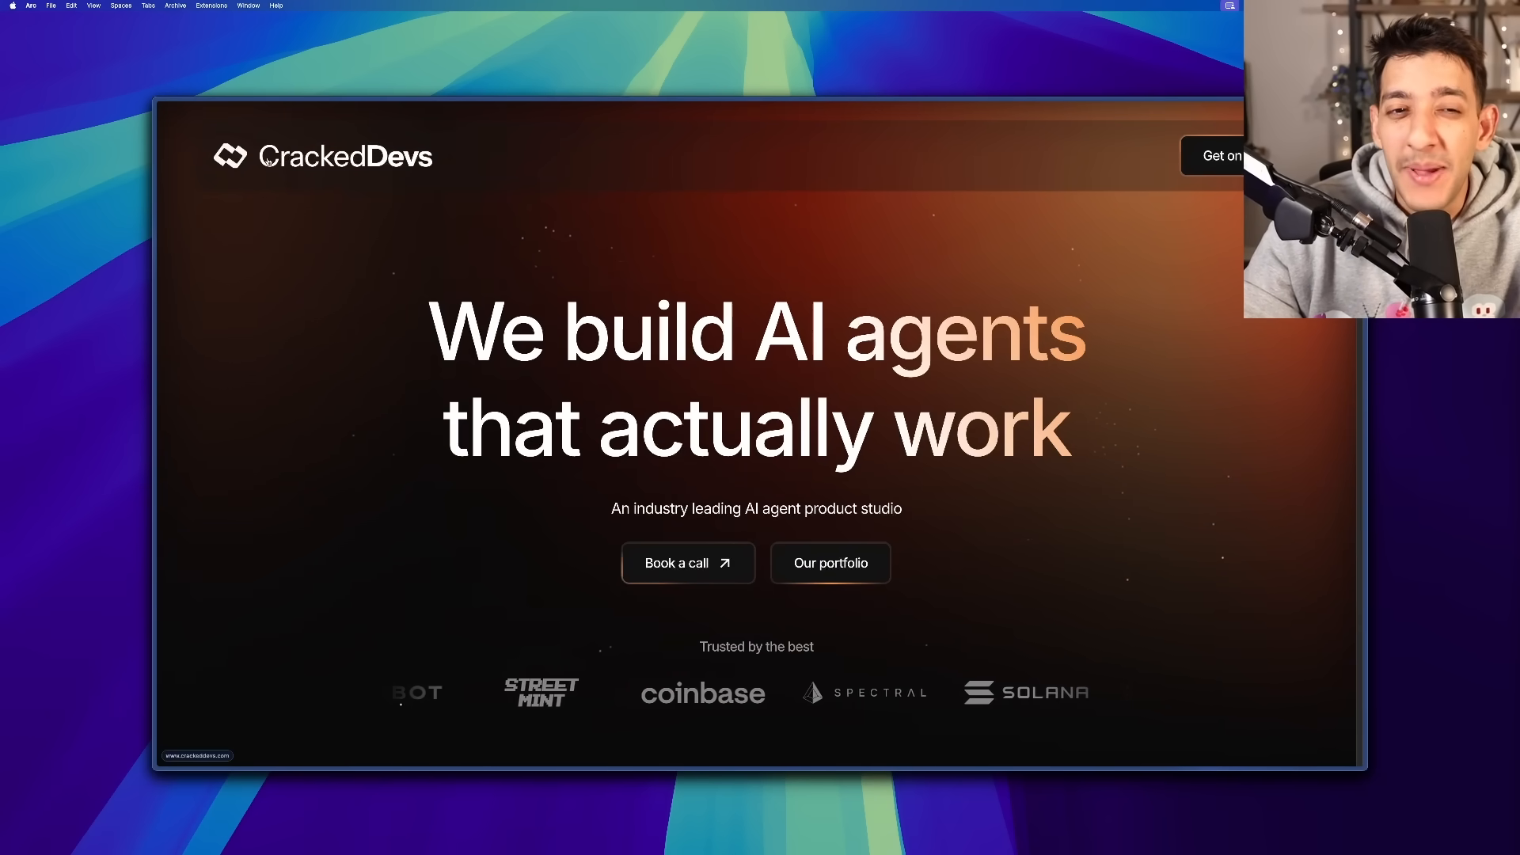
# - Highlight the 'We build AI agents' headline, scroll to Meet the team, and open the founder's LinkedIn
pyautogui.moveTo(436, 330); pyautogui.dragTo(998, 432)
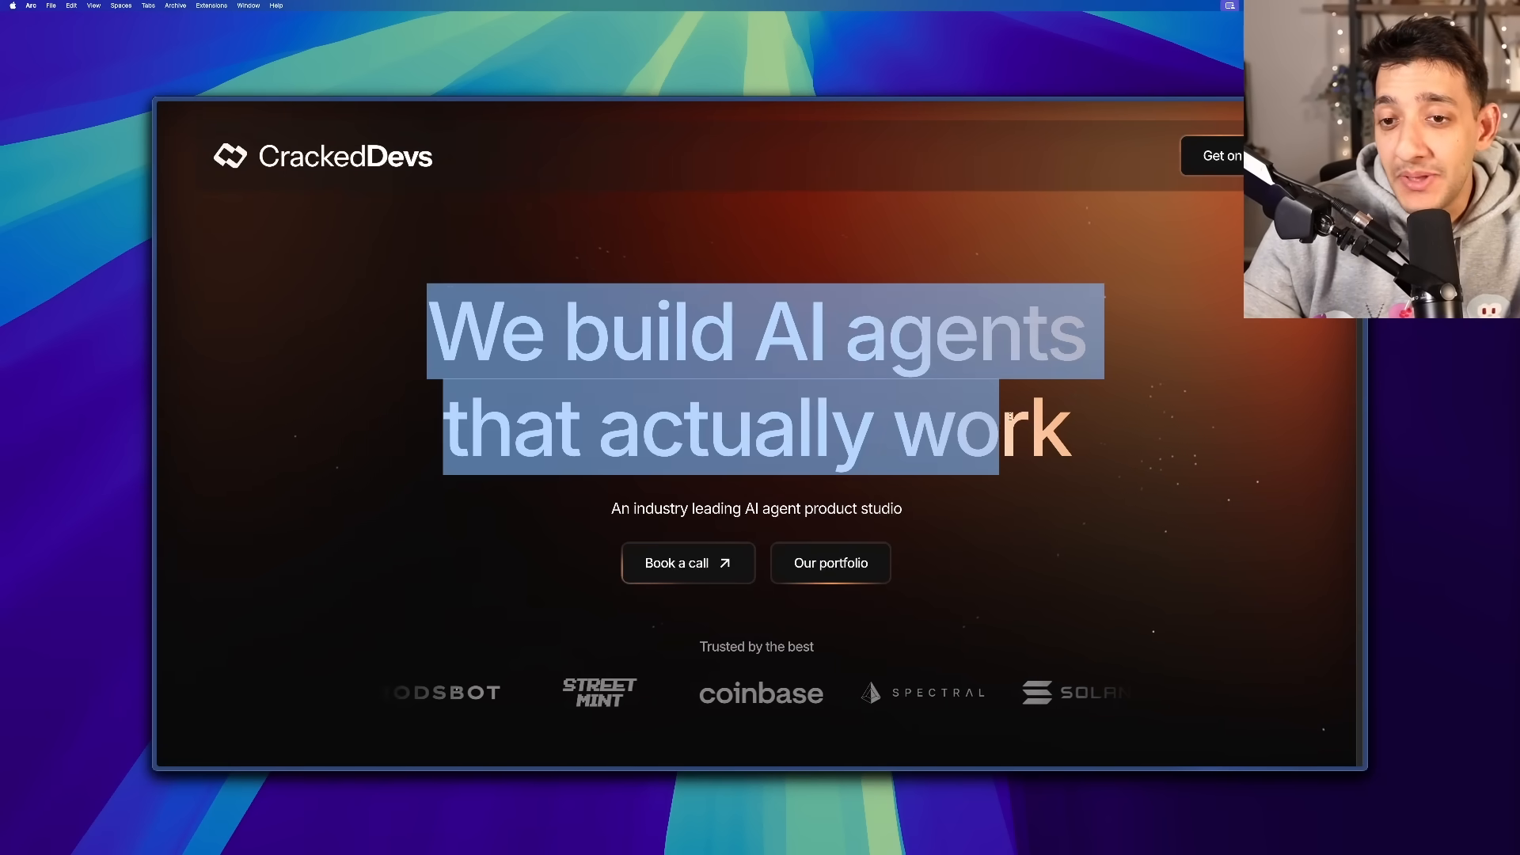
pyautogui.scroll(-3)
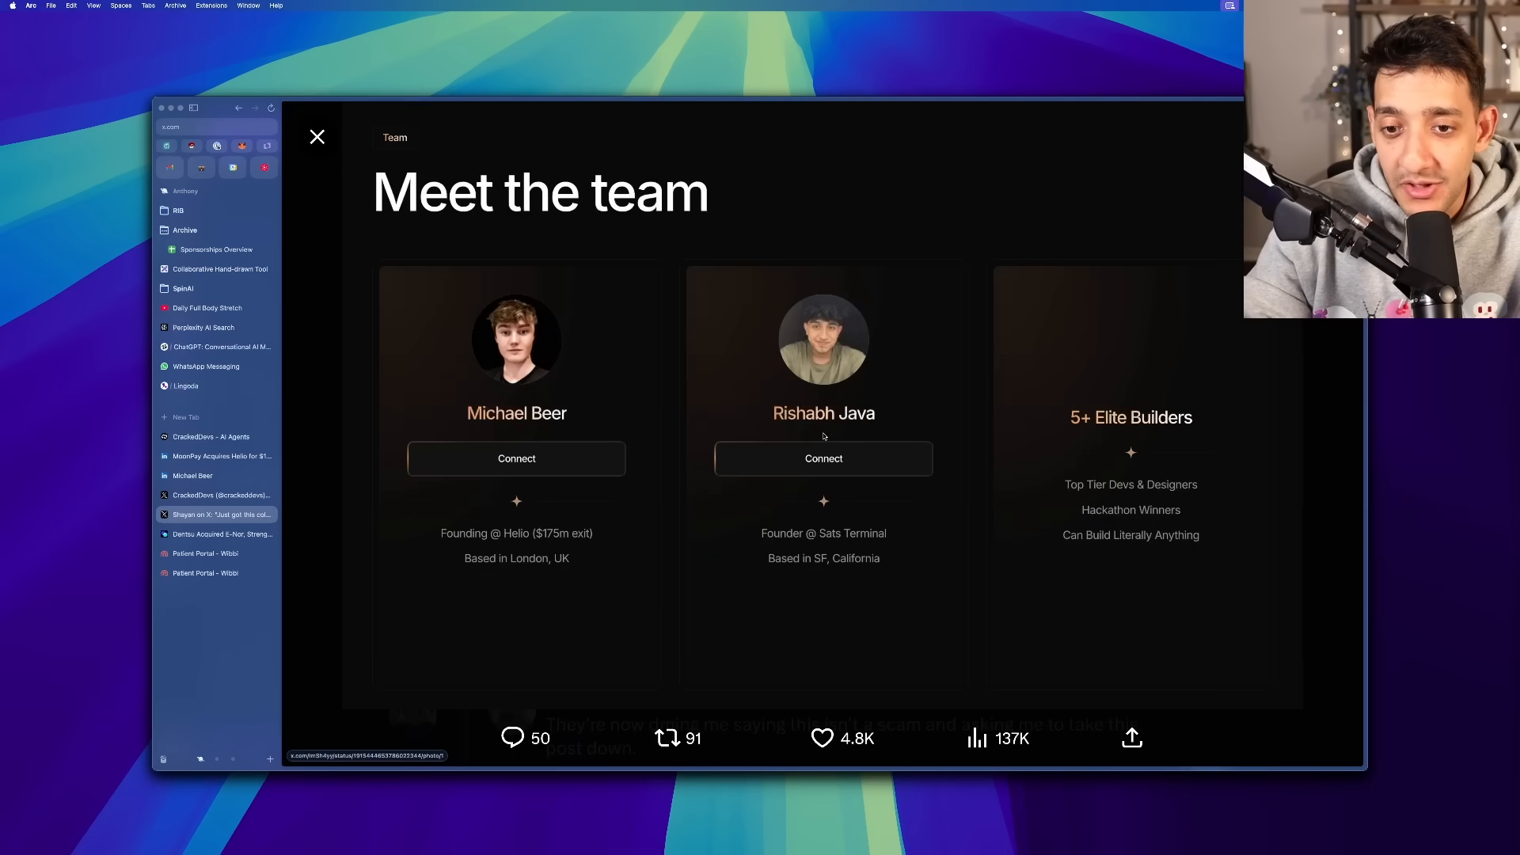
pyautogui.click(212, 436)
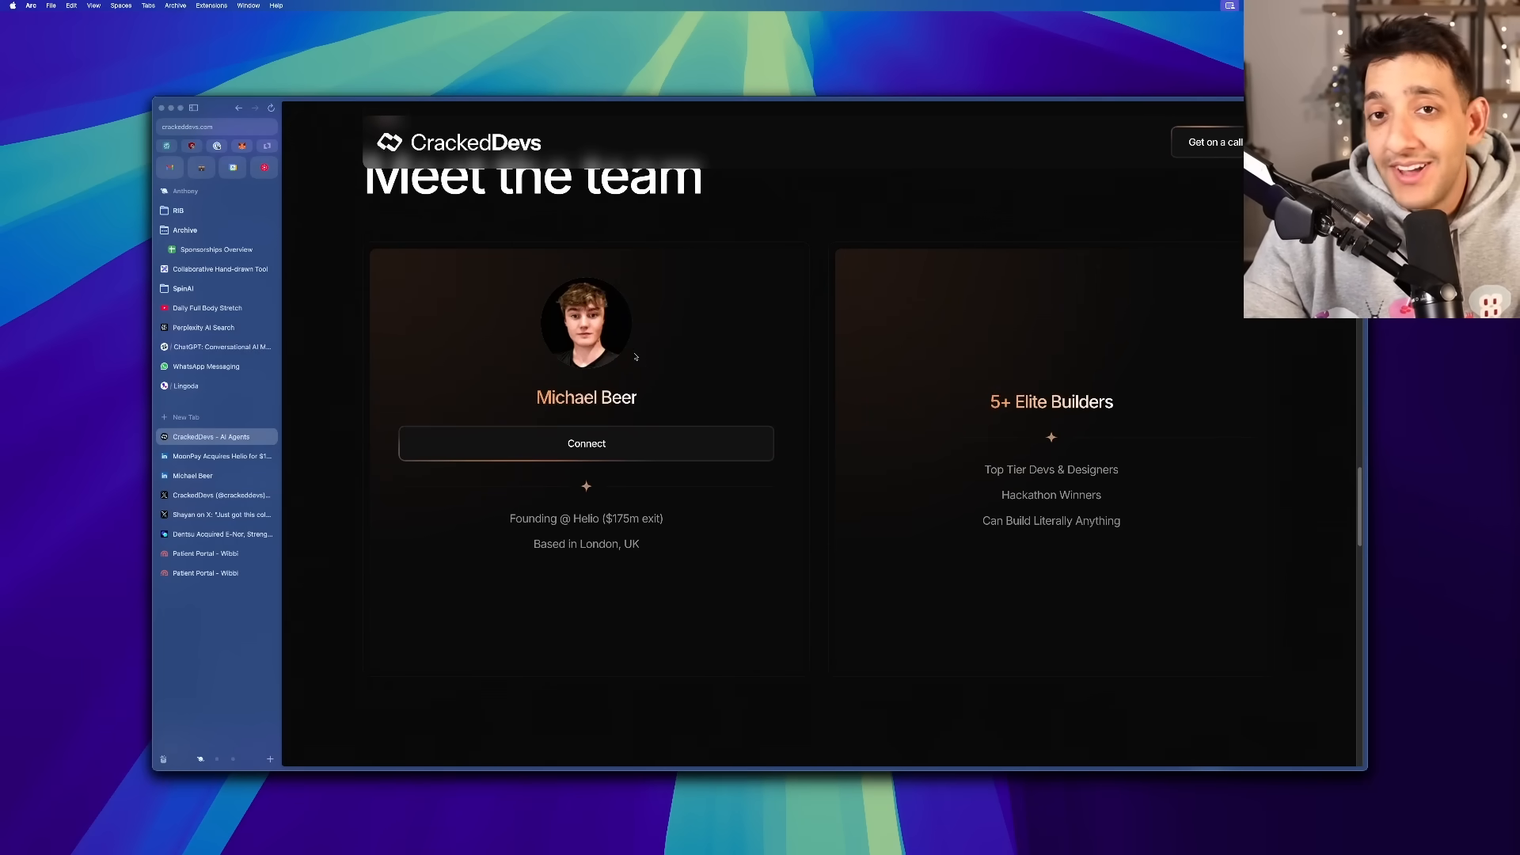
pyautogui.scroll(-3)
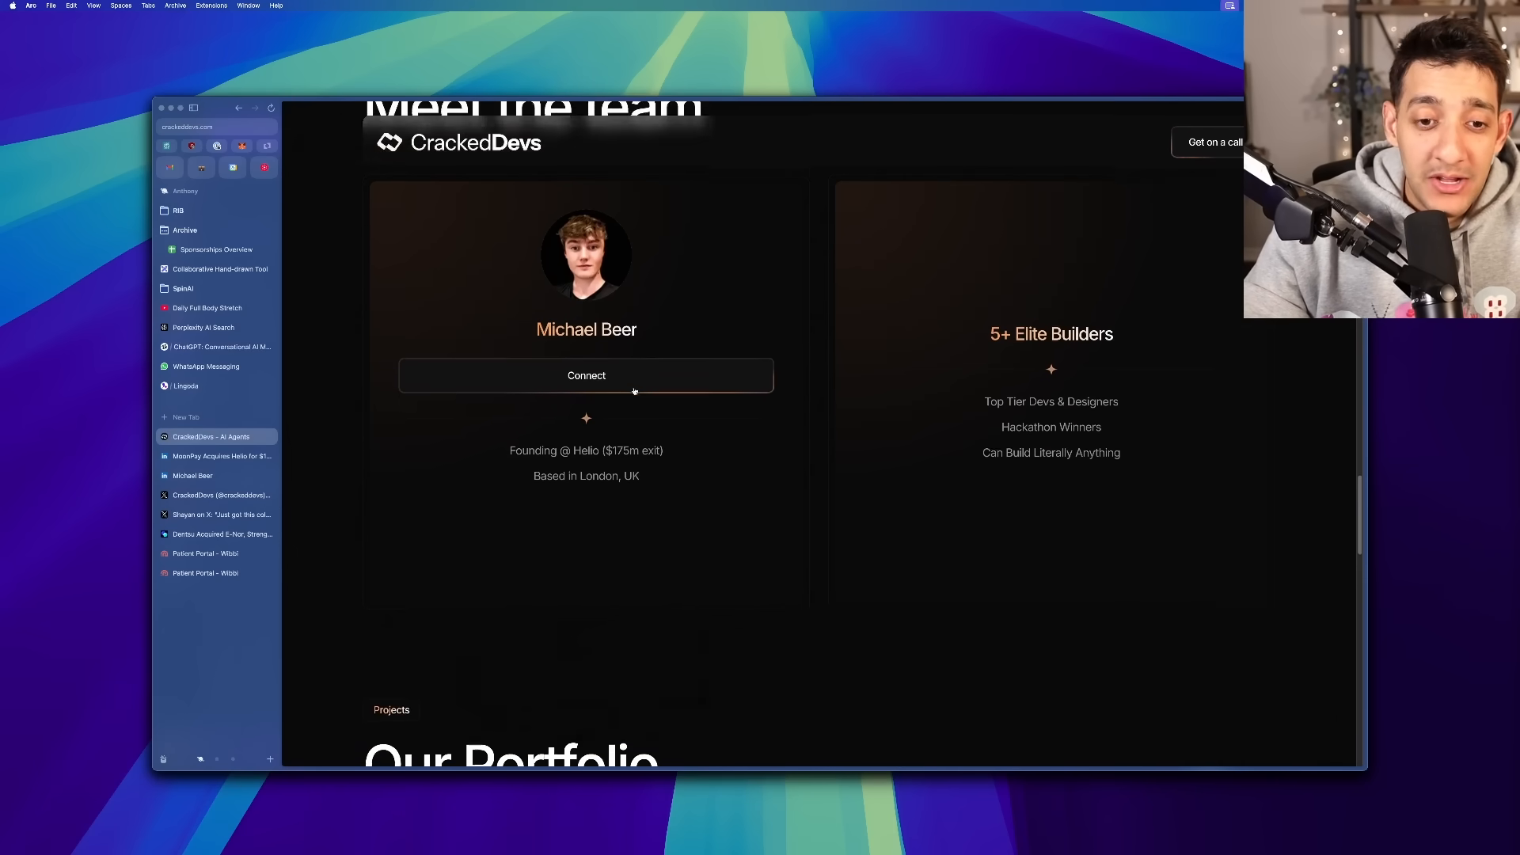
pyautogui.scroll(-3)
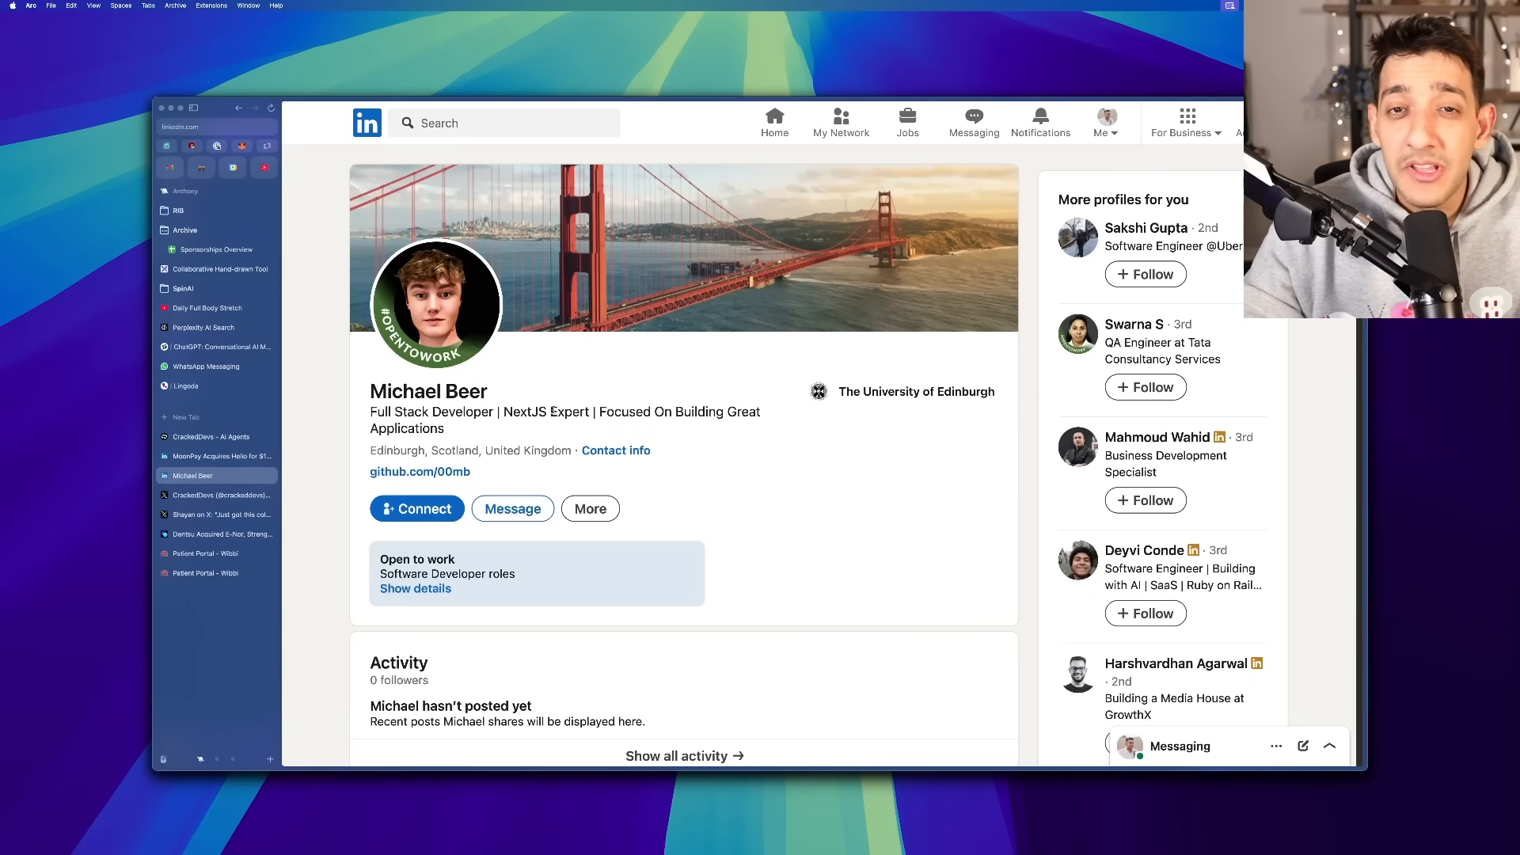
# - Review the profile's Meta experience and education, then open the MoonPay Acquires Helio article
pyautogui.scroll(-3)
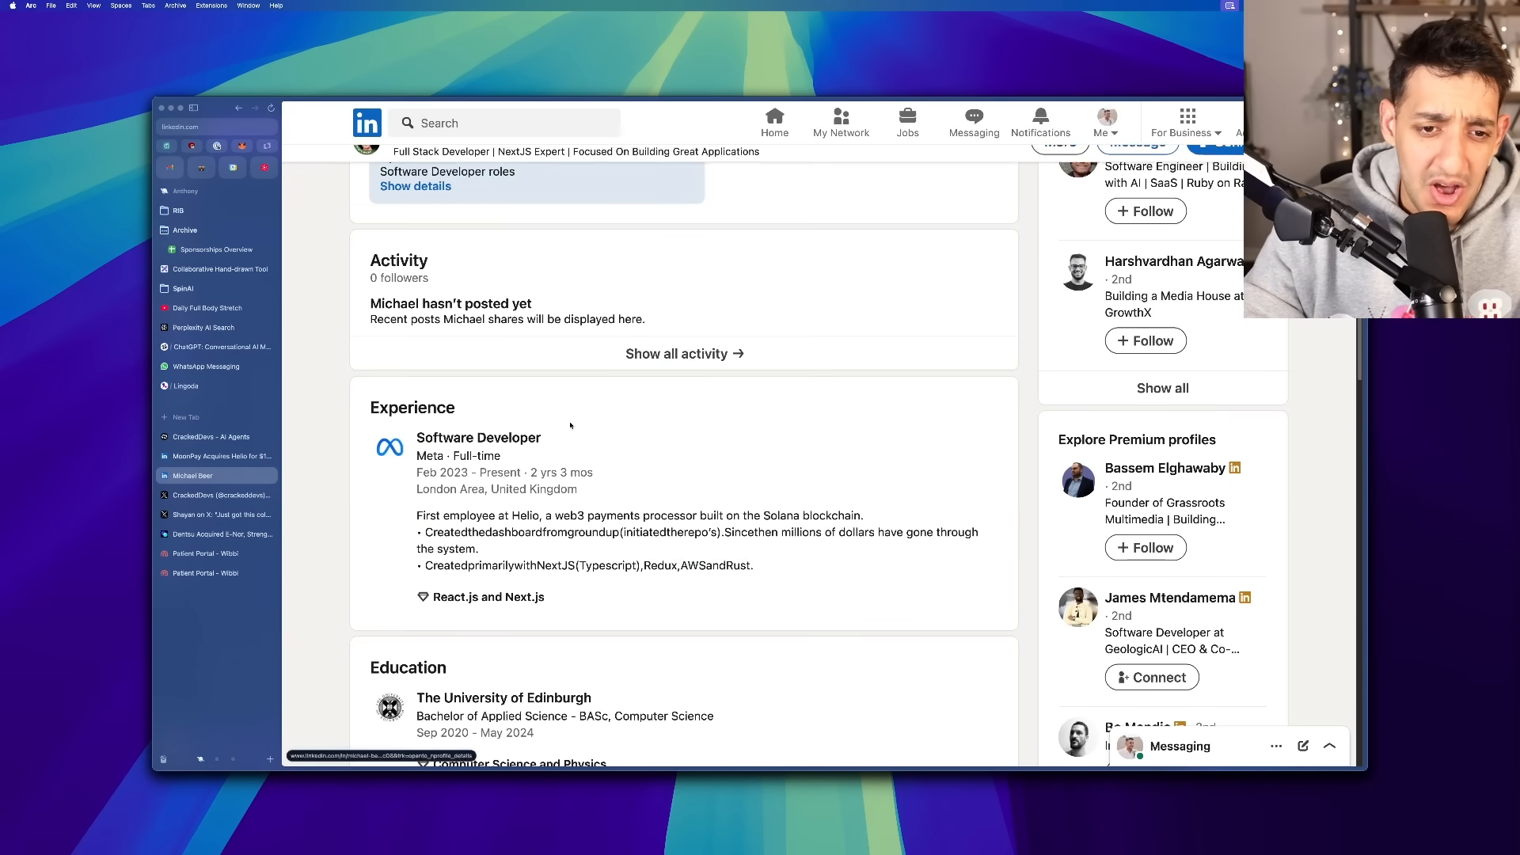
pyautogui.scroll(-3)
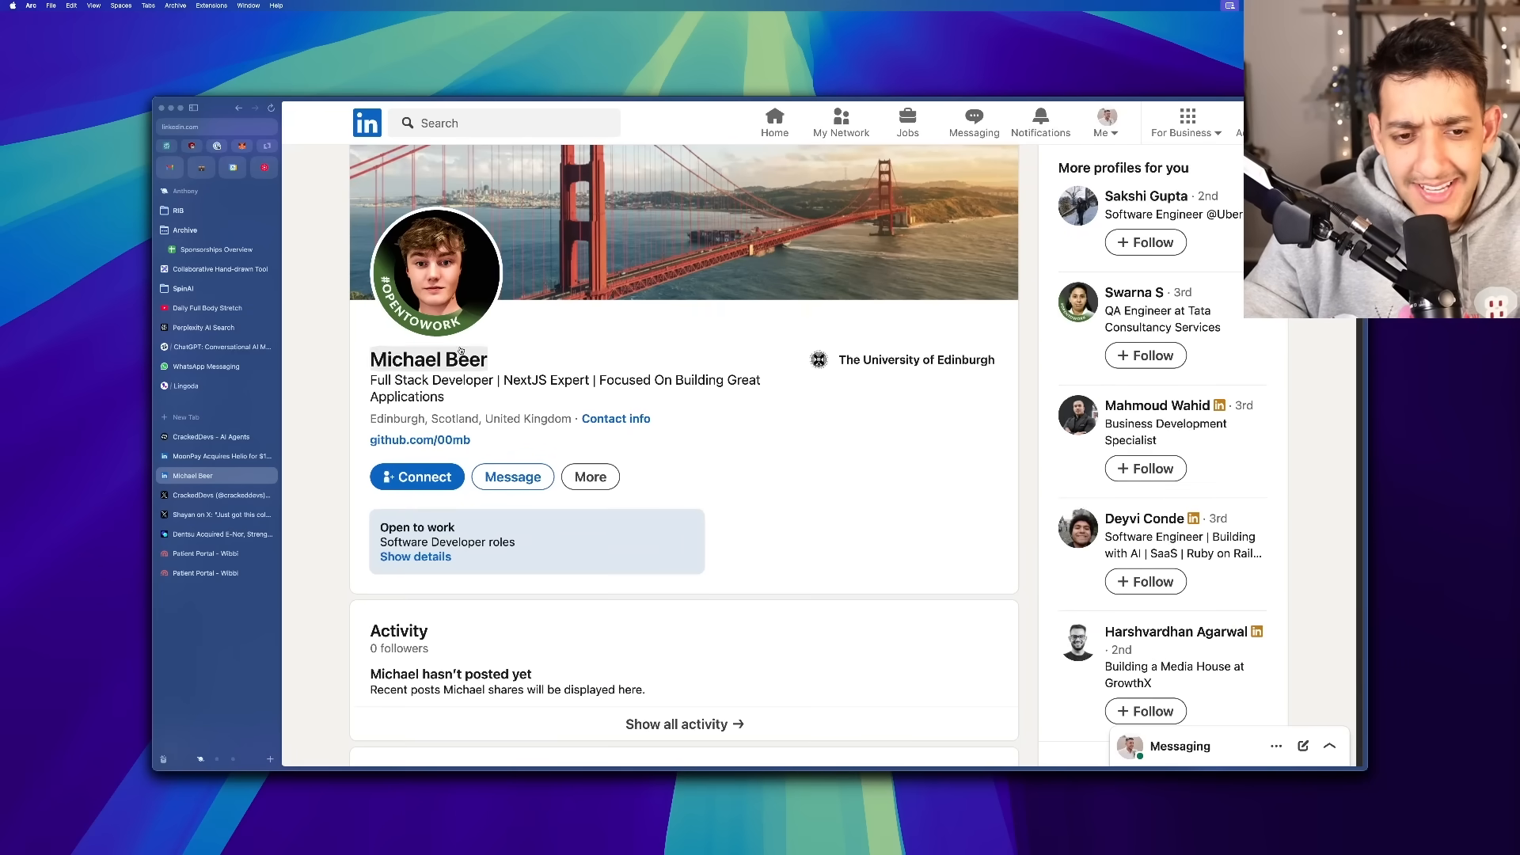
pyautogui.scroll(-3)
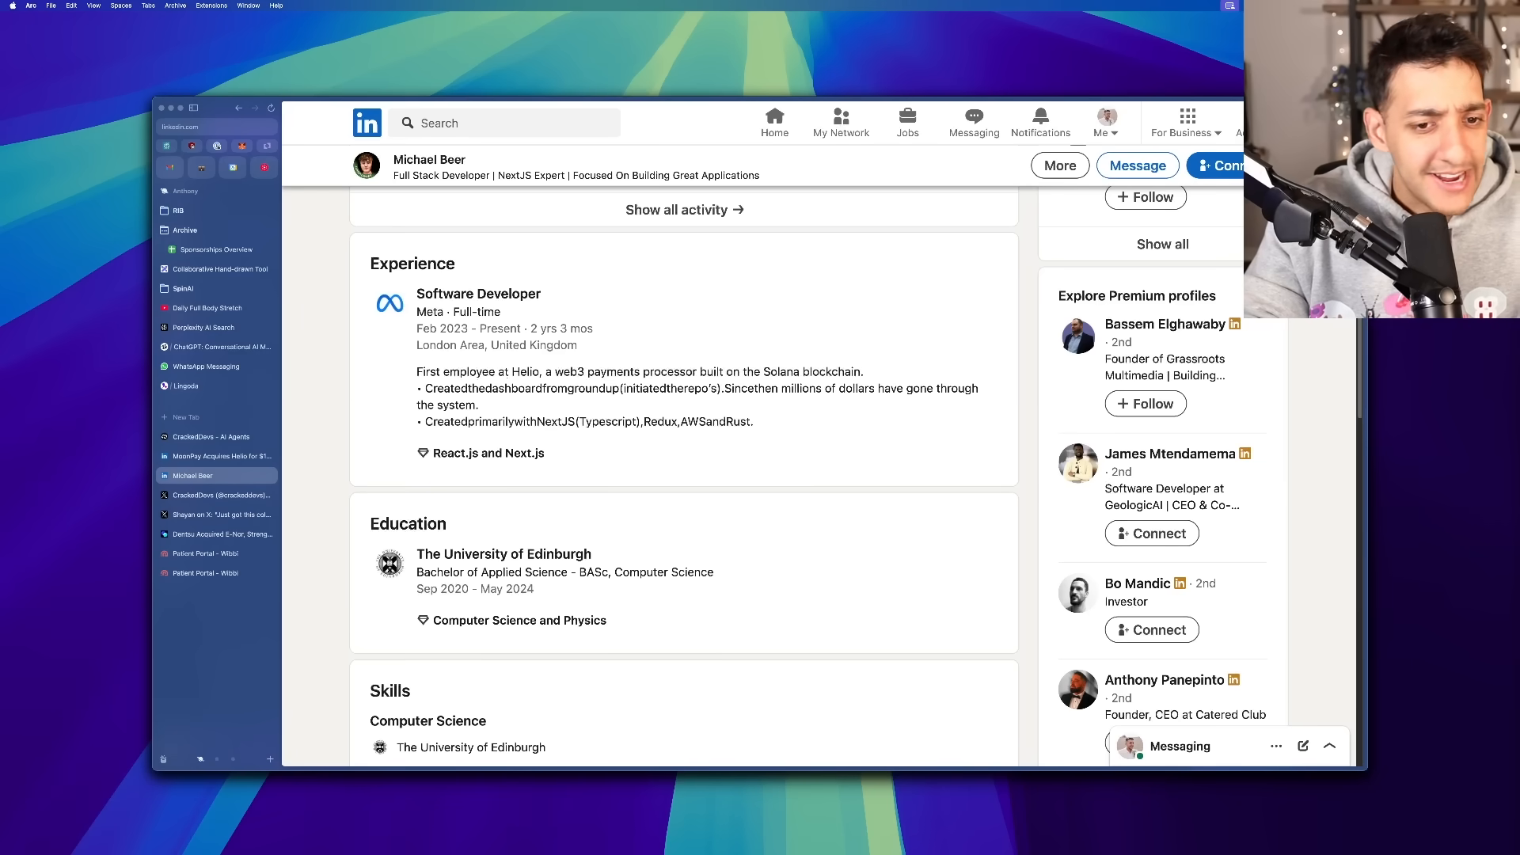
pyautogui.scroll(-3)
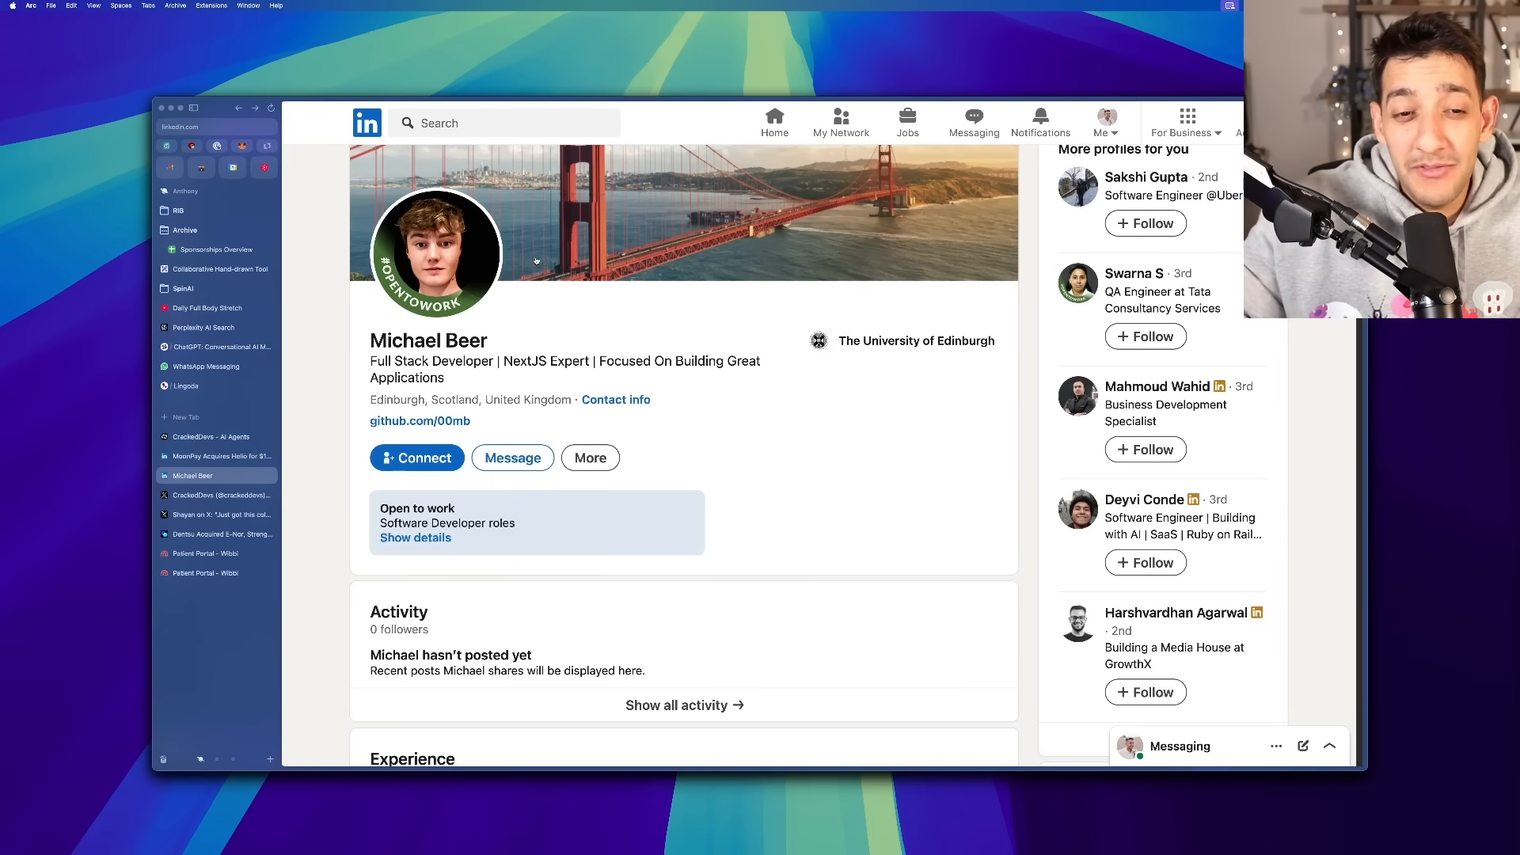
pyautogui.scroll(-3)
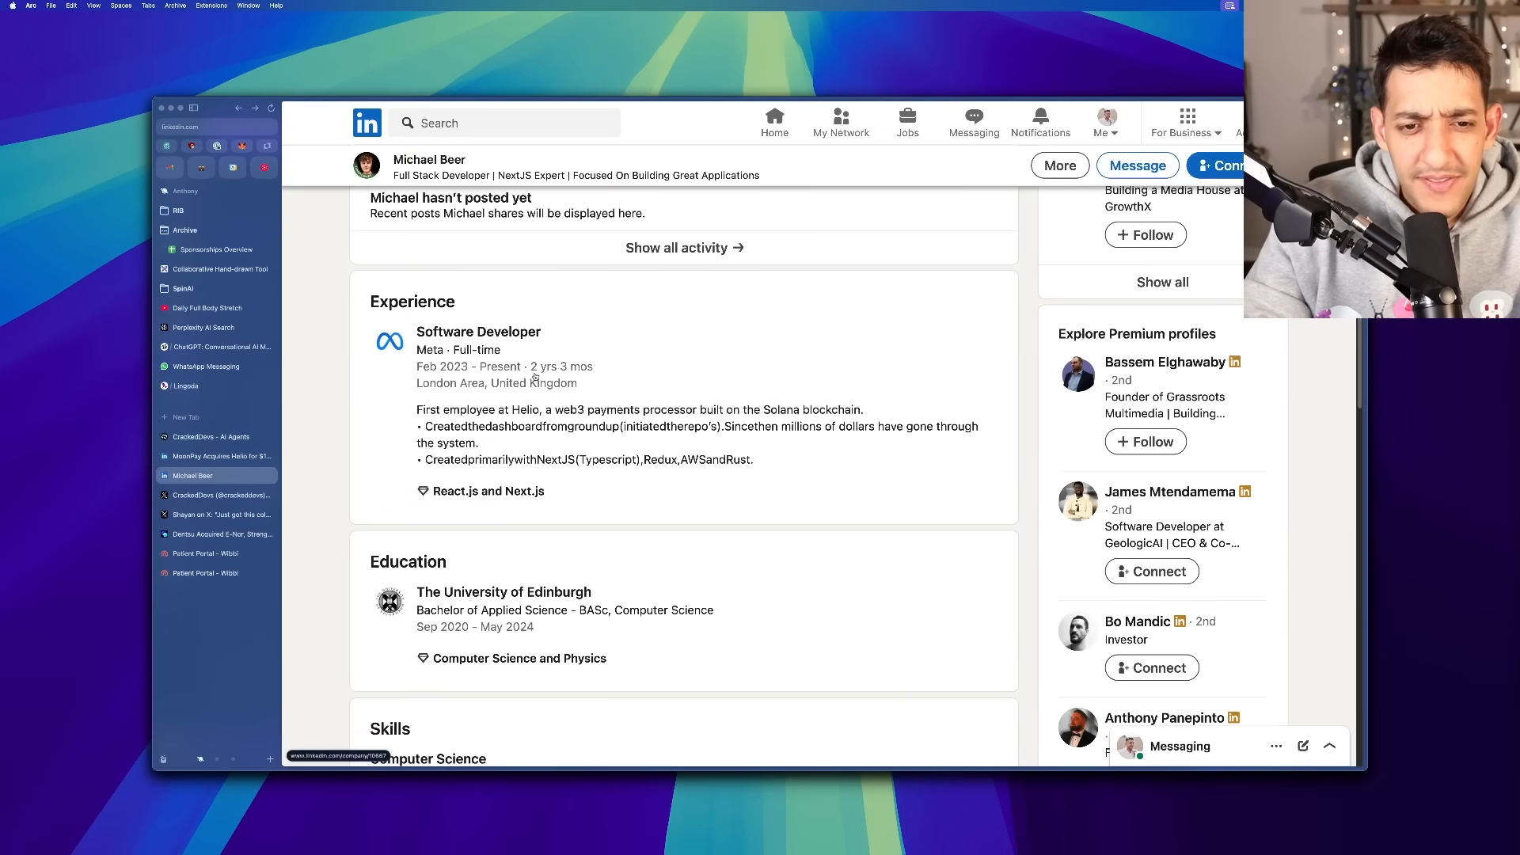
pyautogui.click(217, 456)
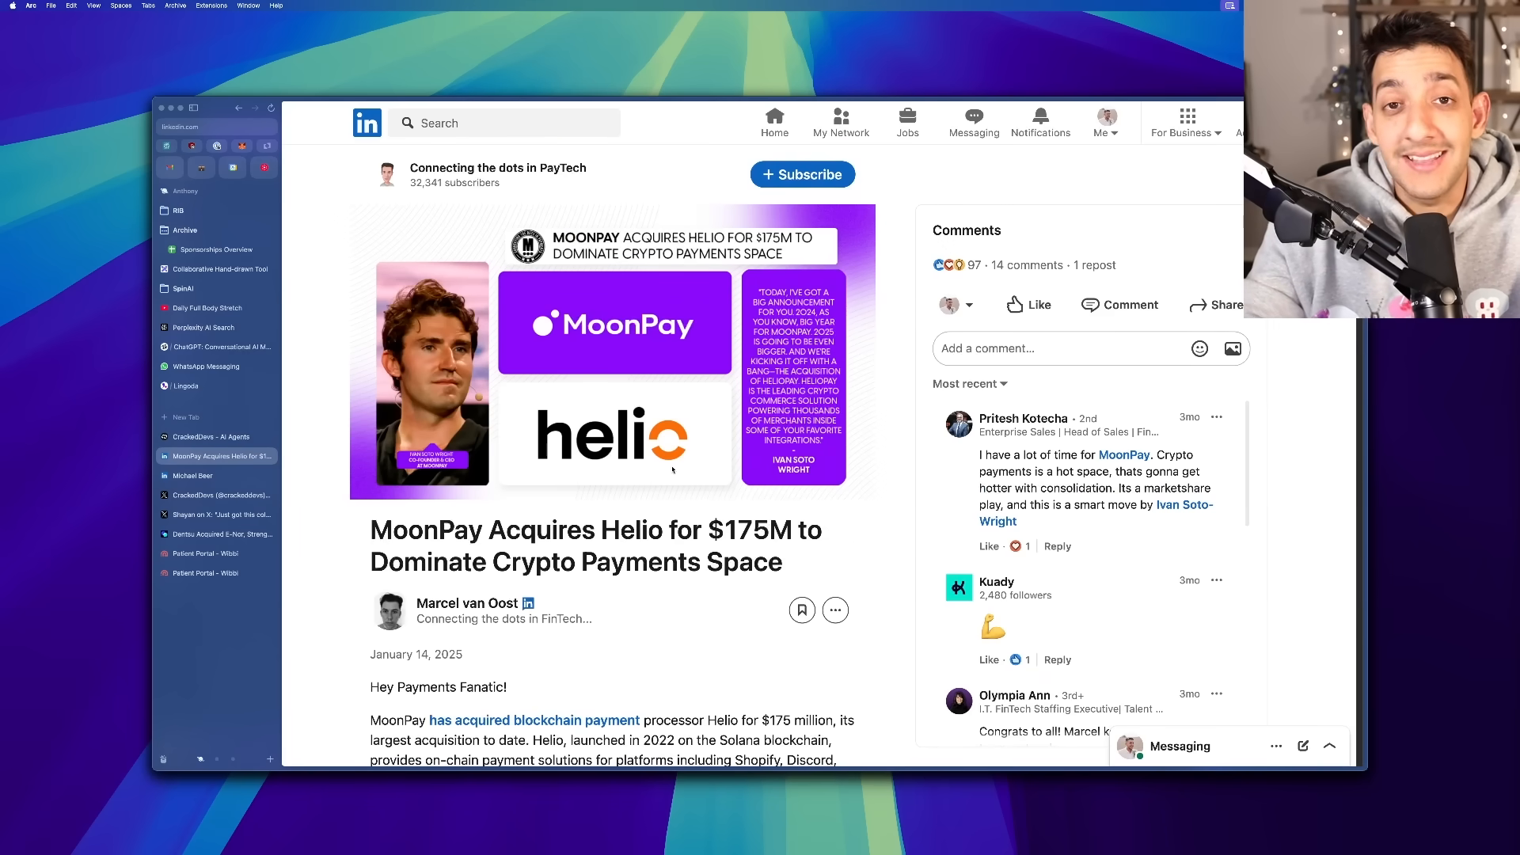
# - Highlight the $175 million price and the 2025 article date
pyautogui.scroll(-3)
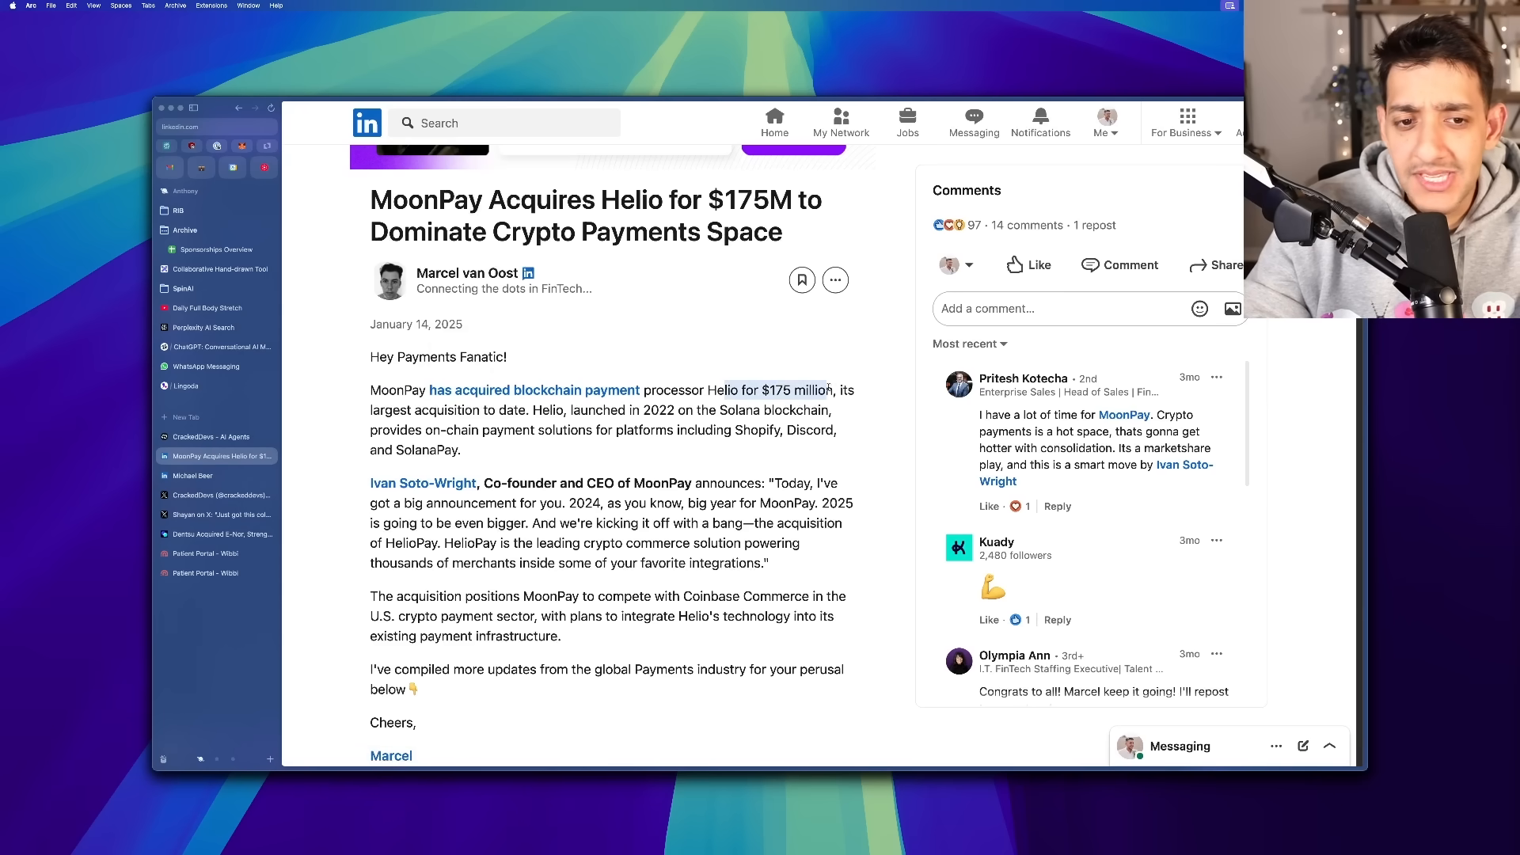
pyautogui.doubleClick(446, 324)
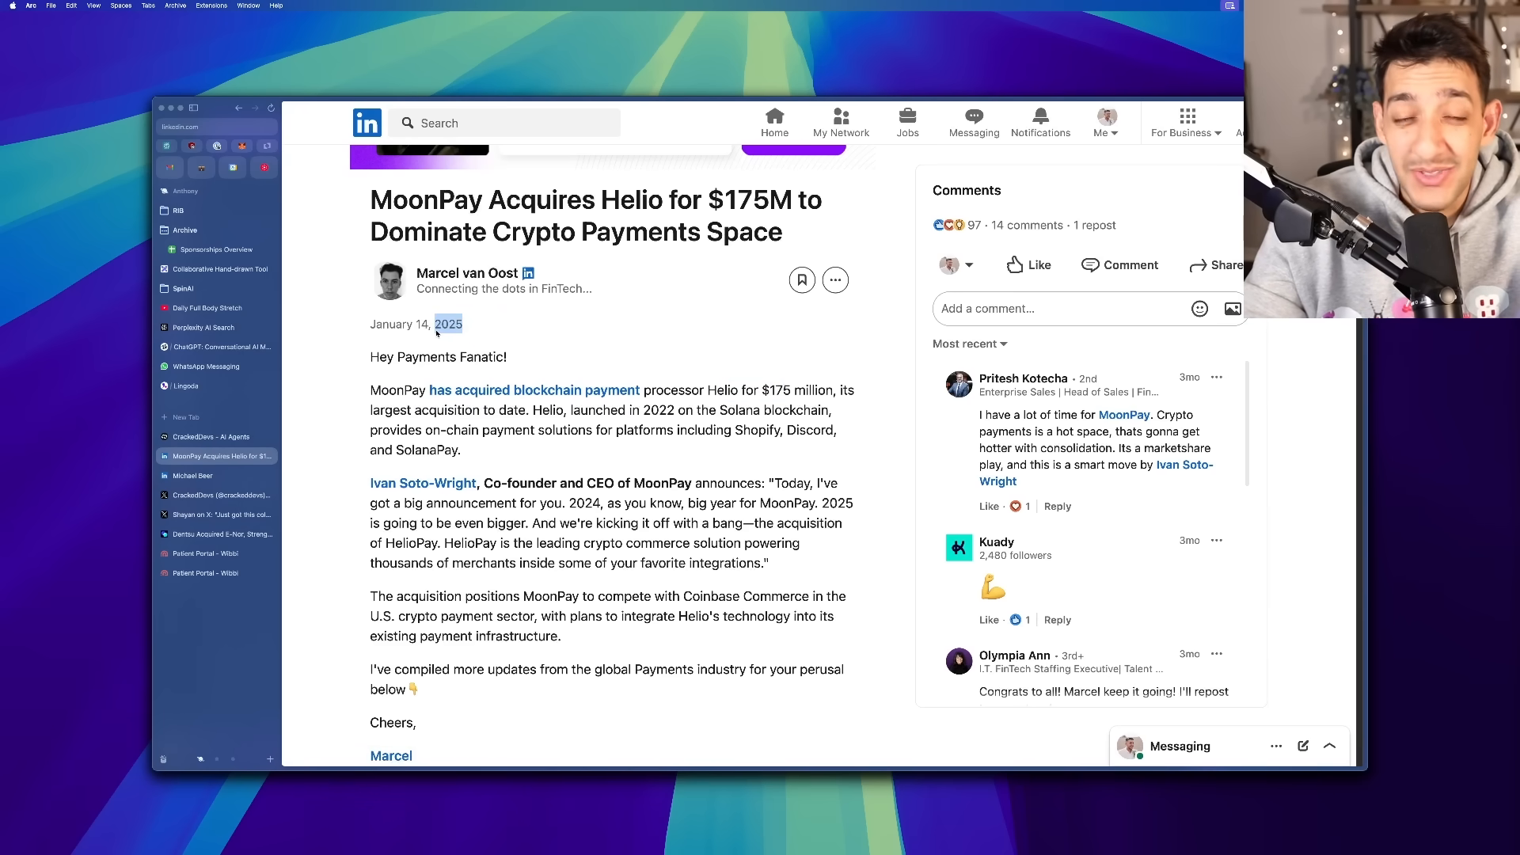
pyautogui.click(192, 476)
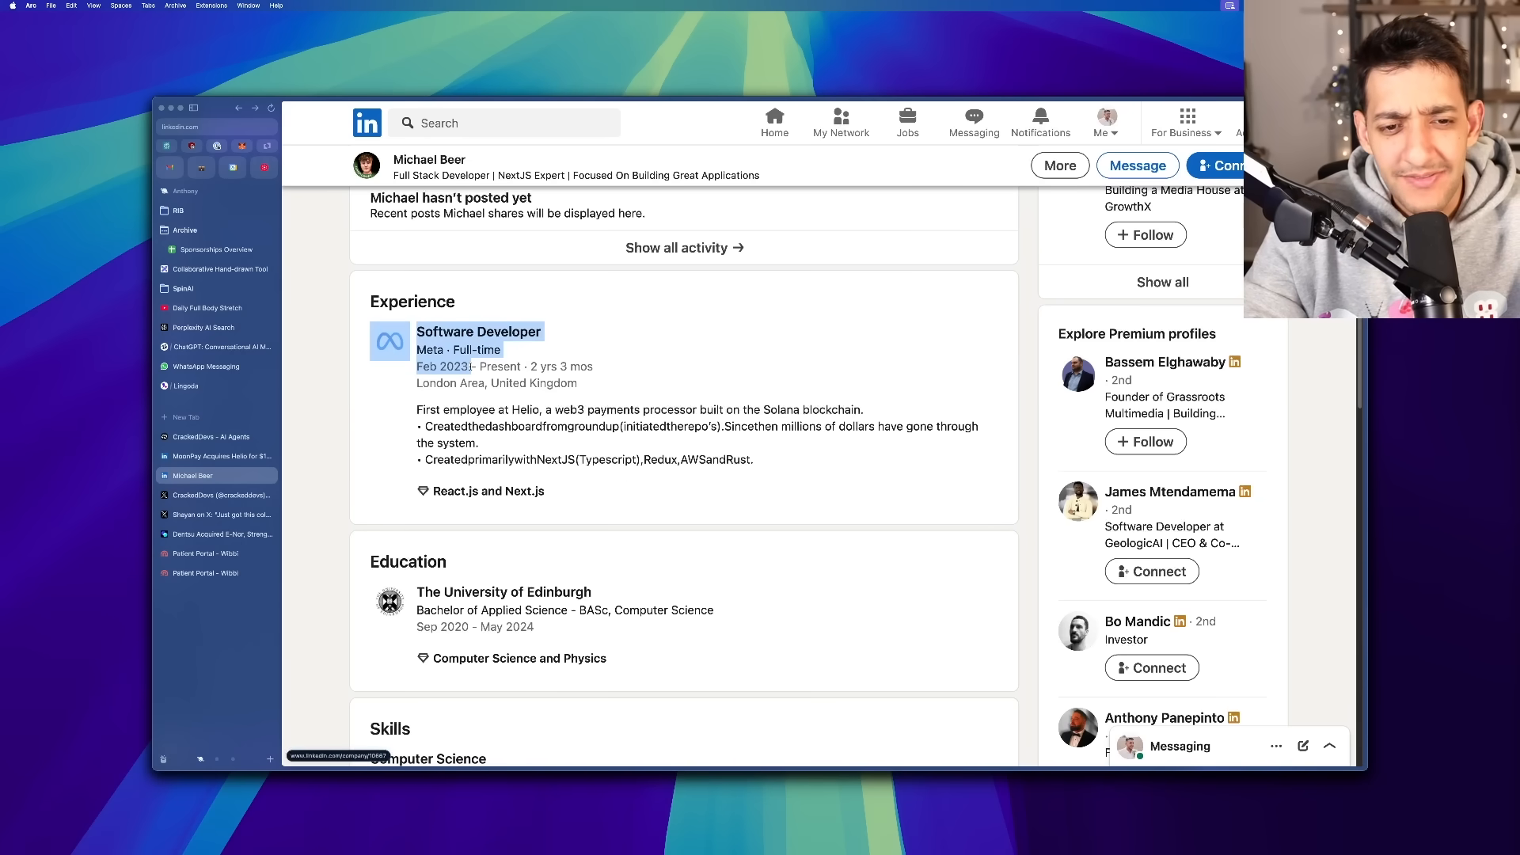
# - Highlight the Meta Software Developer role starting Feb 2023
pyautogui.moveTo(416, 366); pyautogui.dragTo(592, 366)
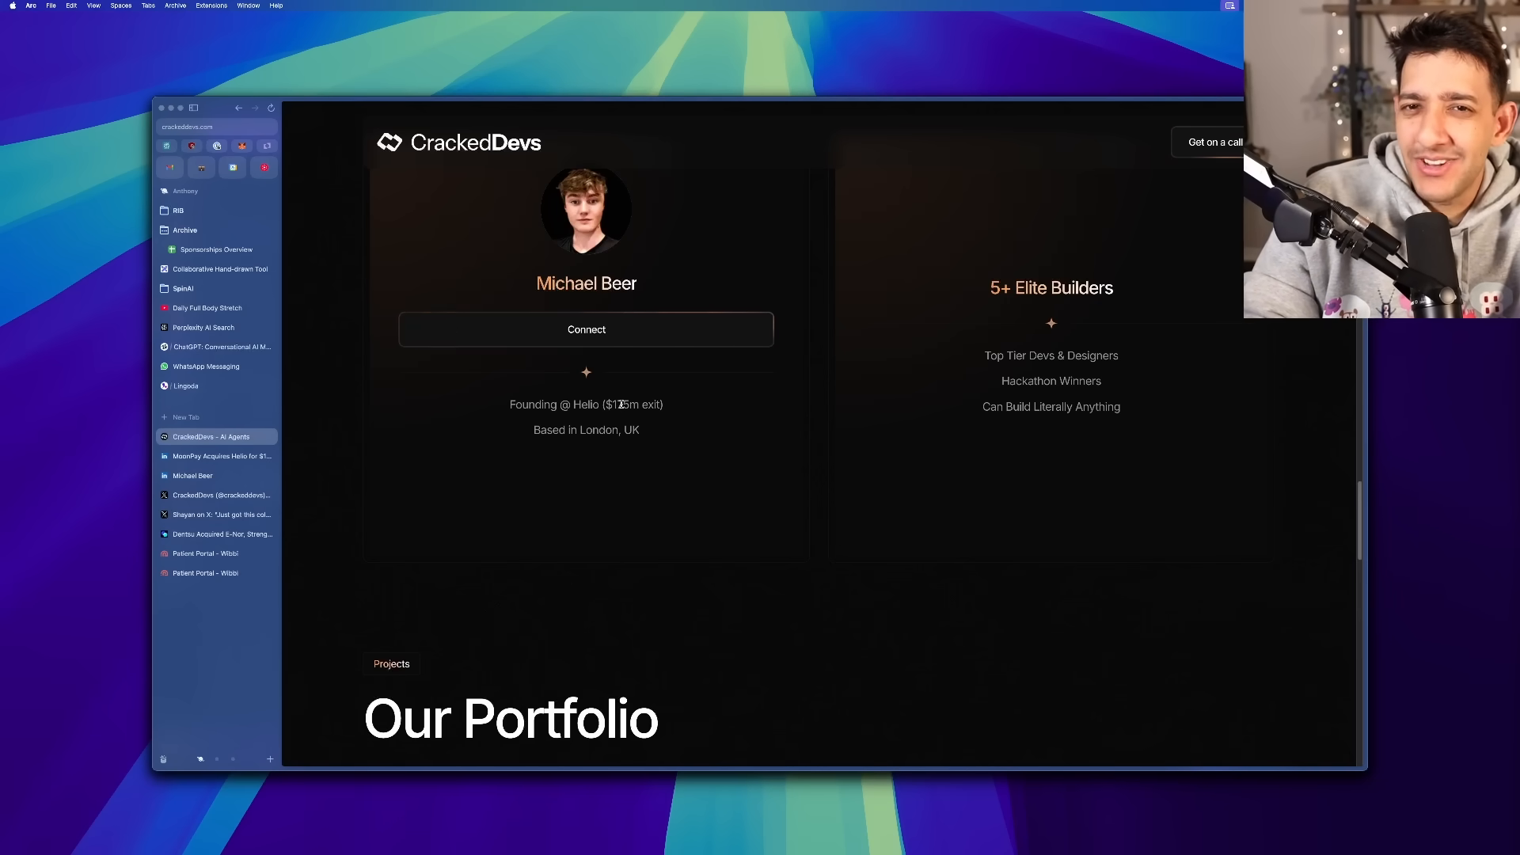
# - Check the Founding @ Helio ($175m exit) claim against the acquisition article
pyautogui.click(217, 457)
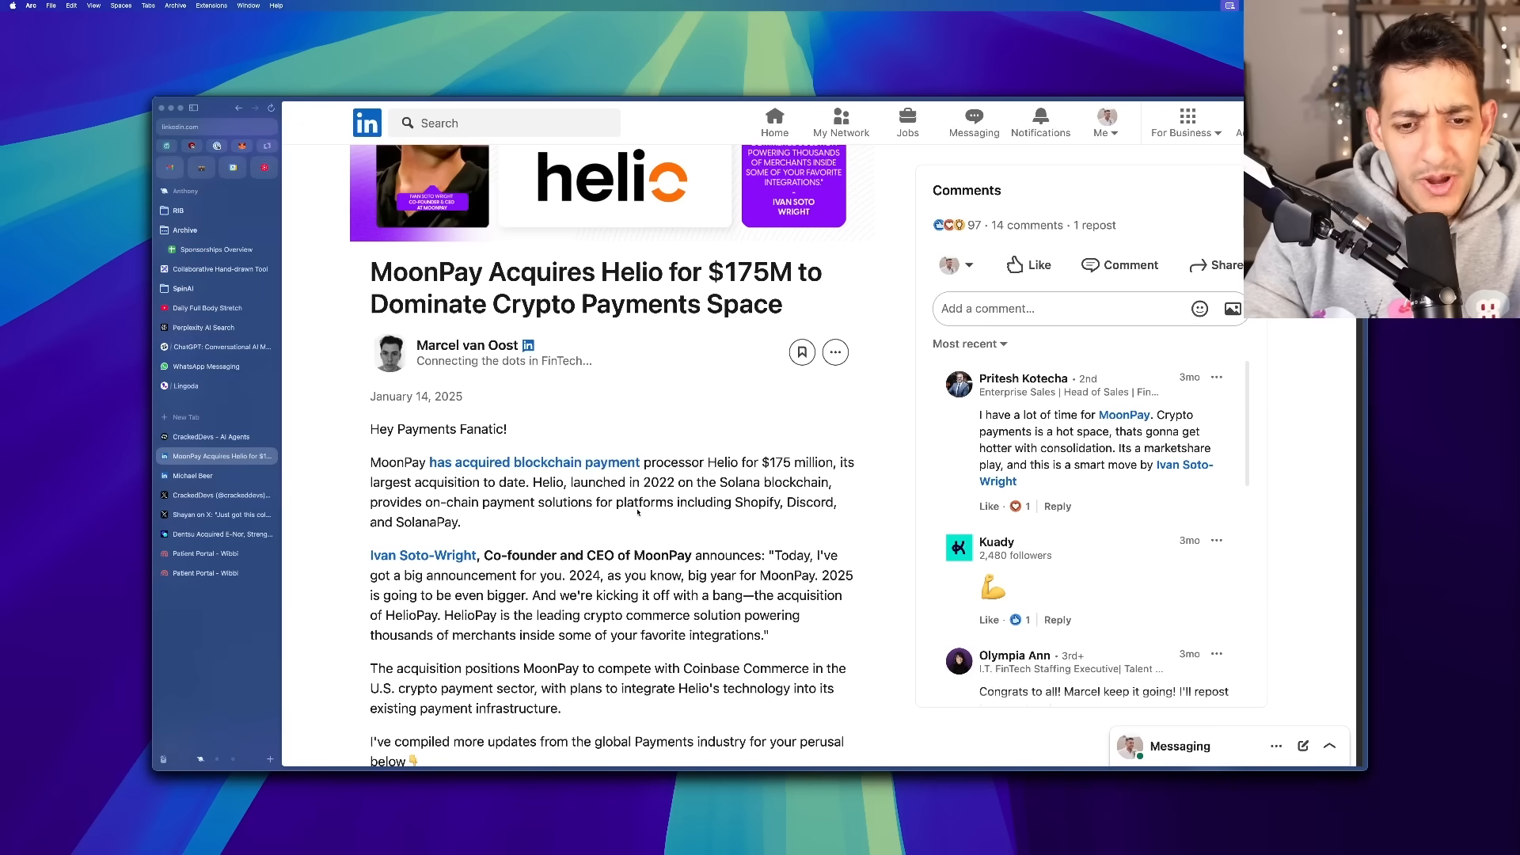
# - Highlight 'Helio, launched in 2022' and scroll the founder's profile to Experience
pyautogui.moveTo(531, 482); pyautogui.dragTo(677, 482)
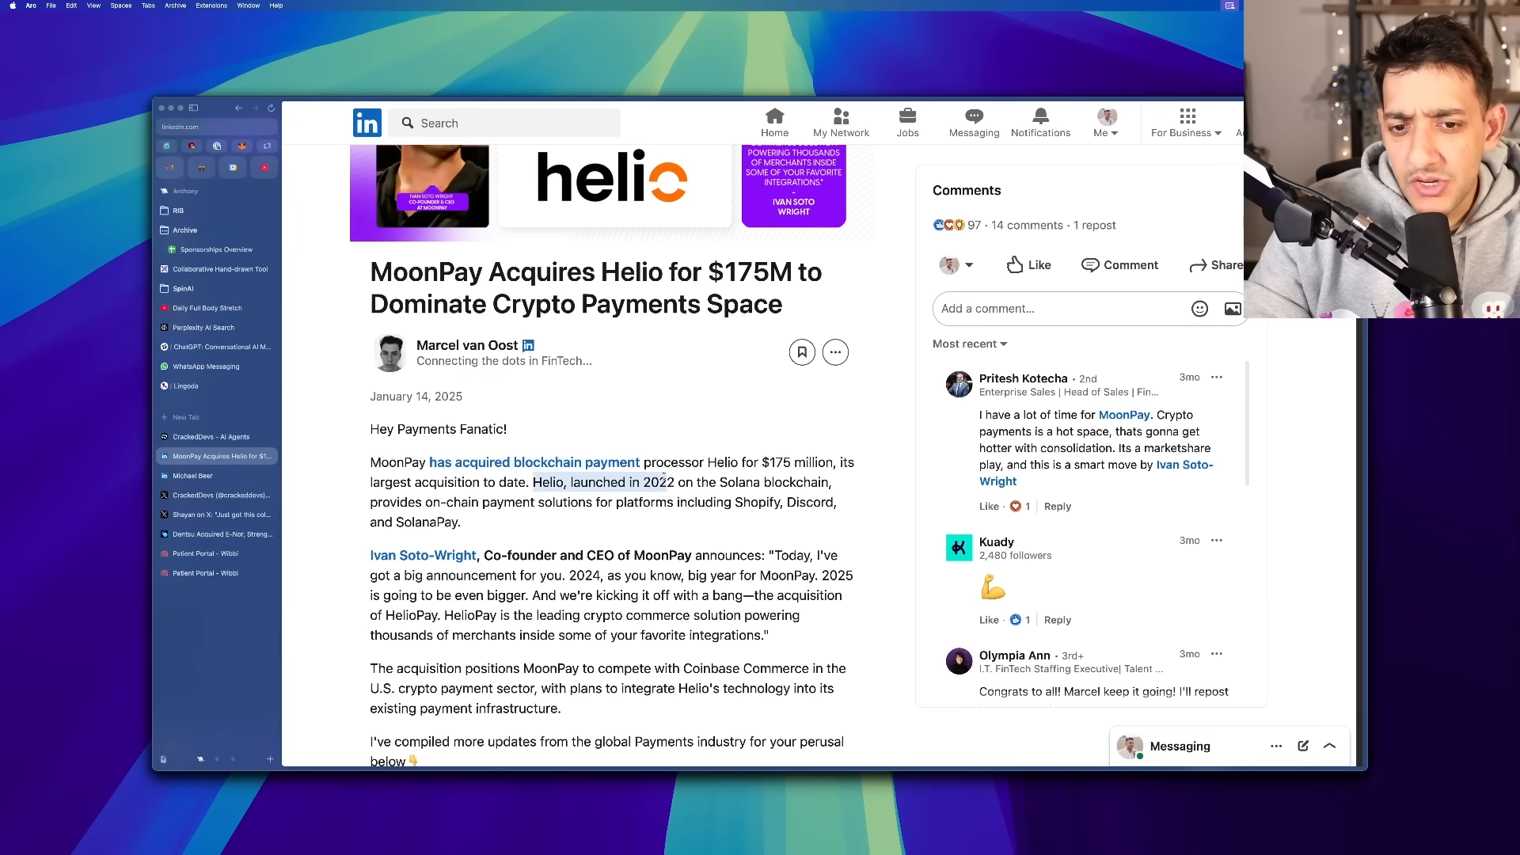
pyautogui.click(193, 474)
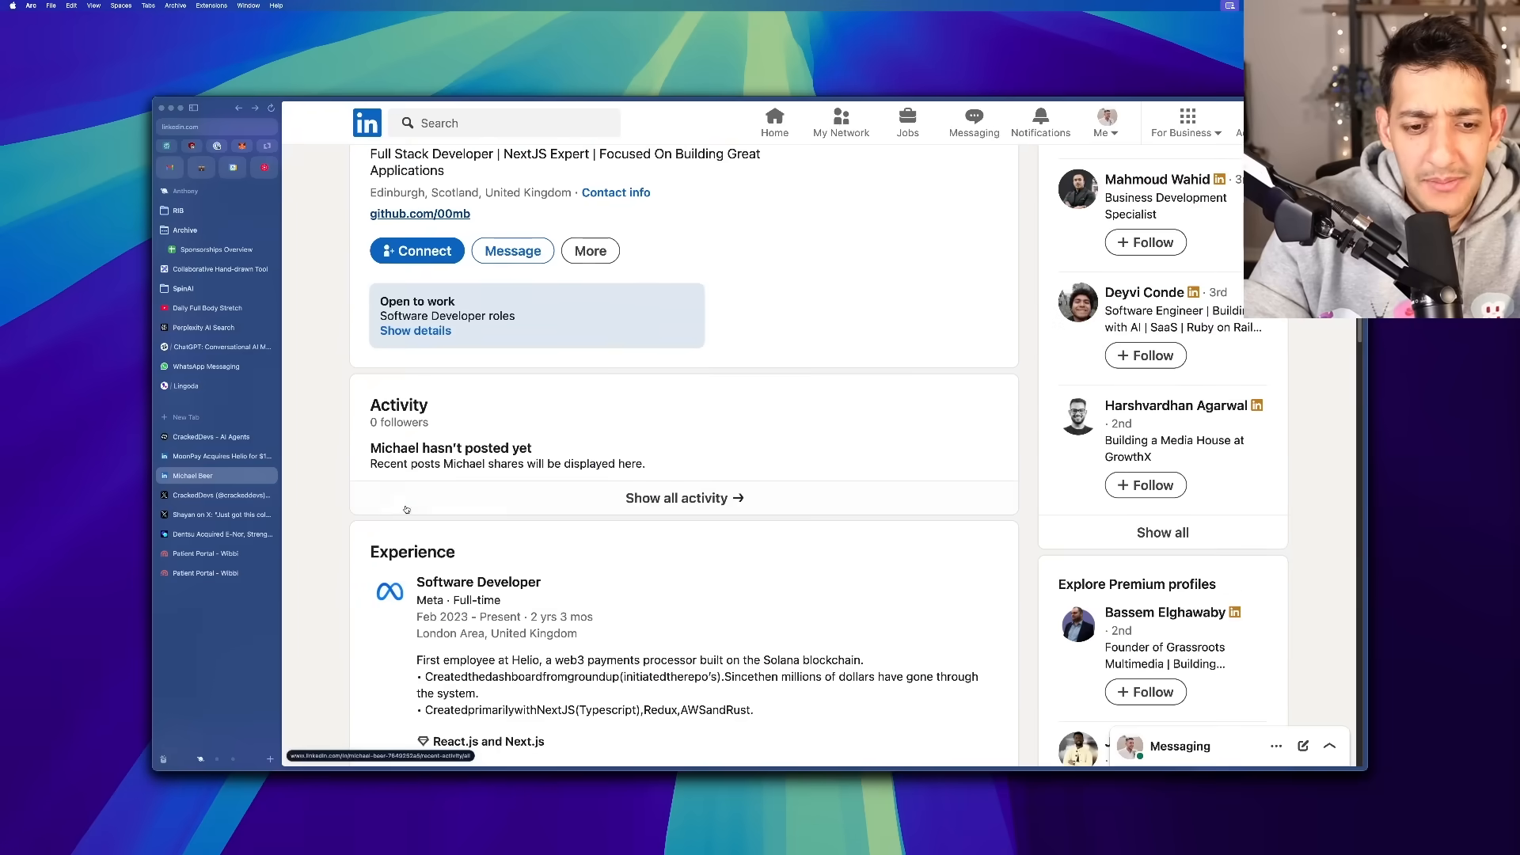
pyautogui.scroll(-3)
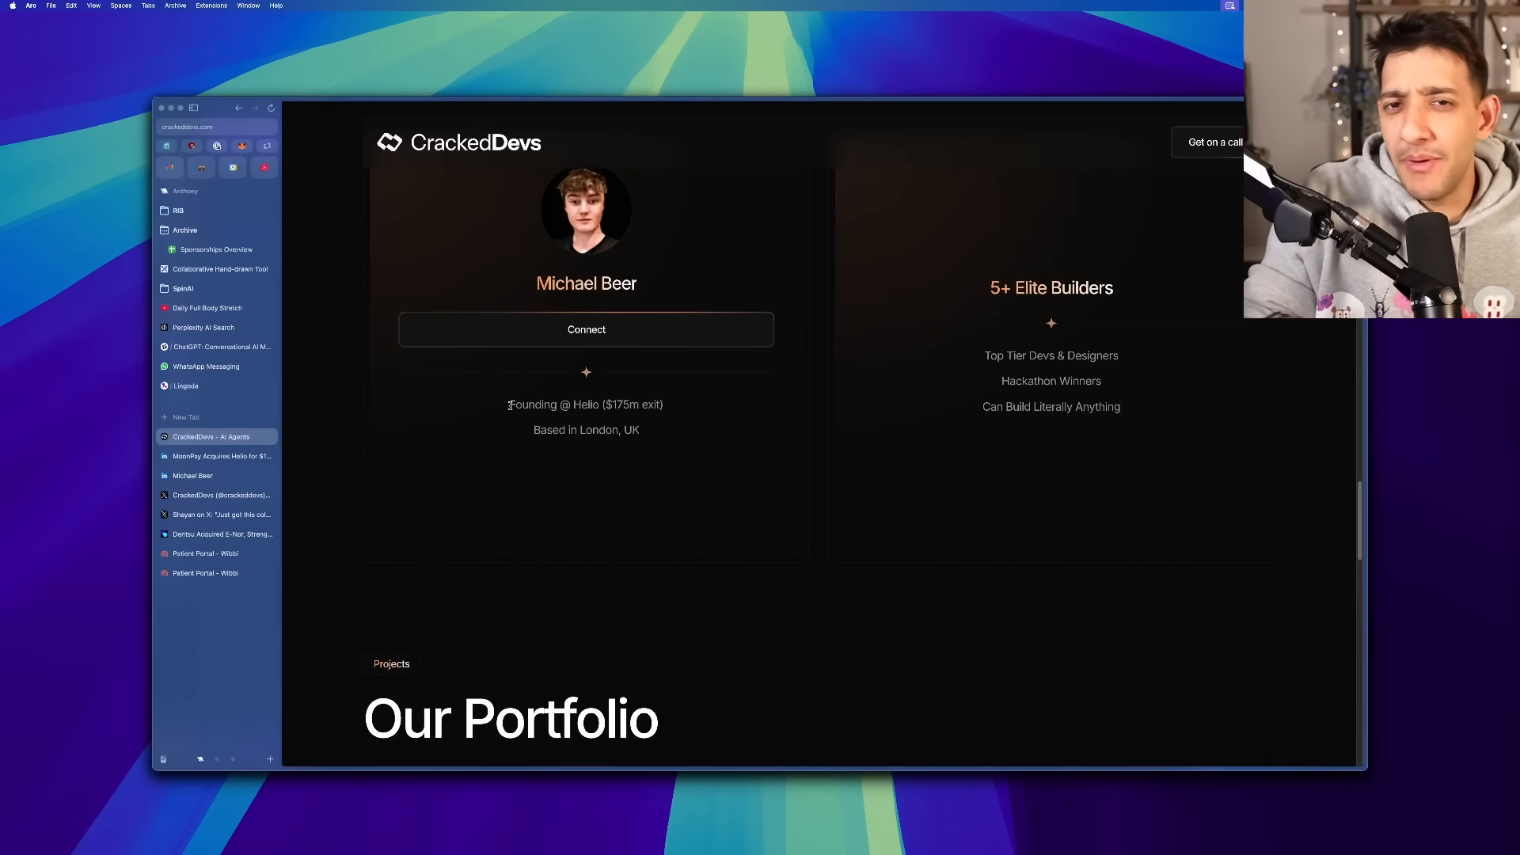
# - Highlight text in Michael Beer's Meet the team card
pyautogui.moveTo(509, 405); pyautogui.dragTo(659, 405)
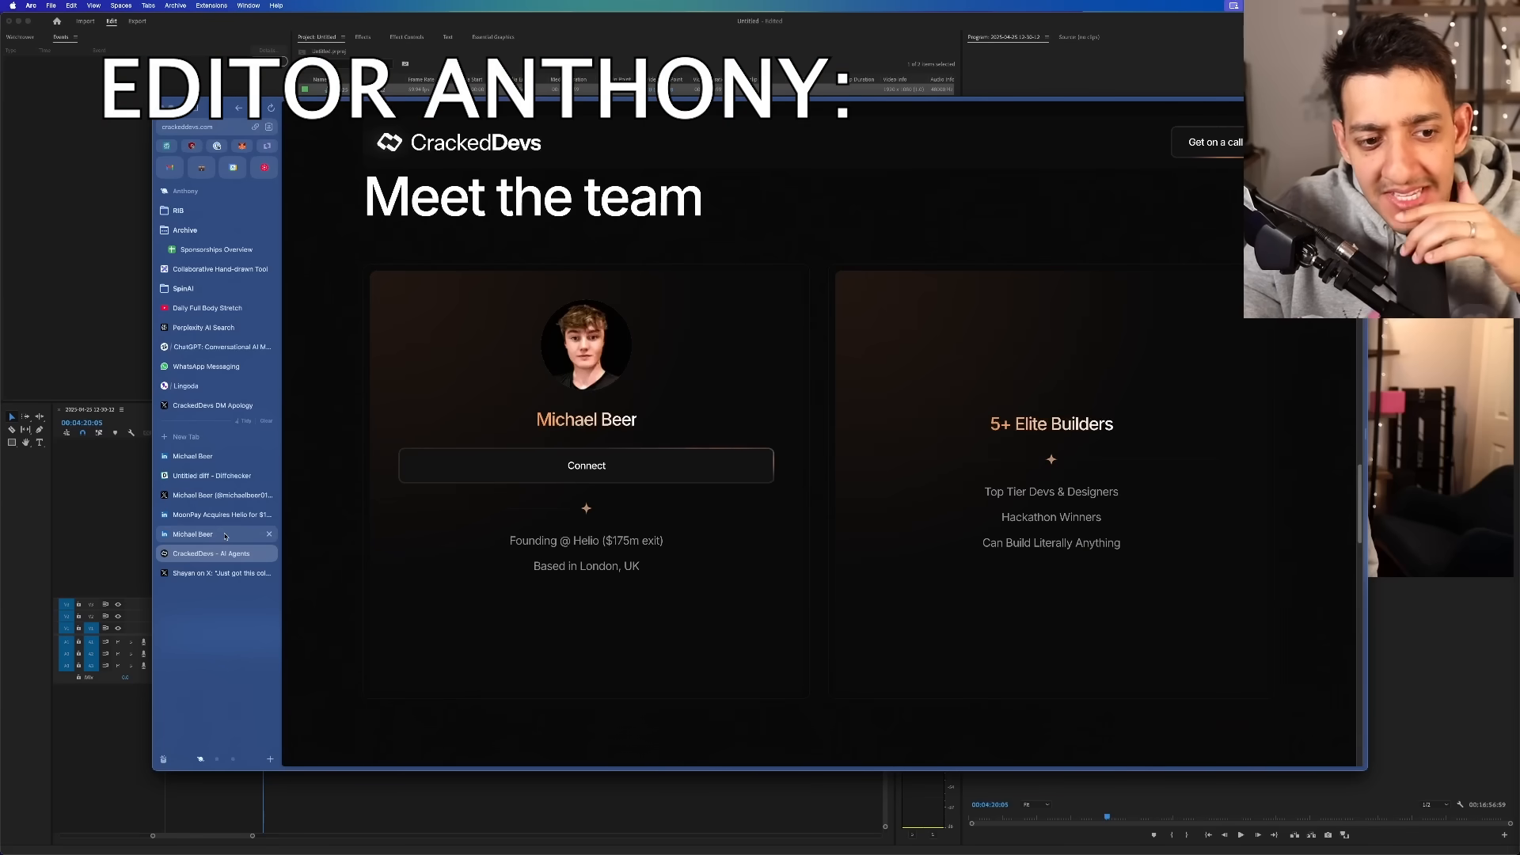
pyautogui.click(192, 533)
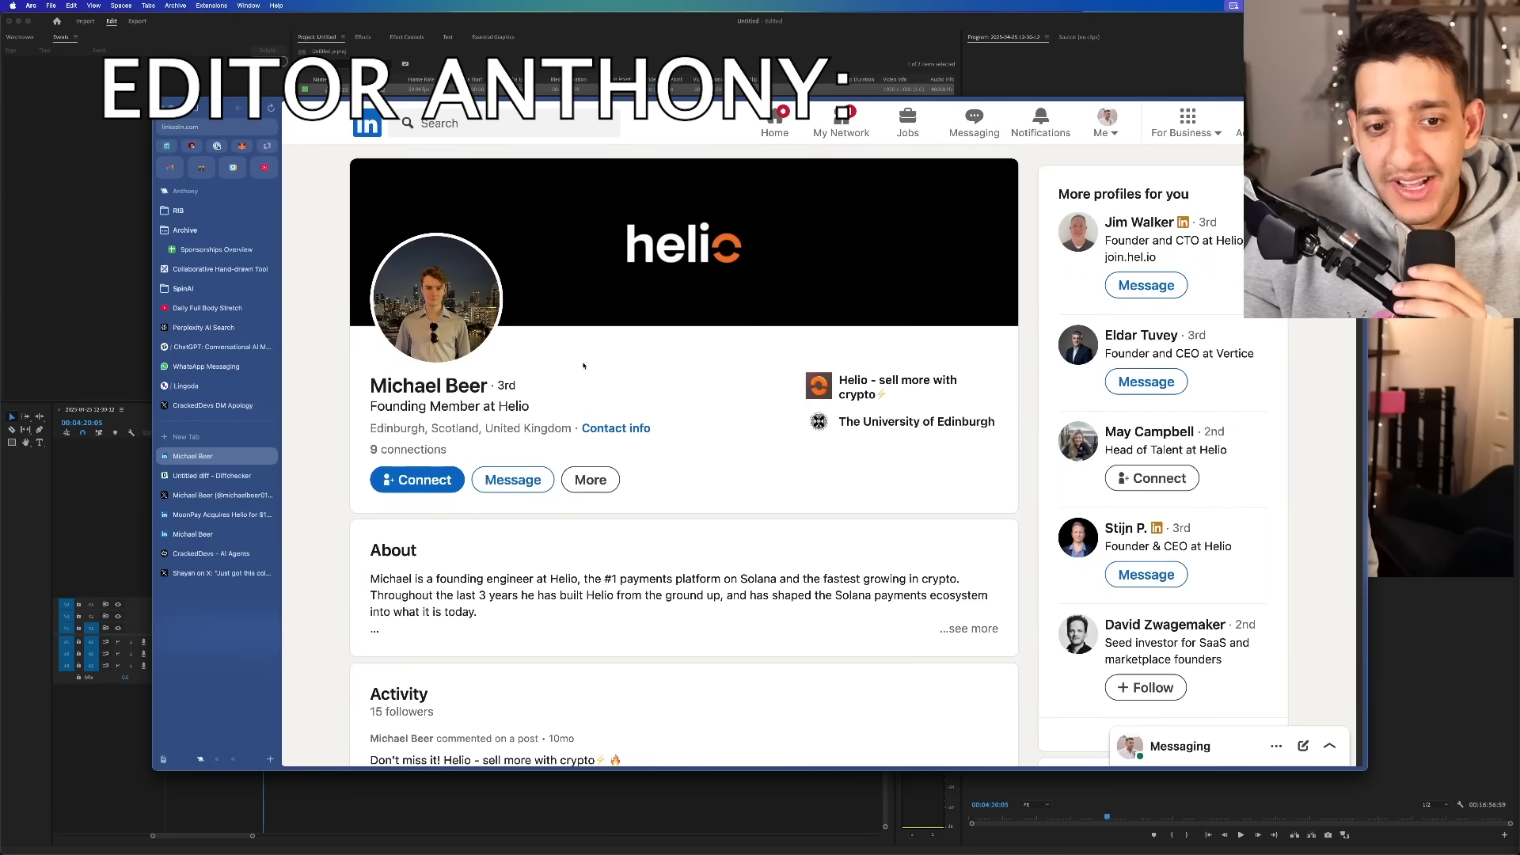
pyautogui.click(435, 295)
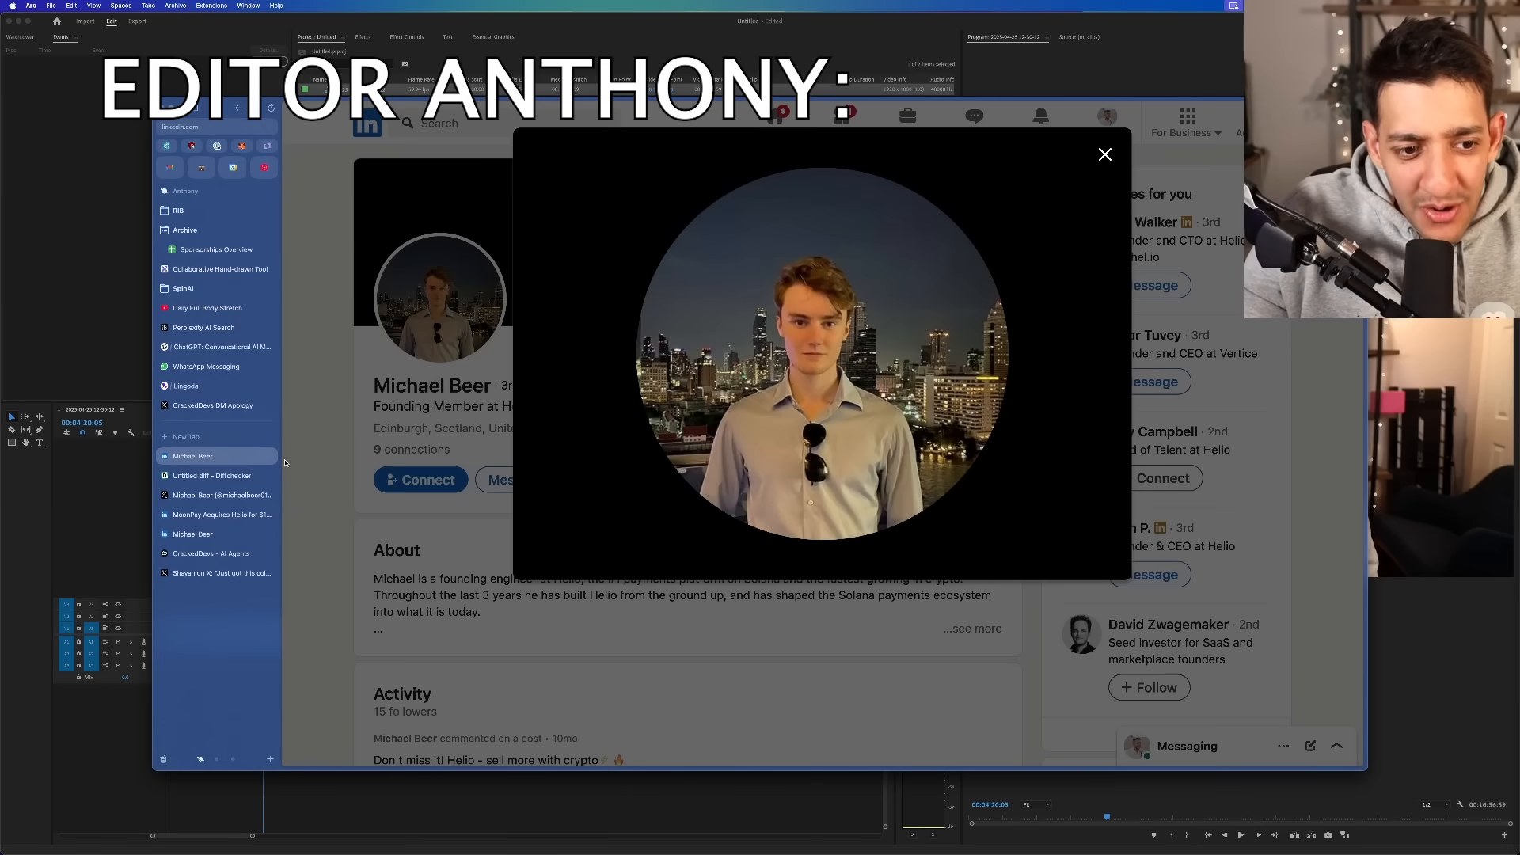
pyautogui.click(212, 475)
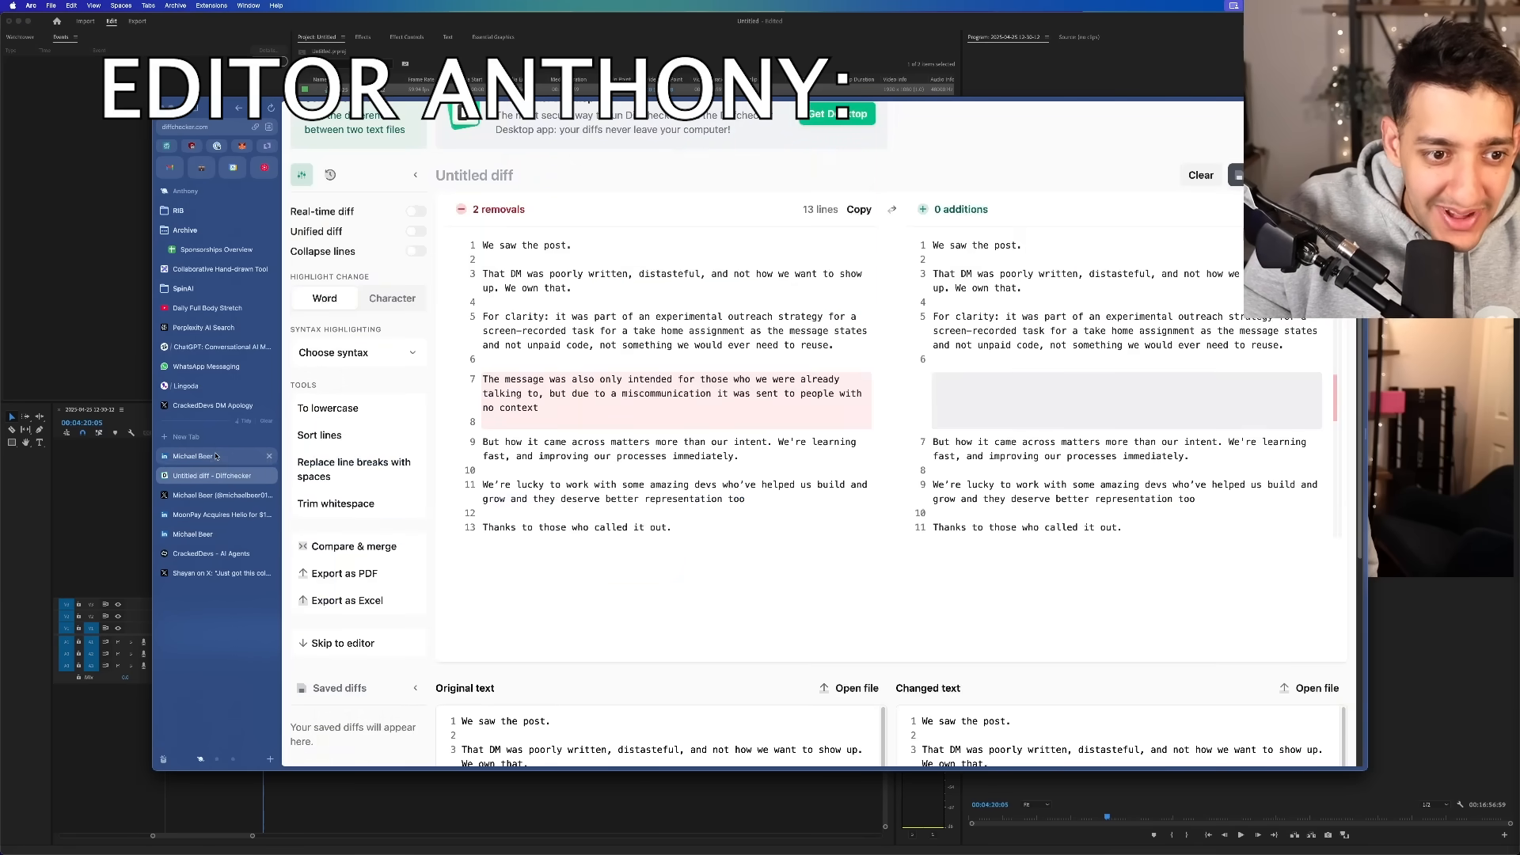
pyautogui.click(194, 456)
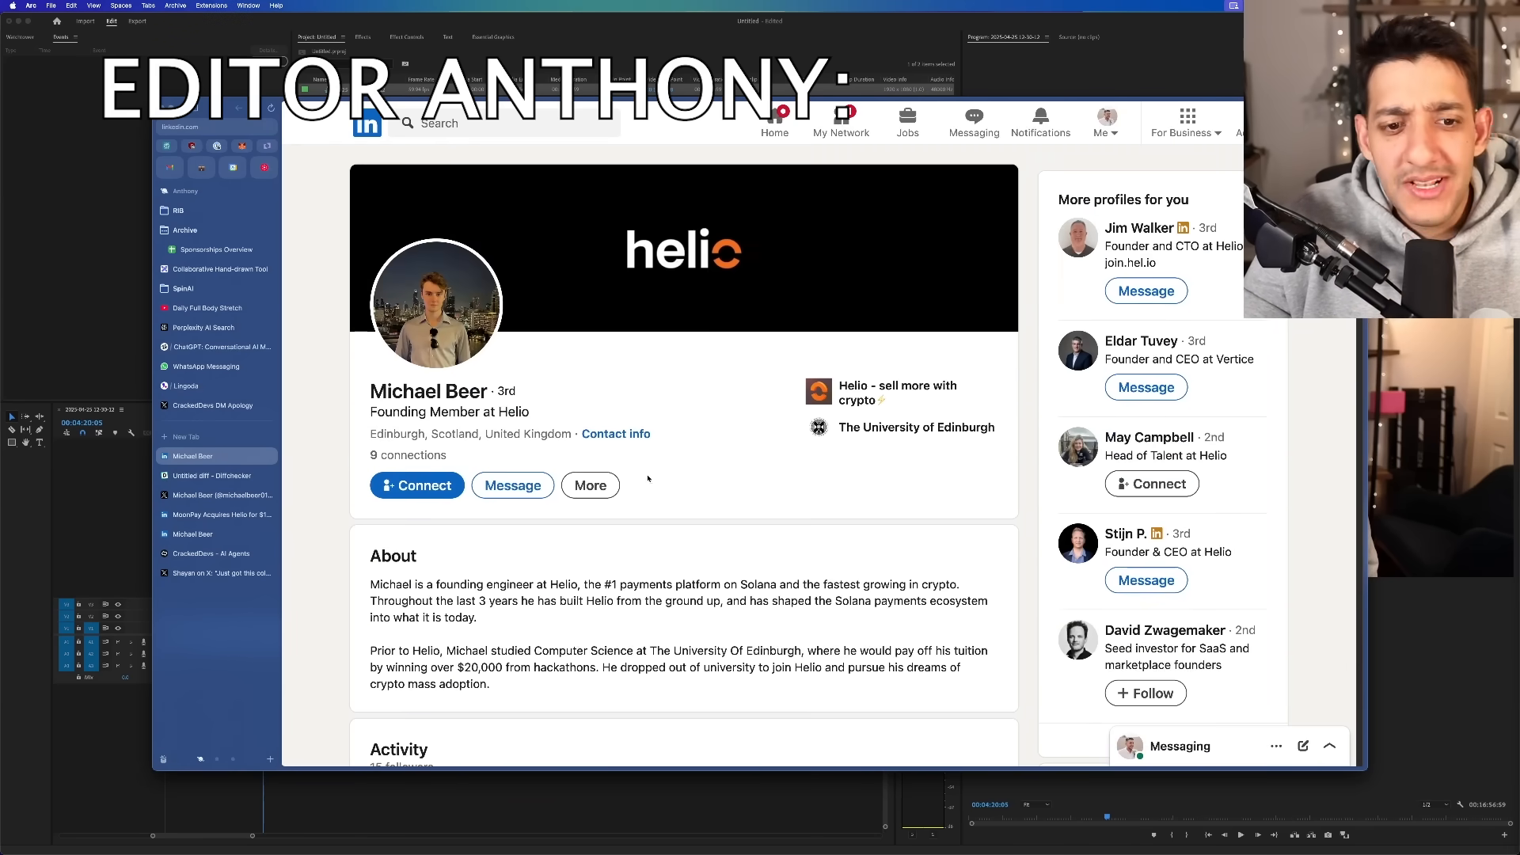
pyautogui.scroll(-3)
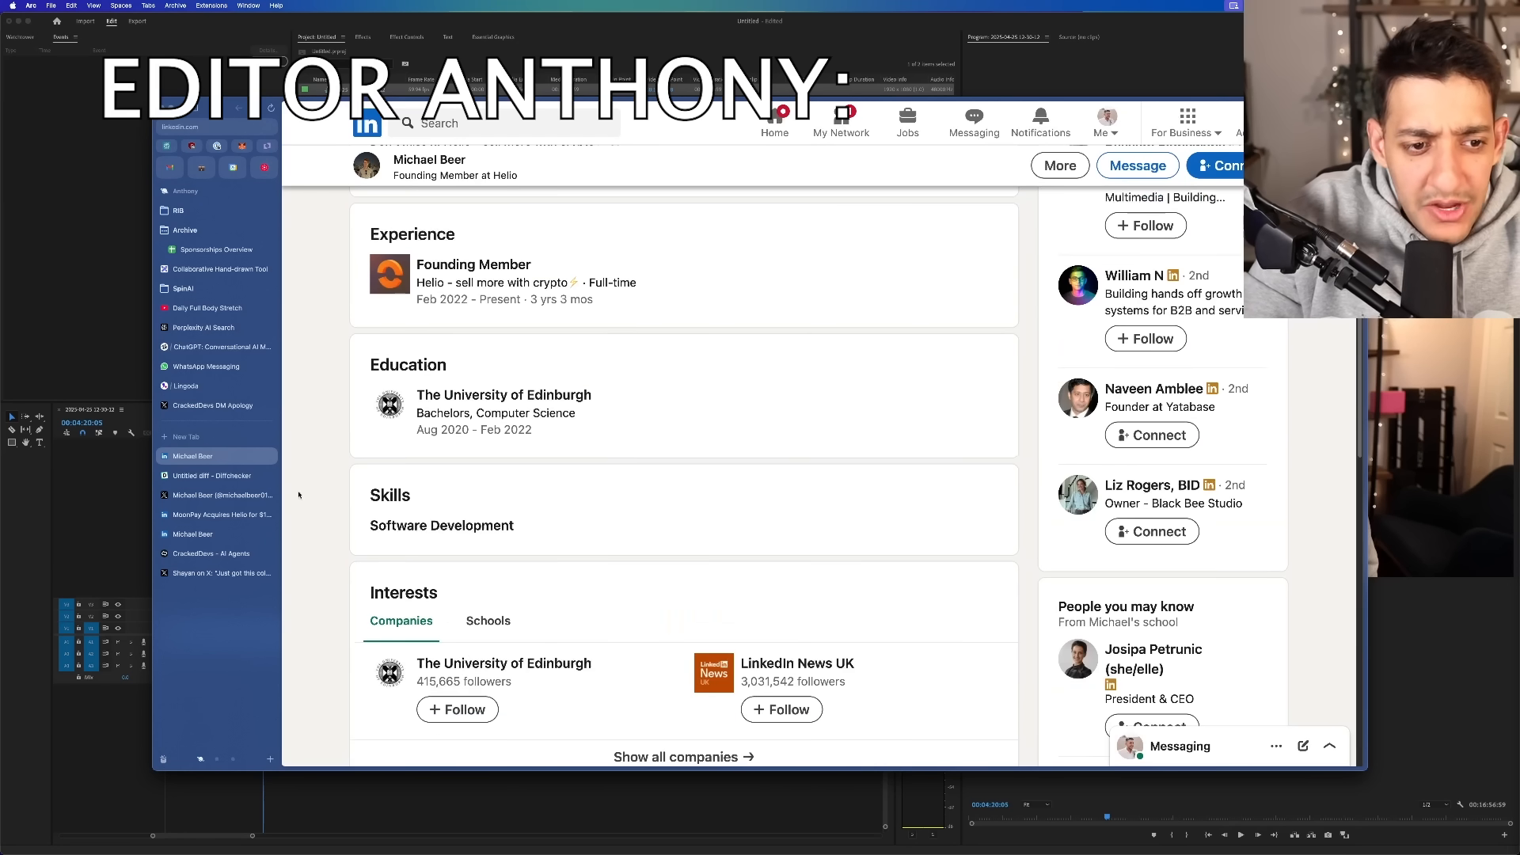
pyautogui.scroll(3)
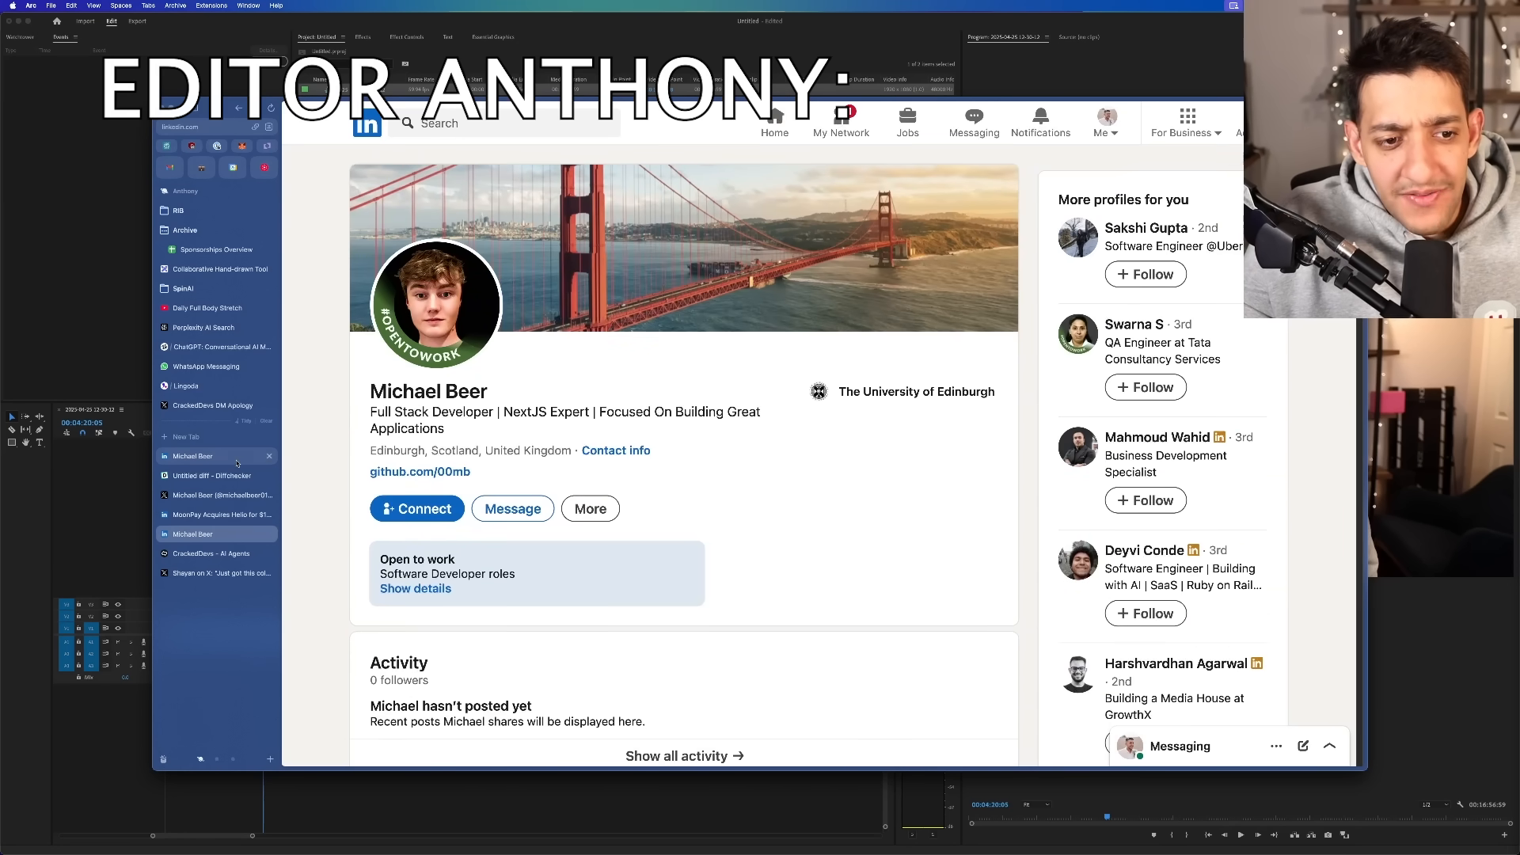
# - Follow Michael Beer's team card link to his personal site, then open CrackedDevs' X profile
pyautogui.click(208, 553)
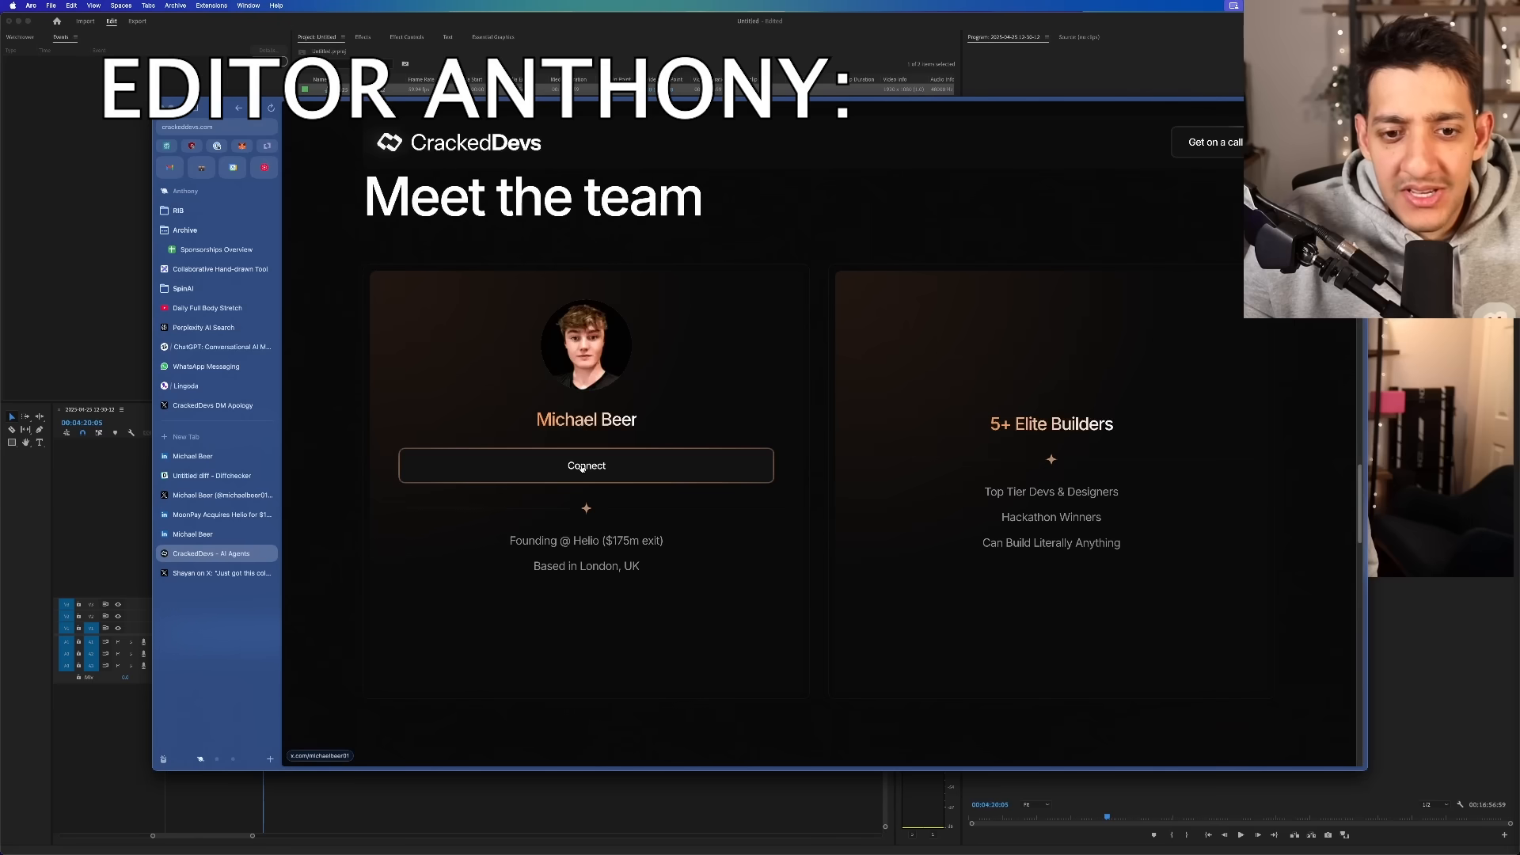
pyautogui.click(586, 466)
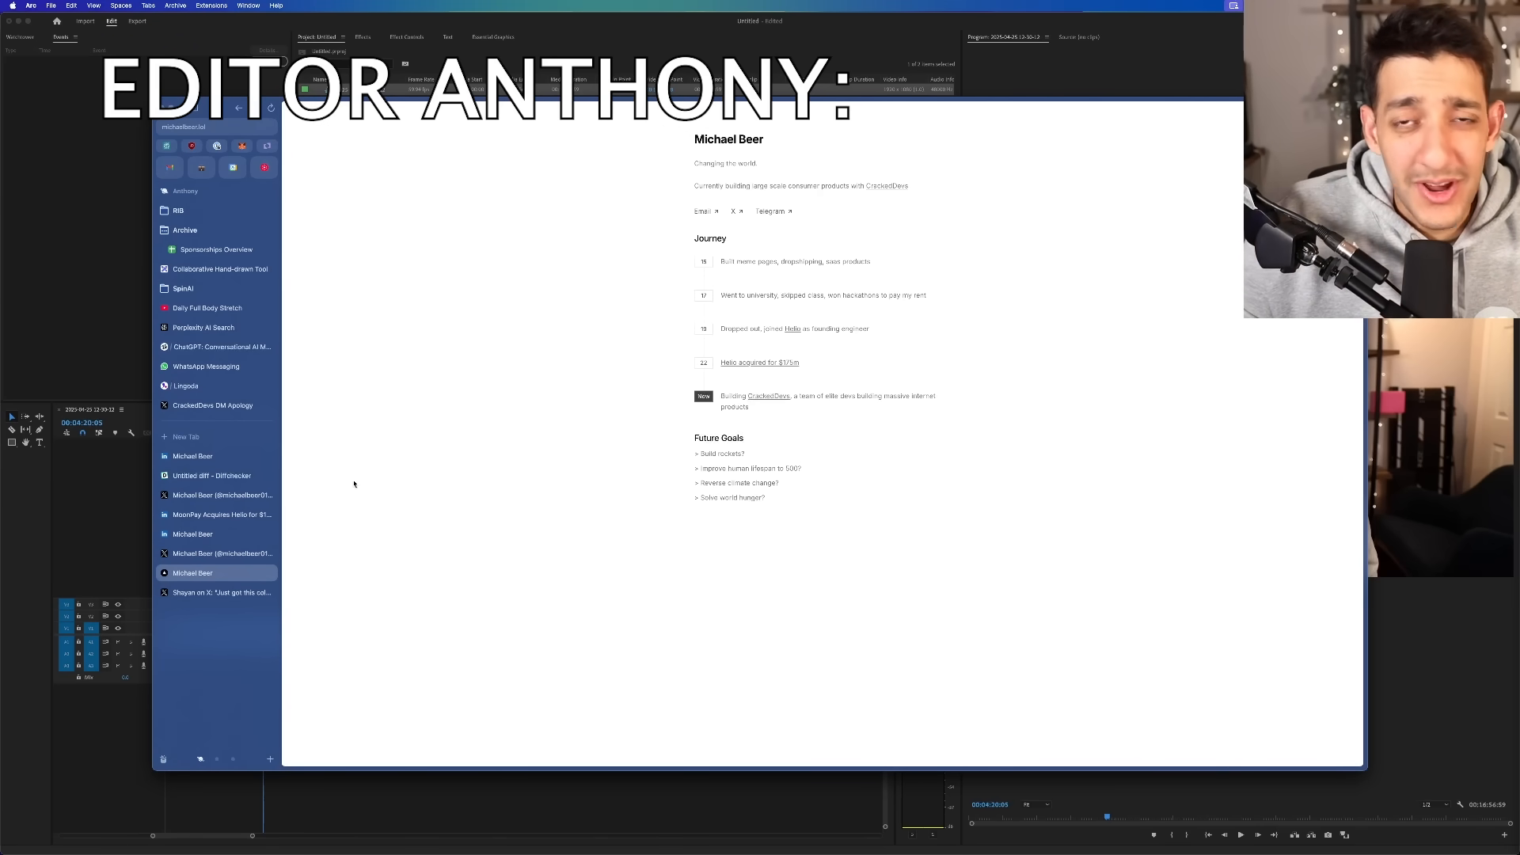
pyautogui.click(193, 456)
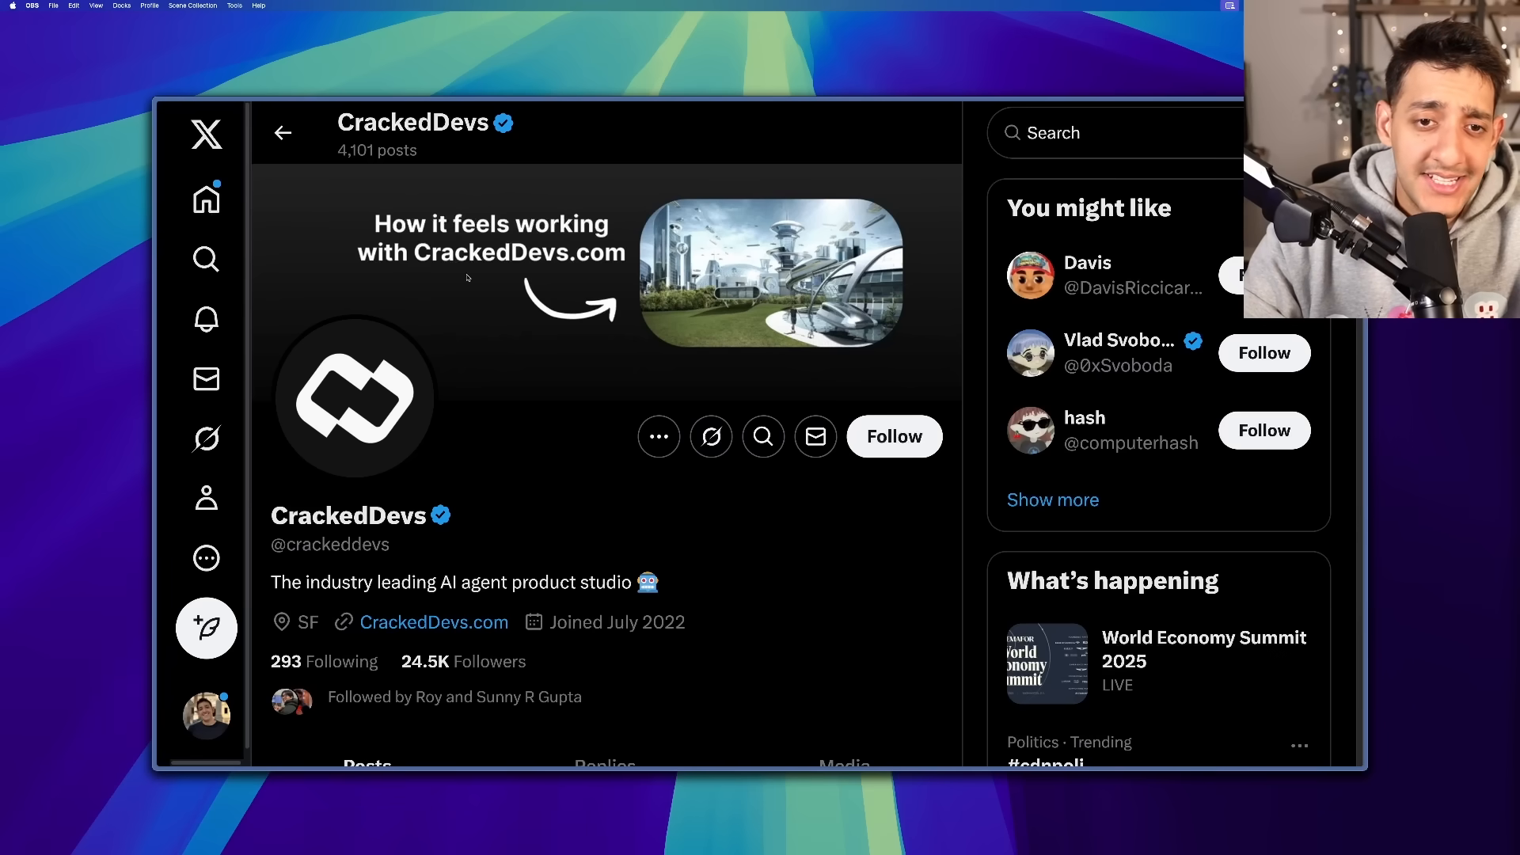
# - Enlarge CrackedDevs' X header image twice, closing it each time
pyautogui.click(769, 274)
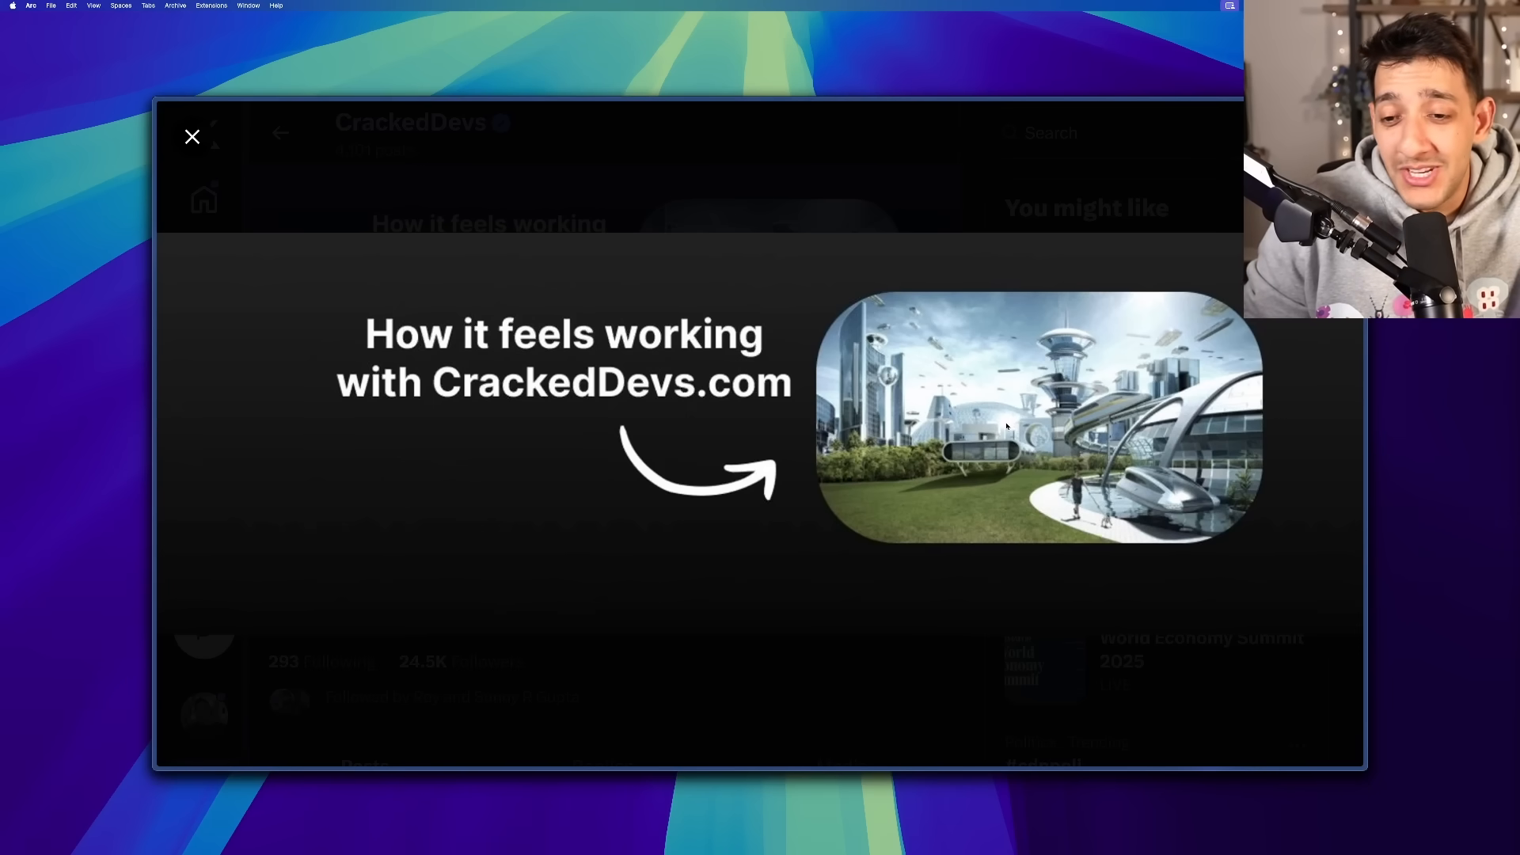
pyautogui.click(191, 136)
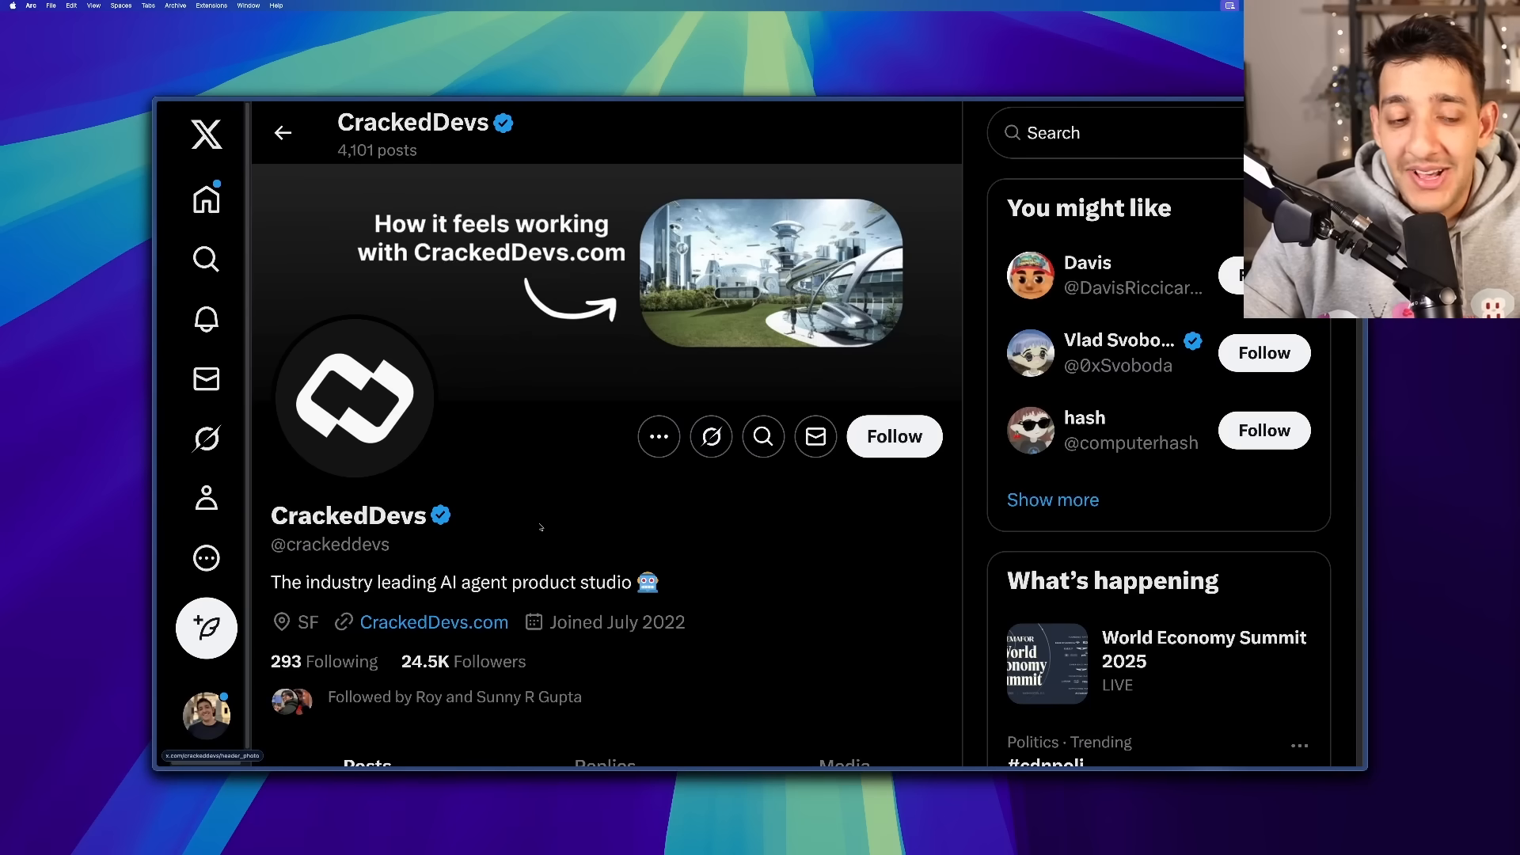
pyautogui.click(770, 275)
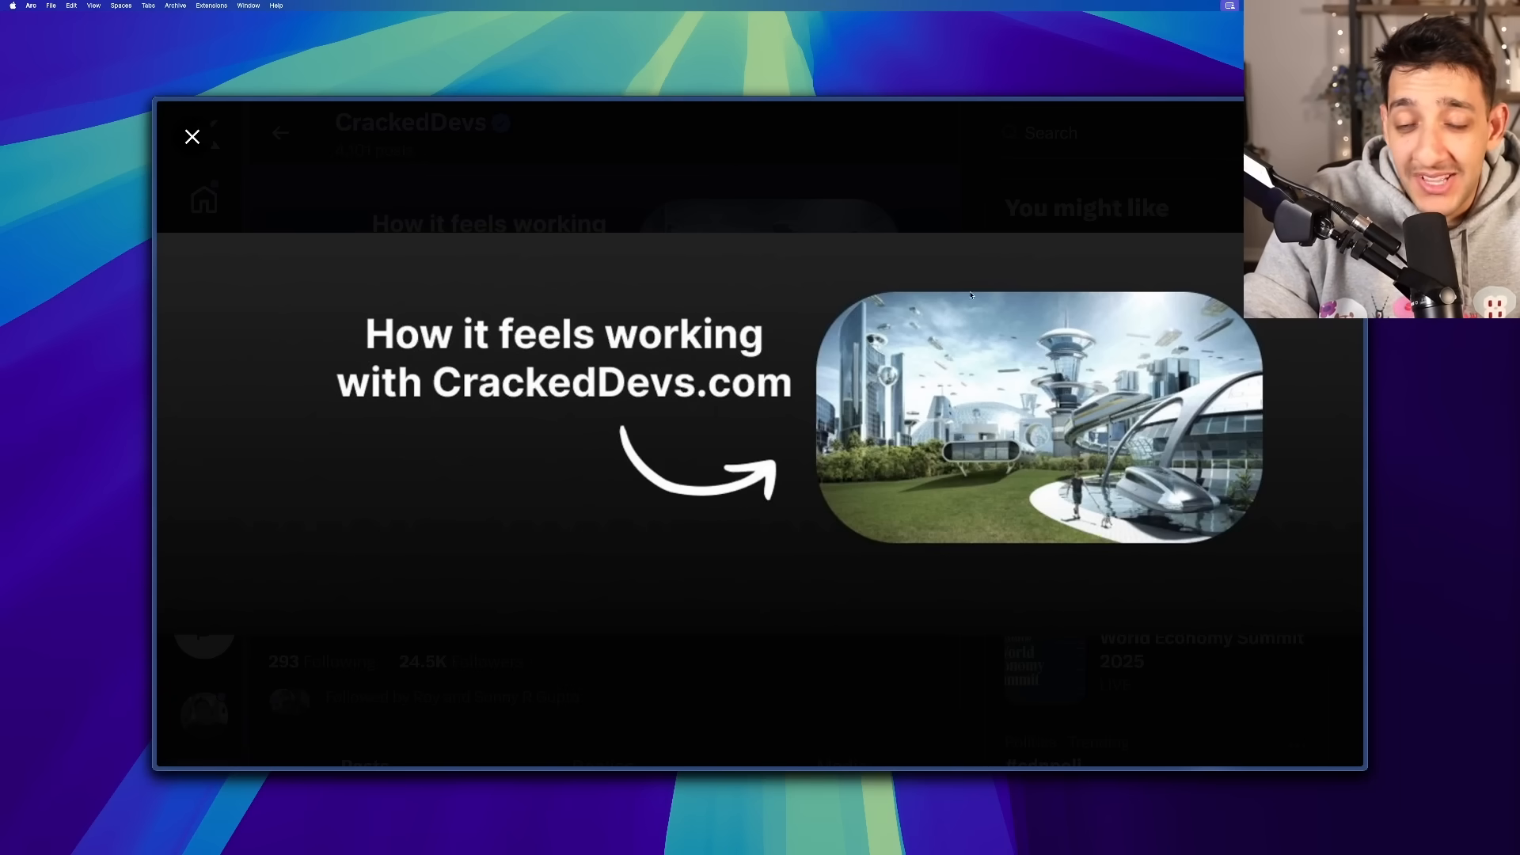
pyautogui.click(191, 137)
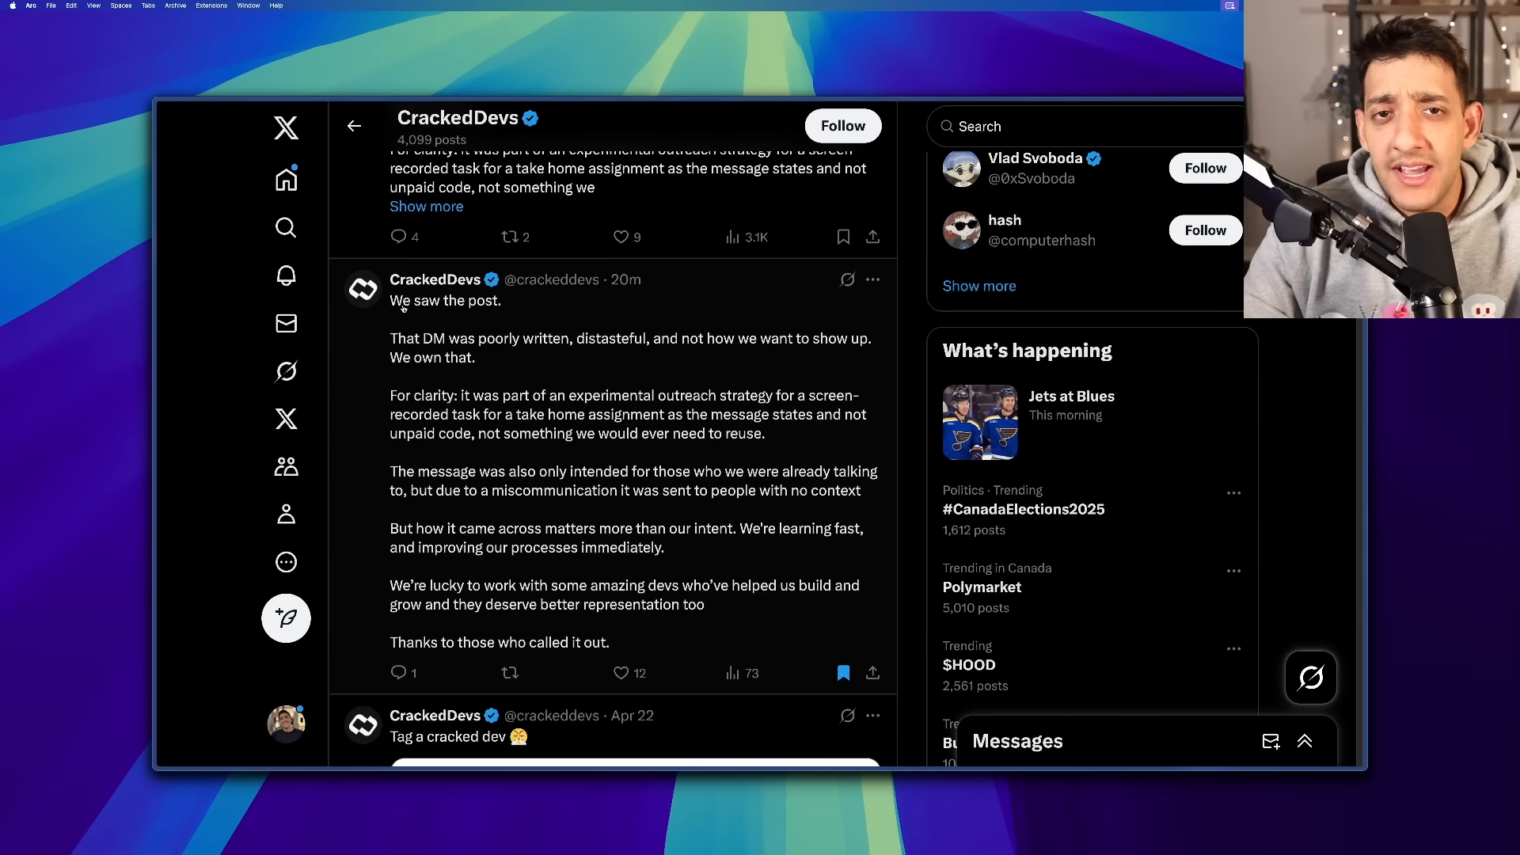
pyautogui.scroll(-3)
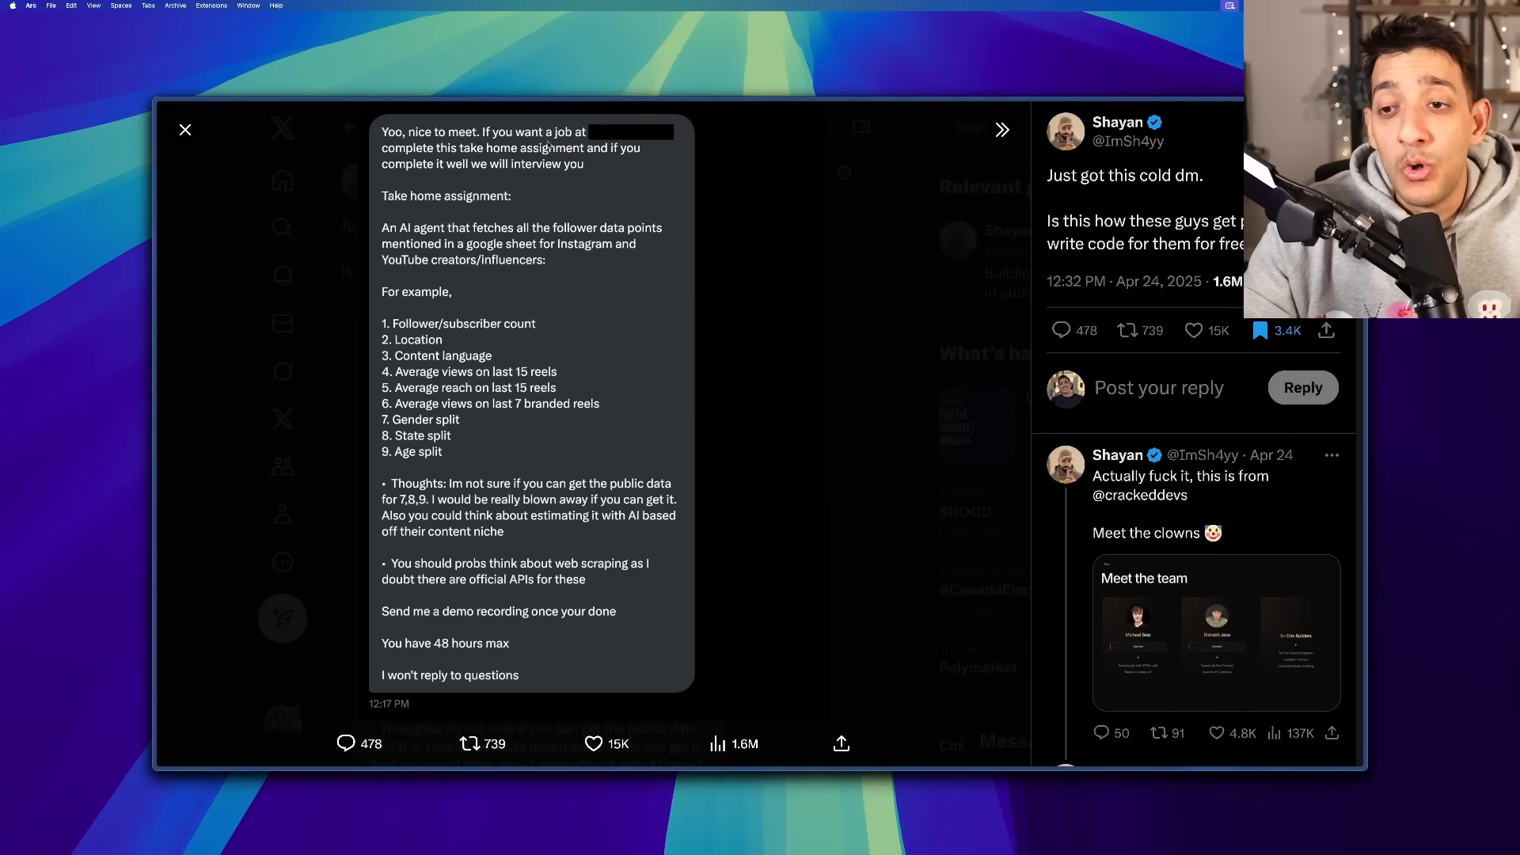
pyautogui.moveTo(546, 194)
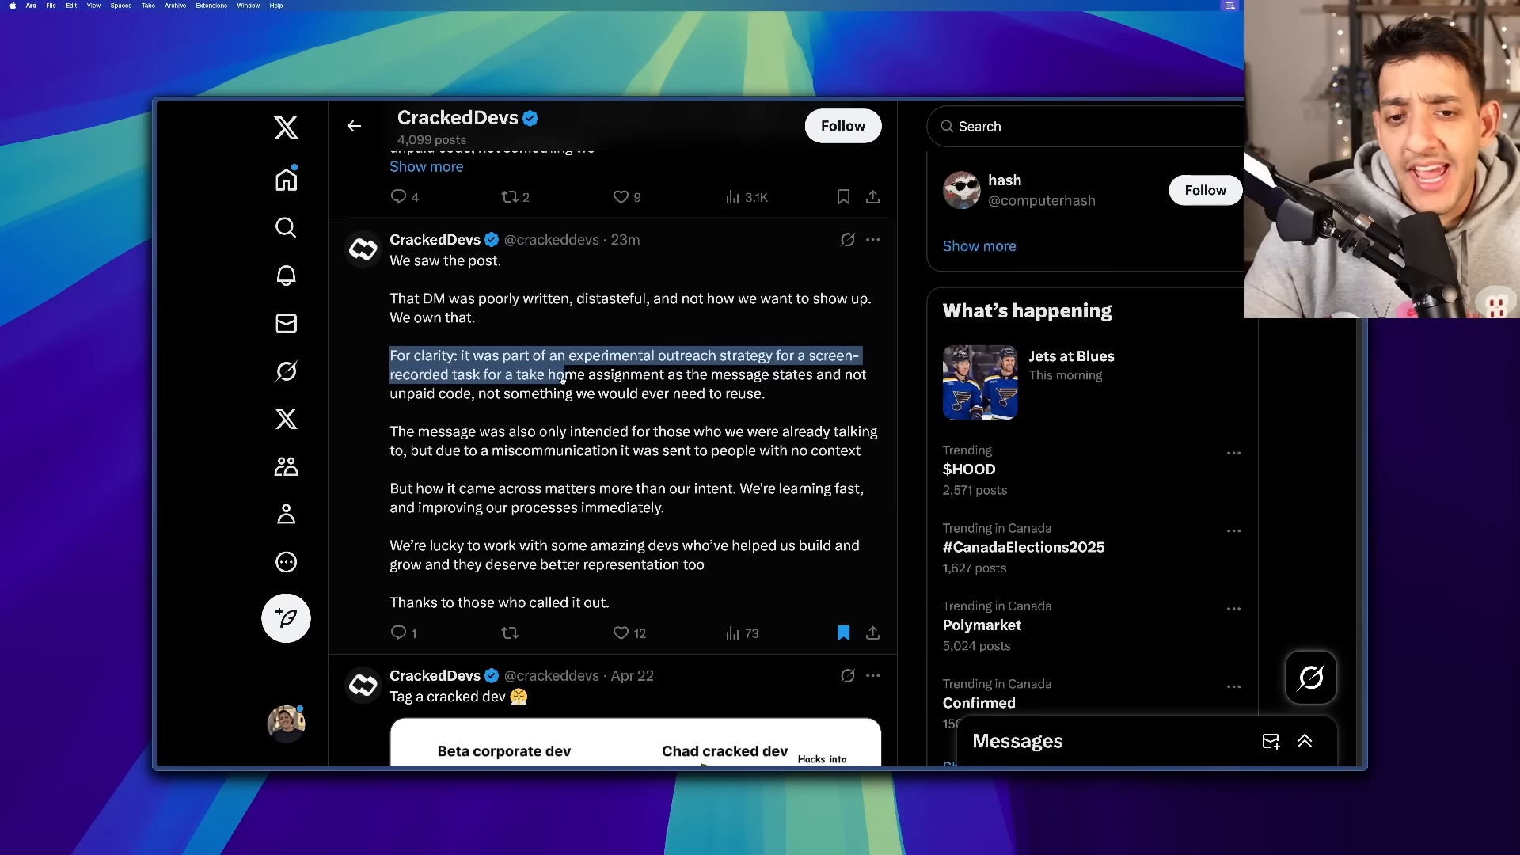
# - Highlight the 'For clarity' clarification sentences in CrackedDevs' apology post
pyautogui.moveTo(561, 374); pyautogui.dragTo(763, 394)
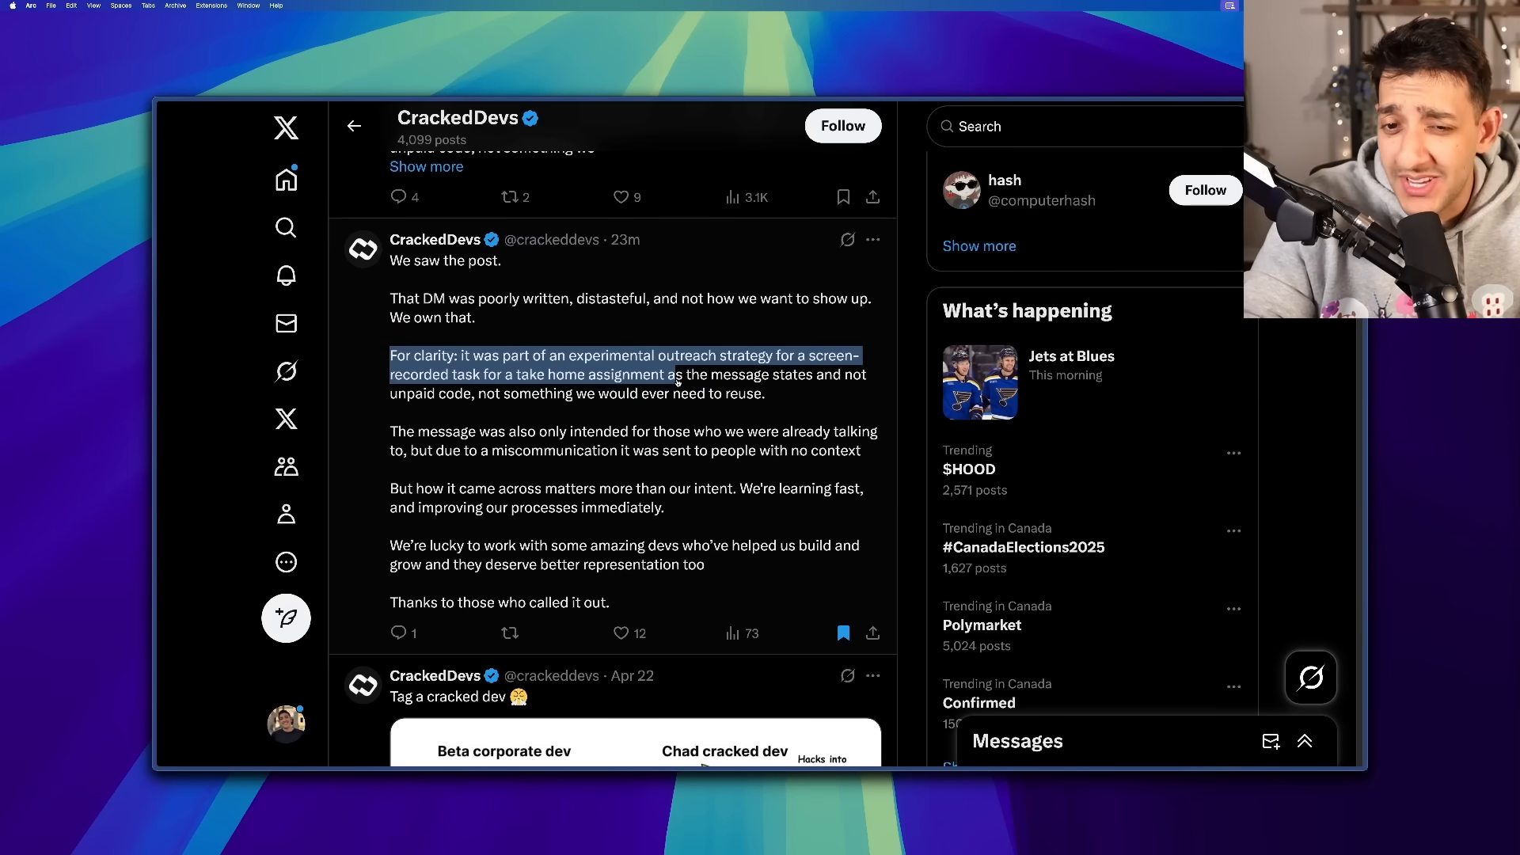
pyautogui.moveTo(678, 374); pyautogui.dragTo(475, 392)
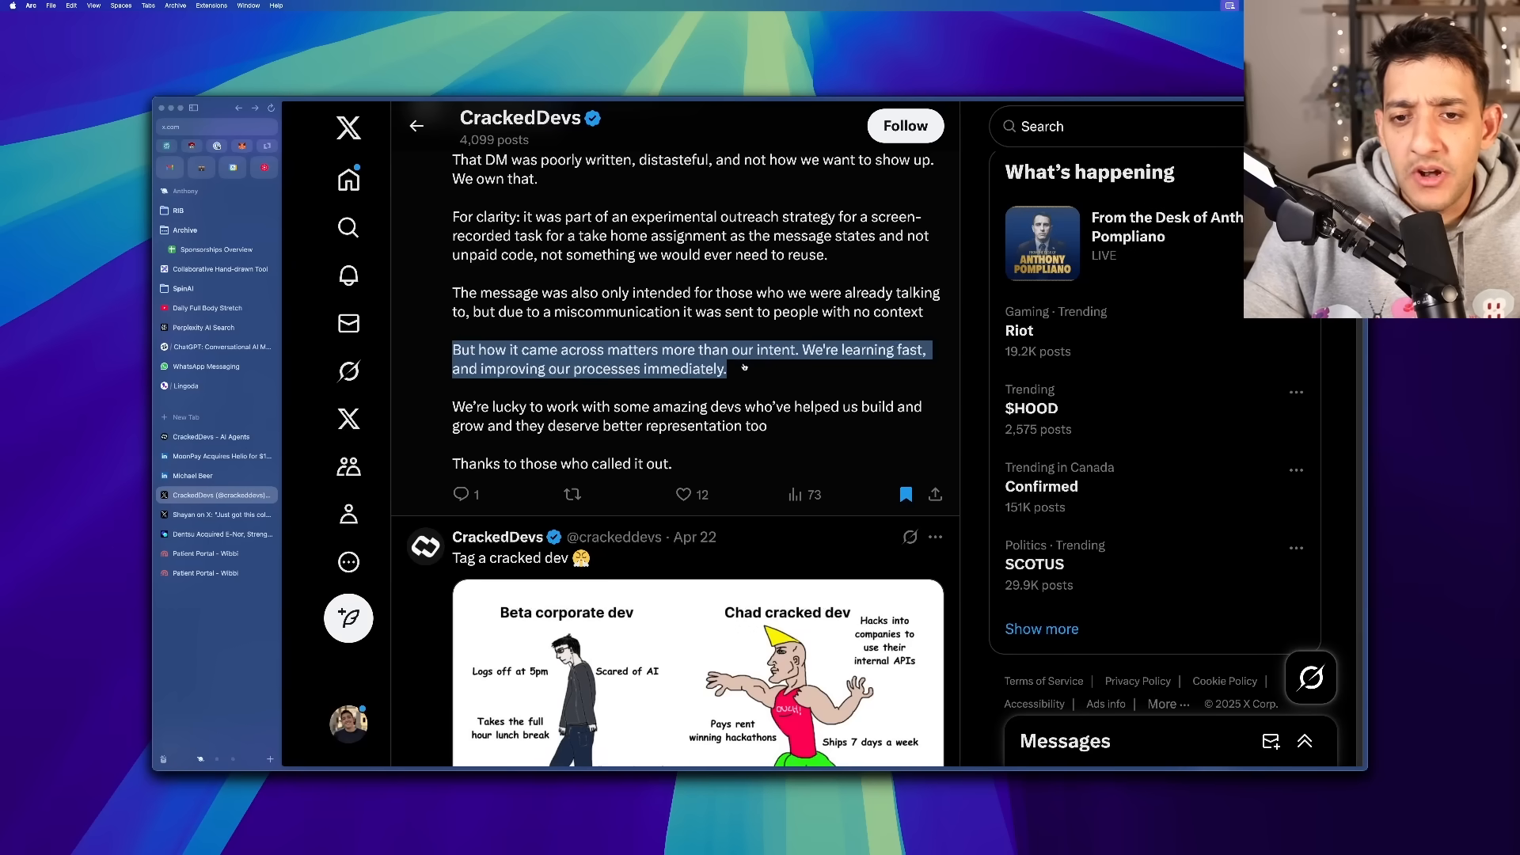
pyautogui.moveTo(740, 376)
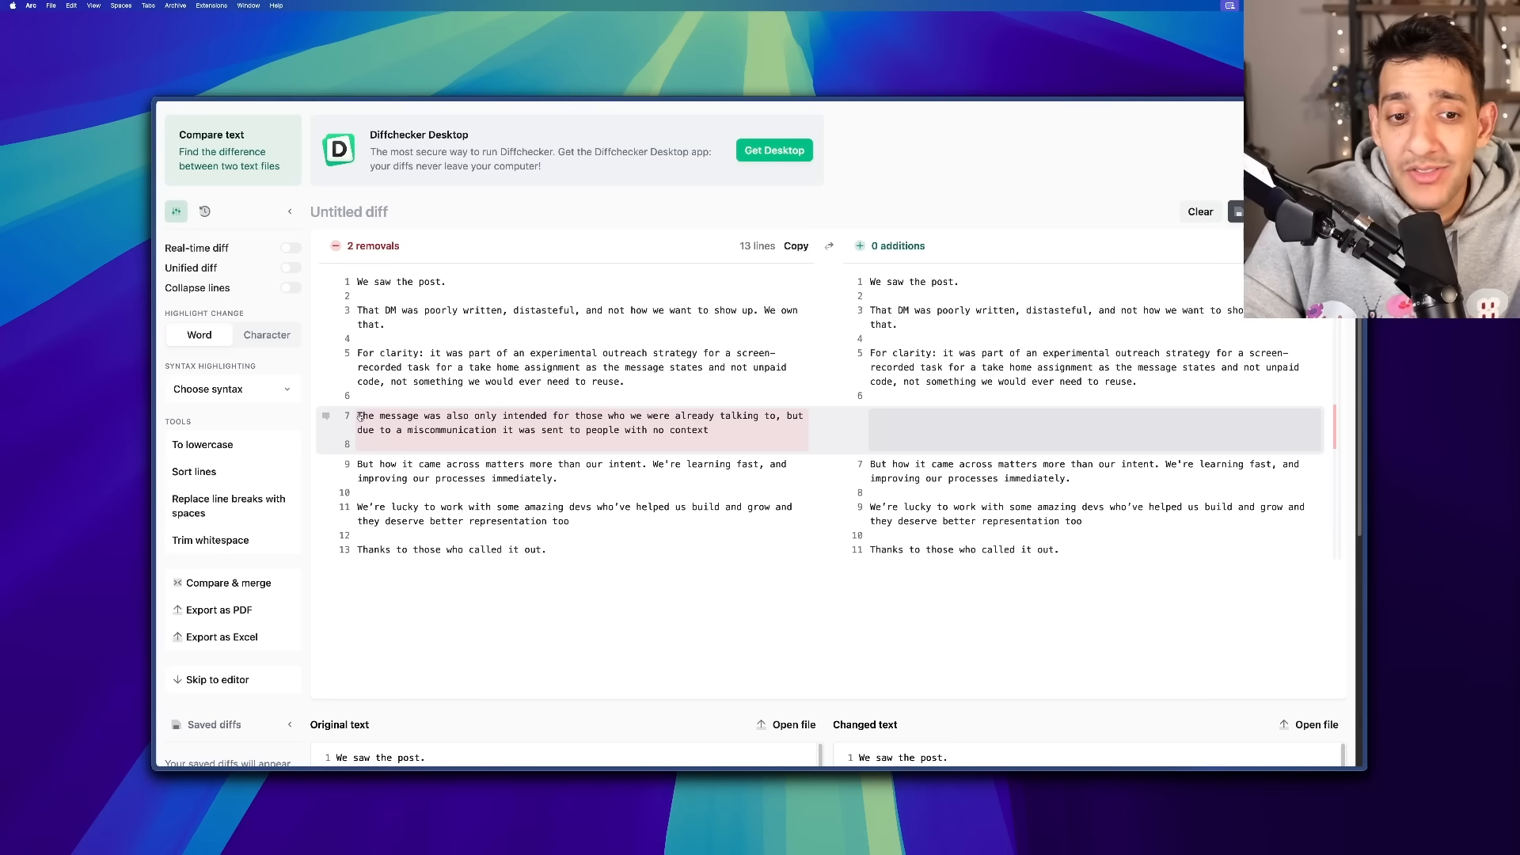
# - Highlight the deleted no-context miscommunication sentence in the Diffchecker comparison
pyautogui.moveTo(357, 415); pyautogui.dragTo(709, 429)
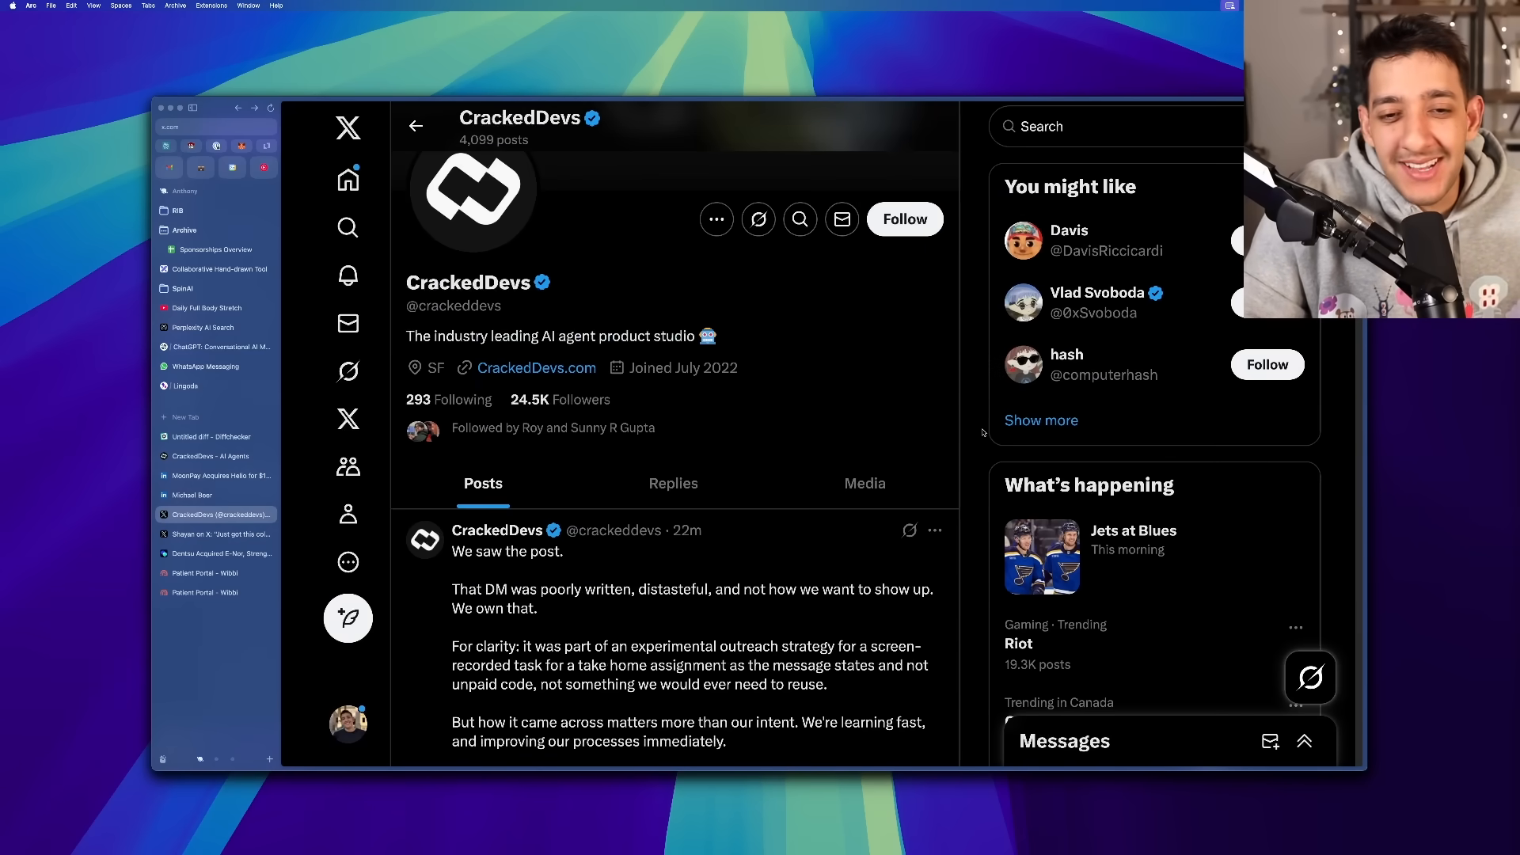
# - Scroll CrackedDevs' timeline and open the apology post's page showing 4,601 views
pyautogui.scroll(-3)
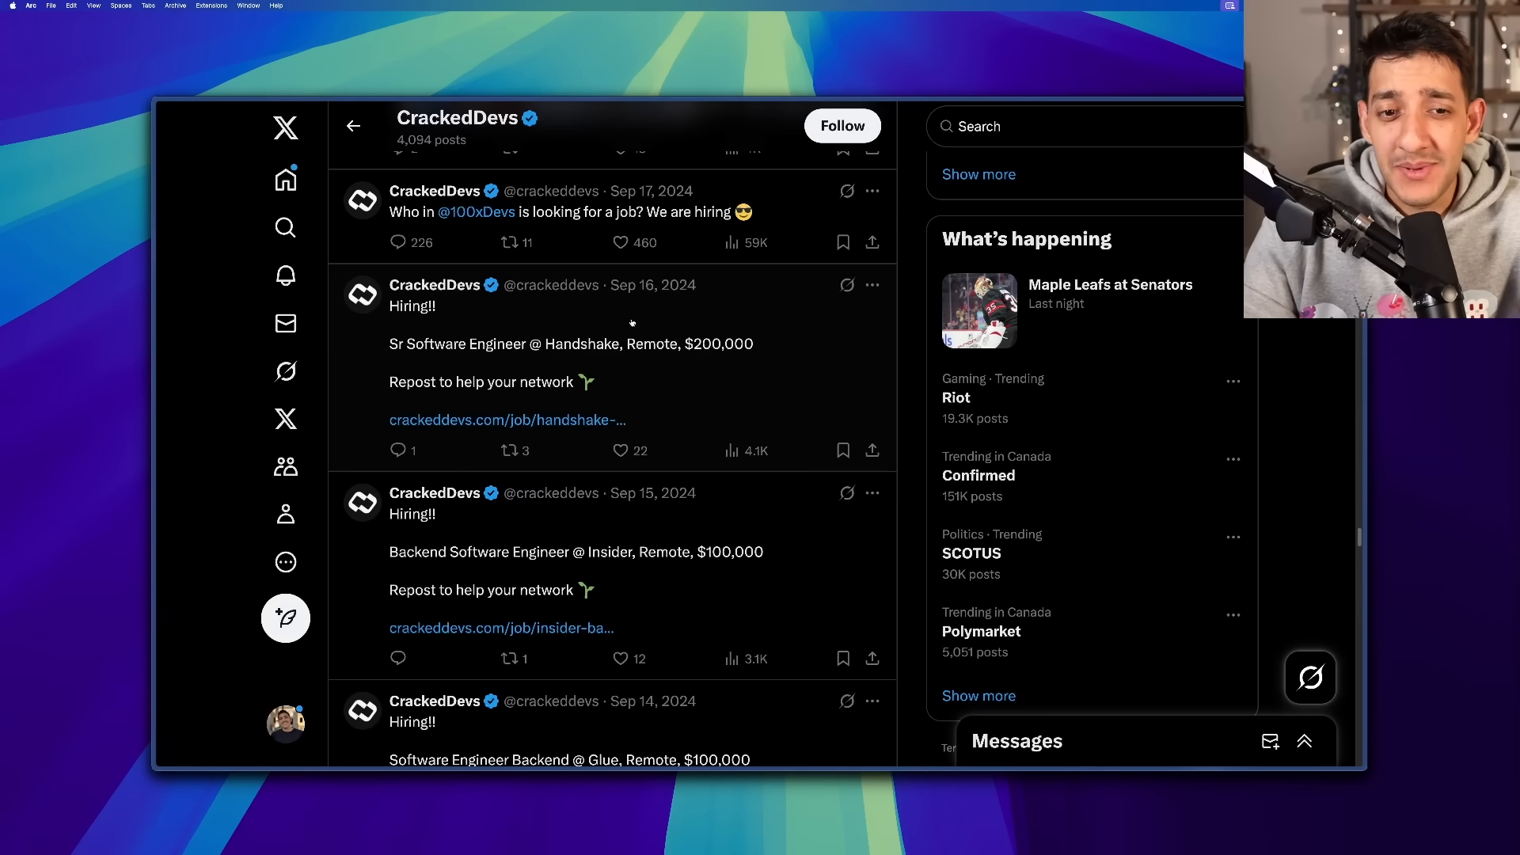
pyautogui.moveTo(496, 420)
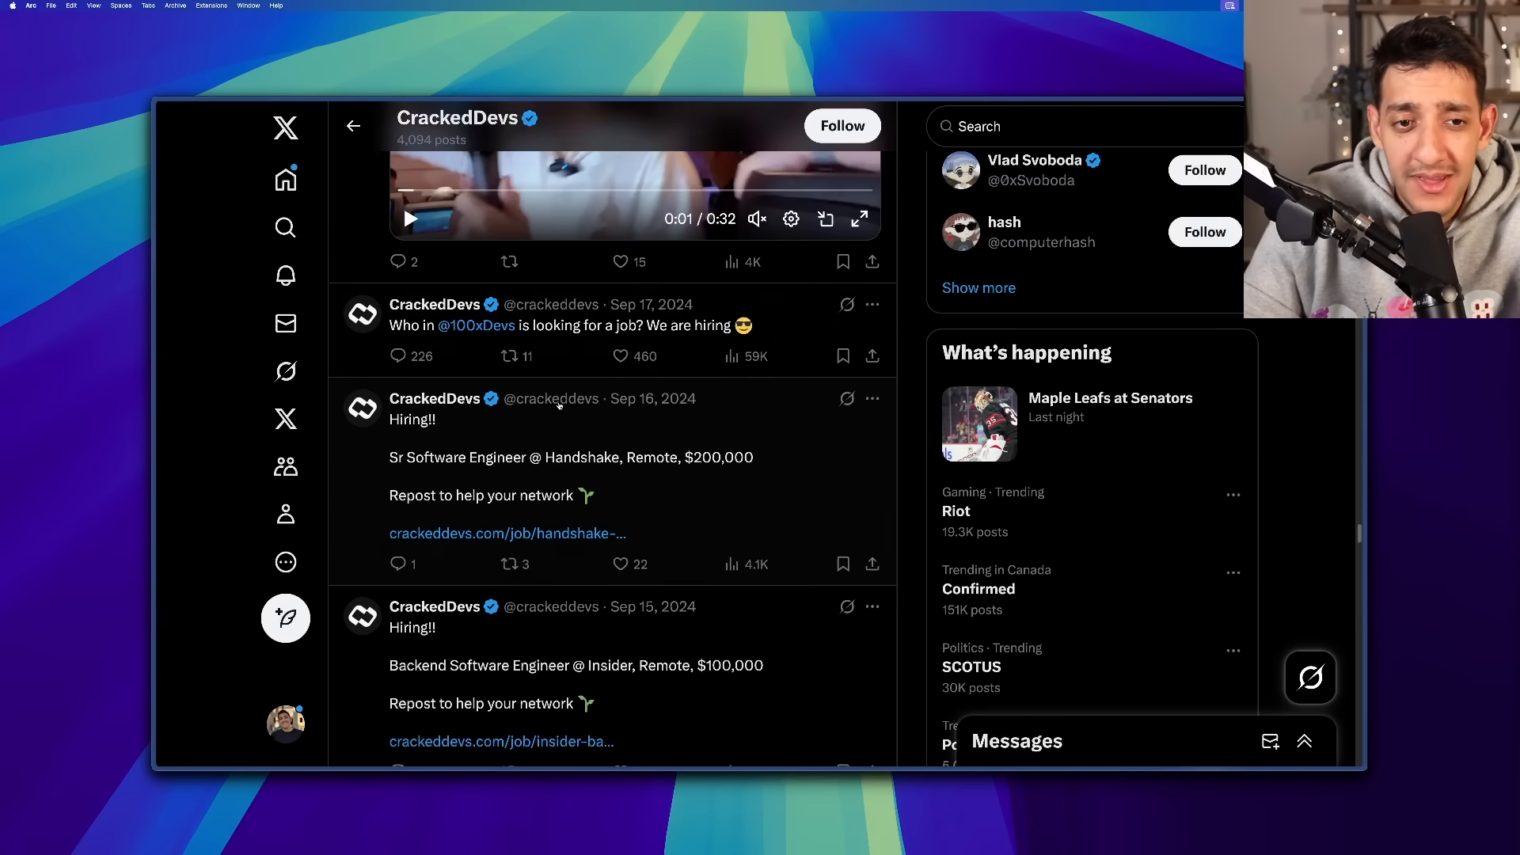
pyautogui.scroll(-3)
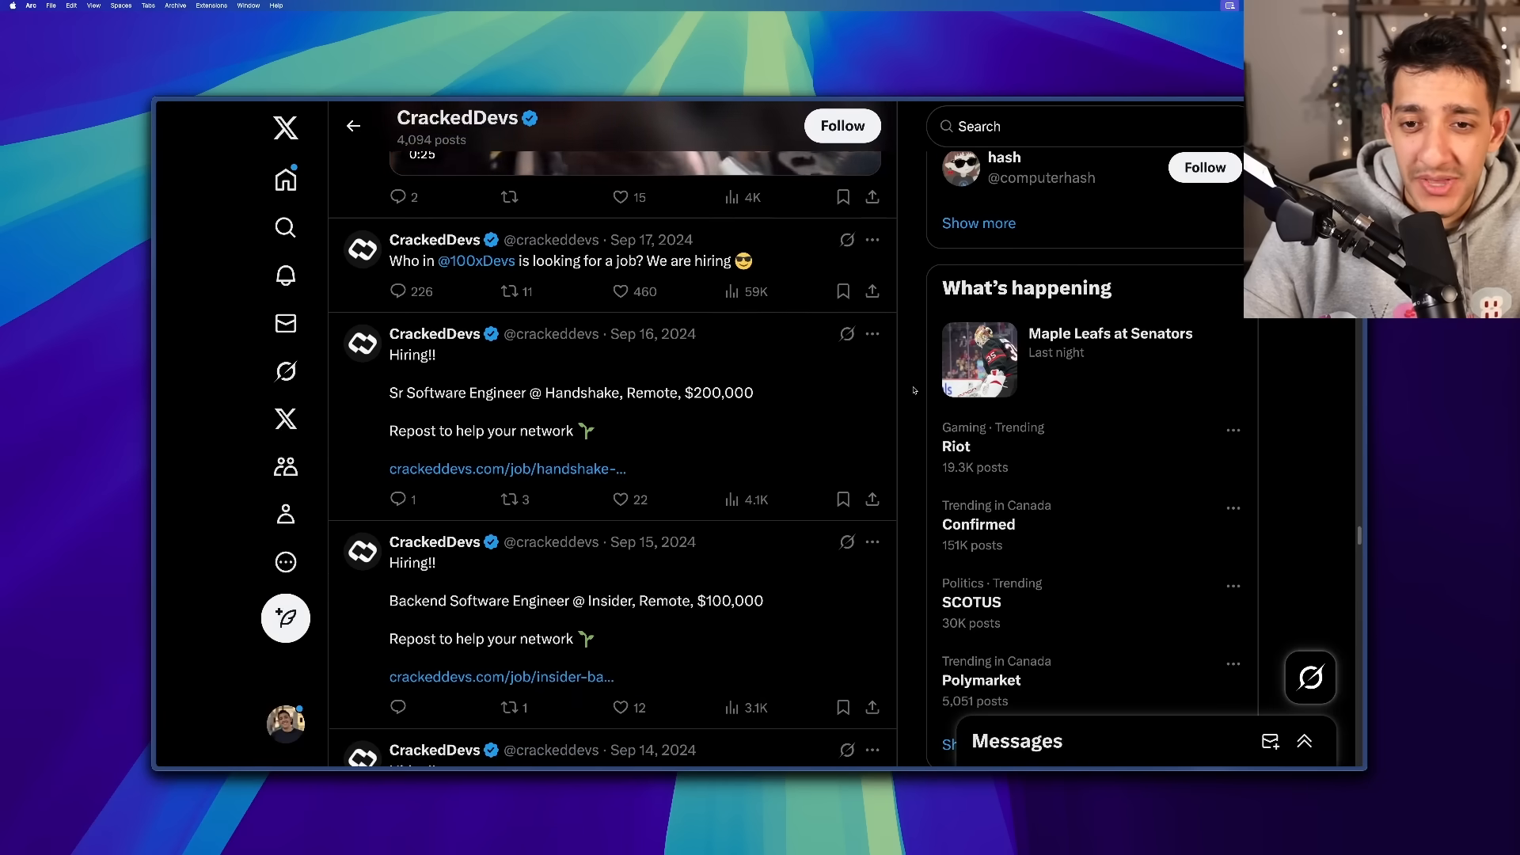
pyautogui.scroll(-3)
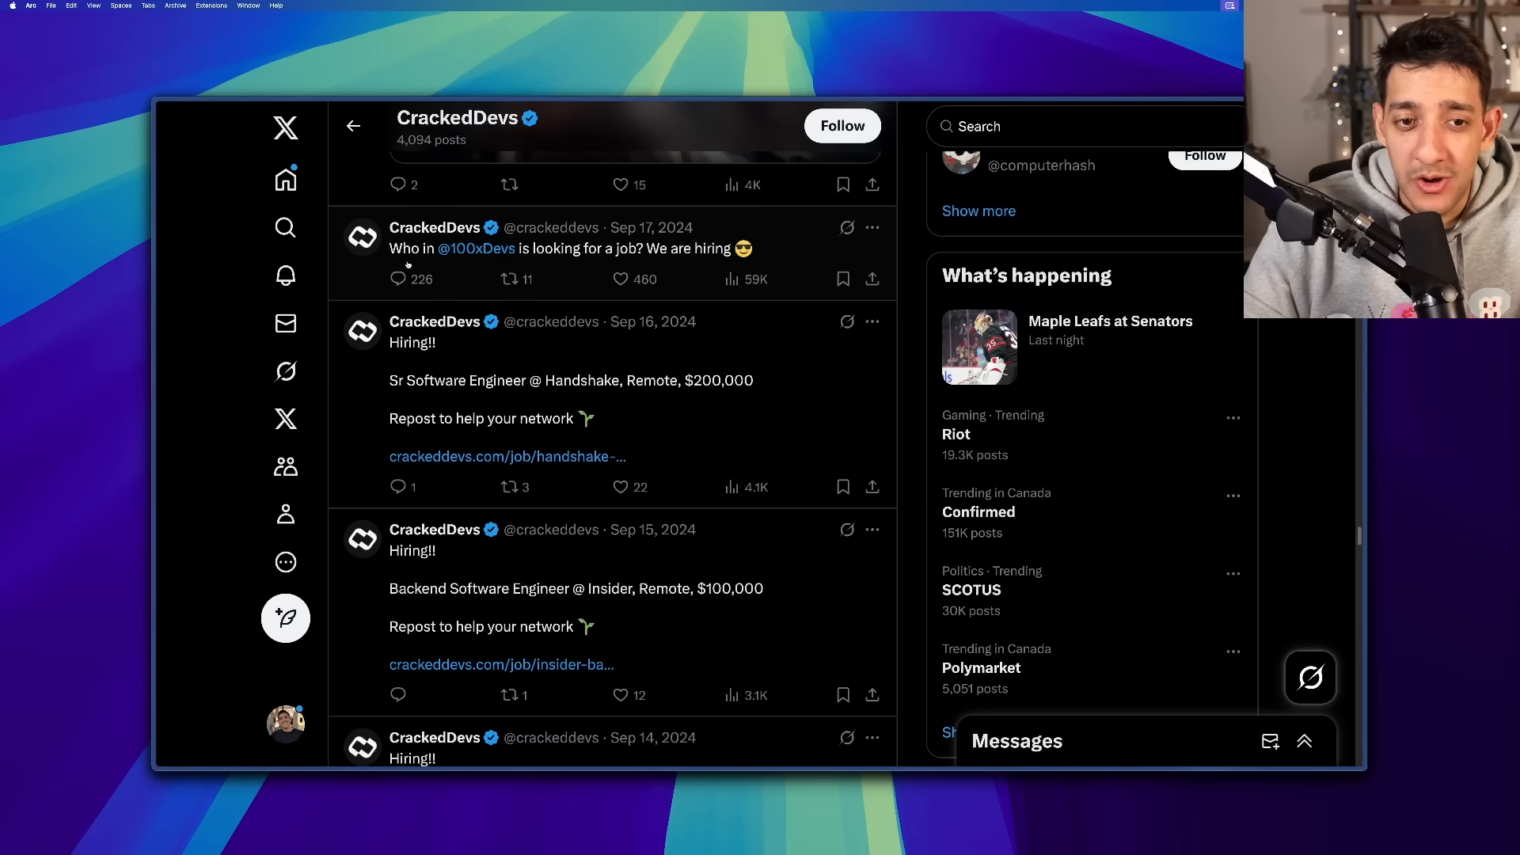
pyautogui.click(842, 277)
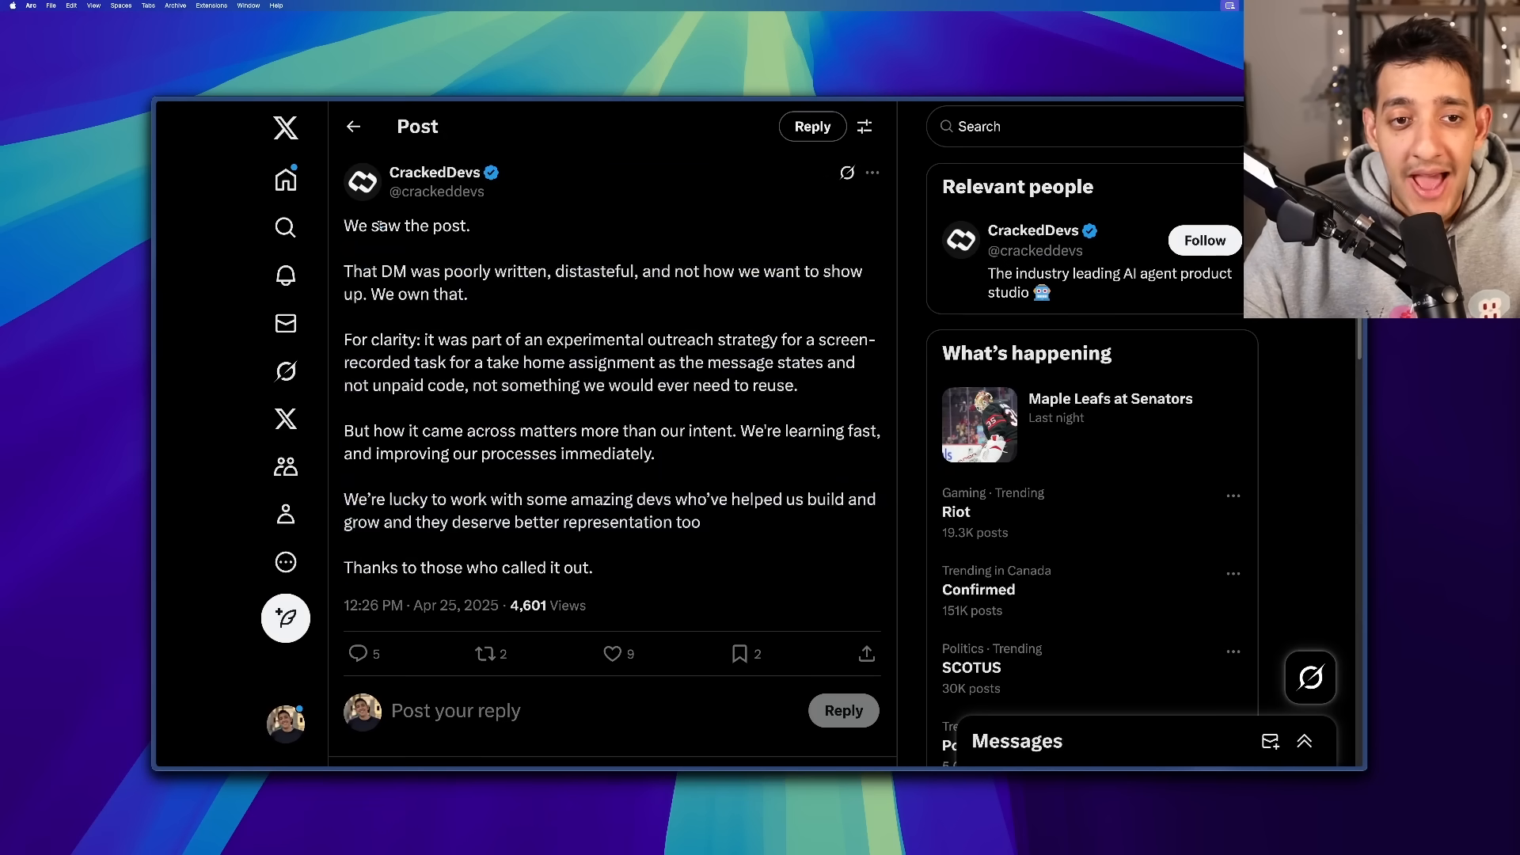
pyautogui.click(612, 653)
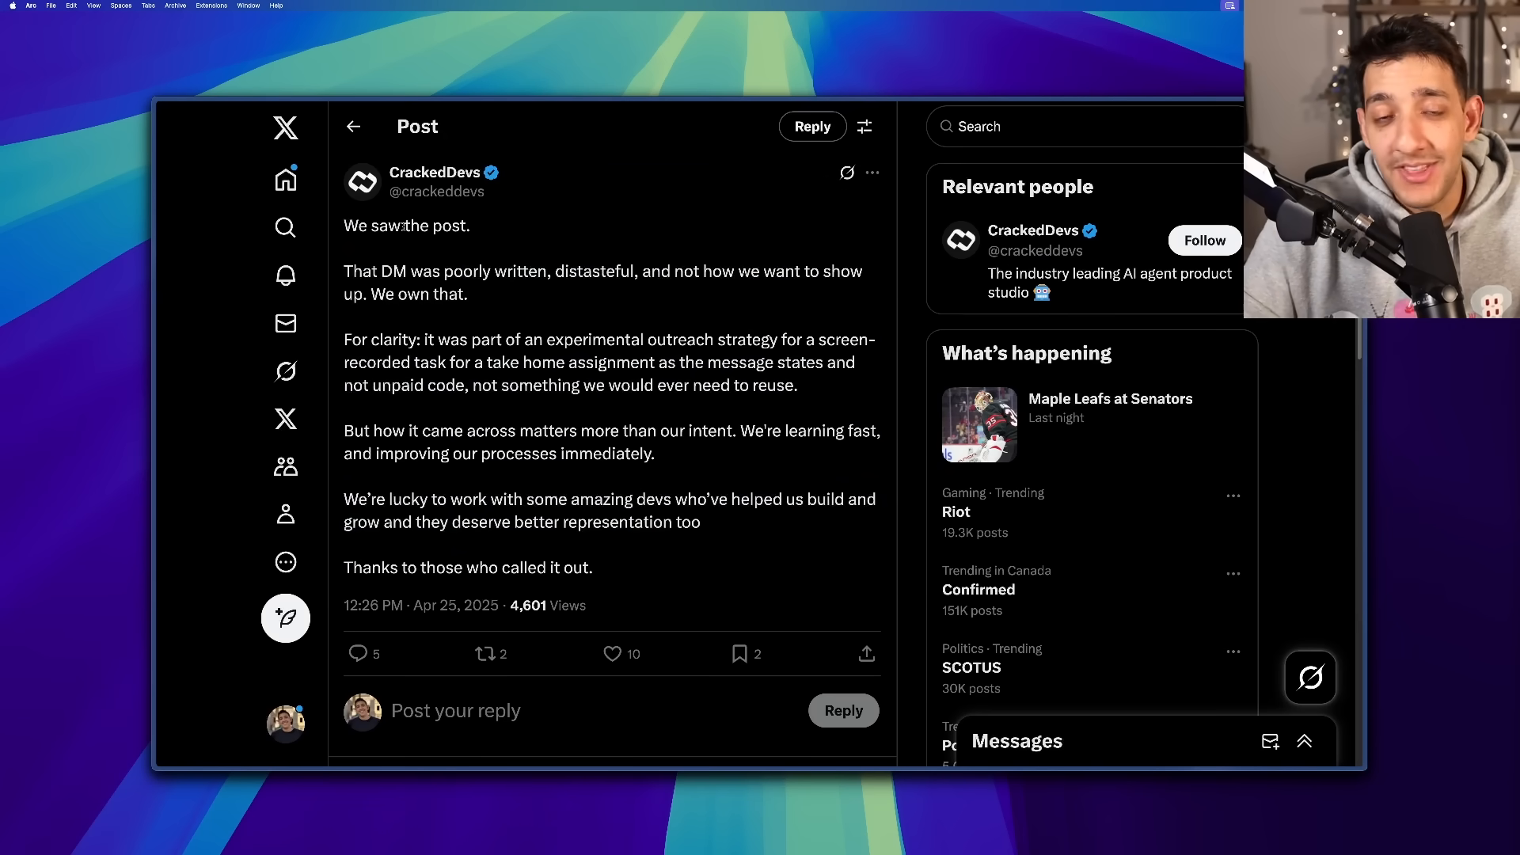